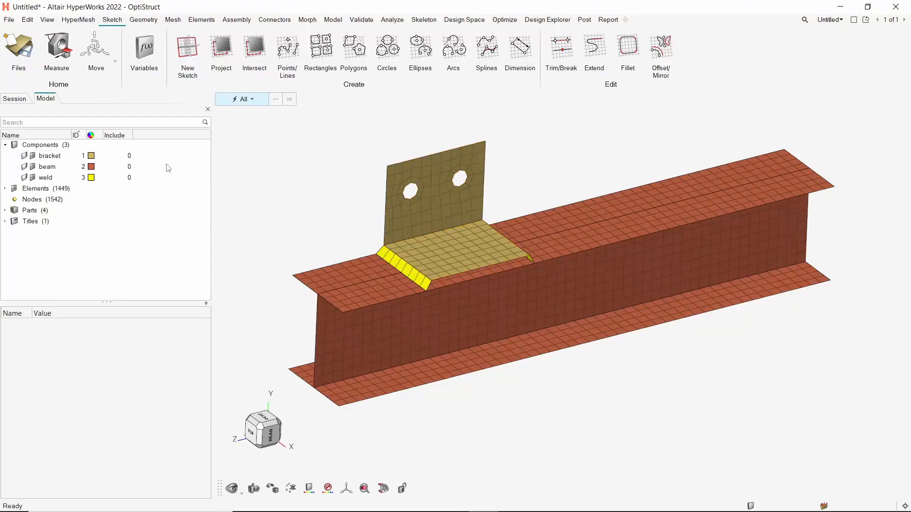
Step: Review the bracket and beam components and bring up the entity-creation list in the Model browser
click(49, 155)
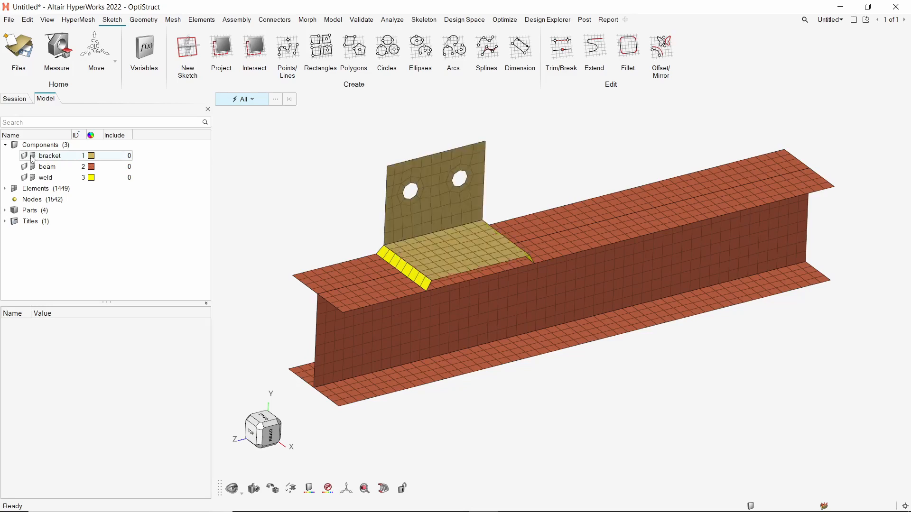
click(47, 167)
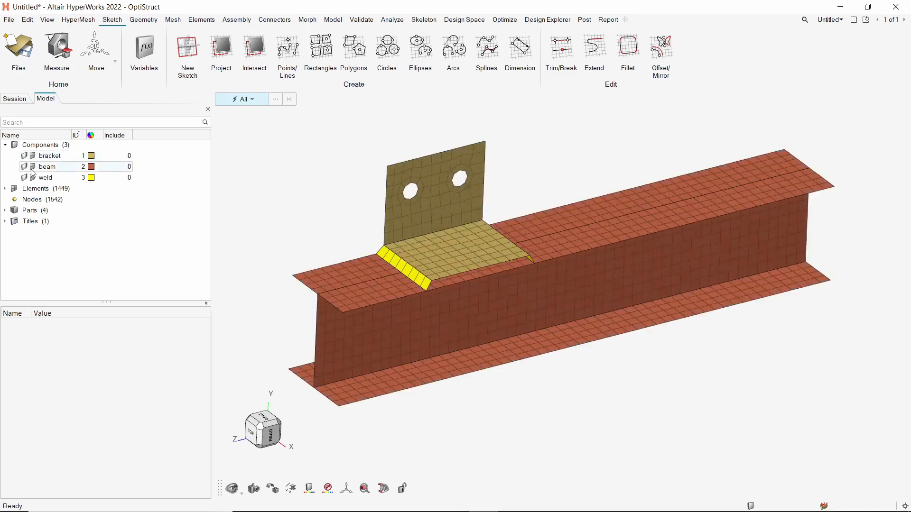
click(45, 177)
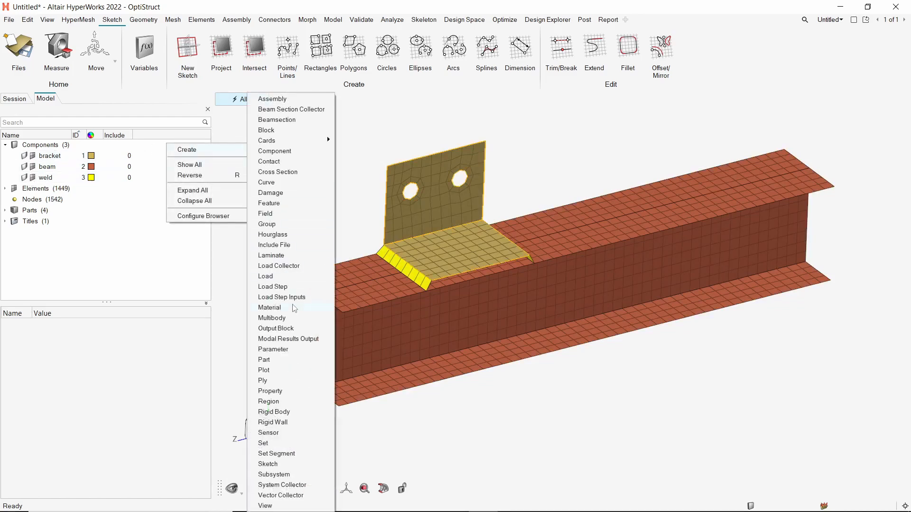
Step: Create a MAT1 material named steel with E 210000.0 and NU 0.3
click(270, 307)
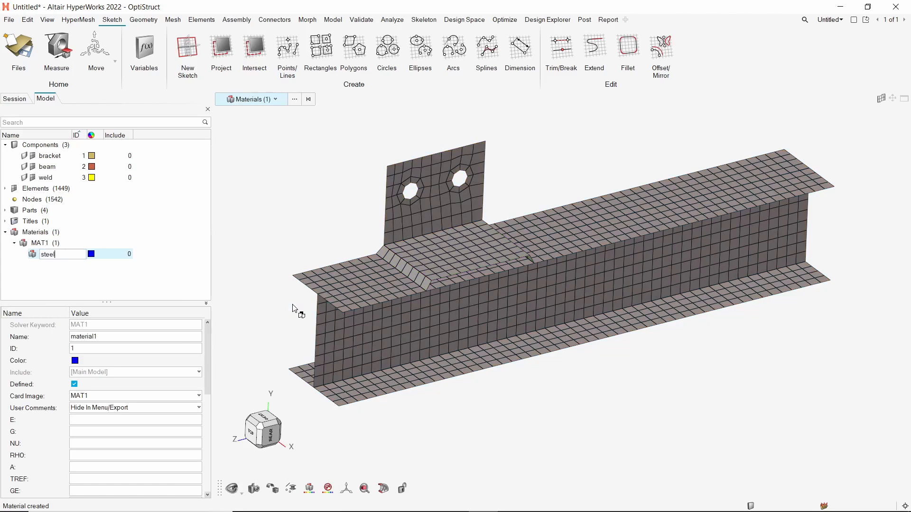
text(210000.0)
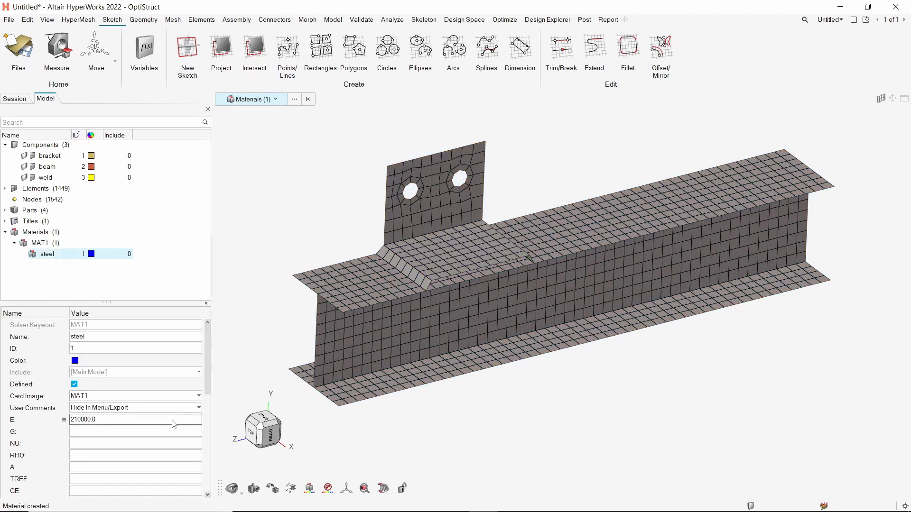
text(0.3)
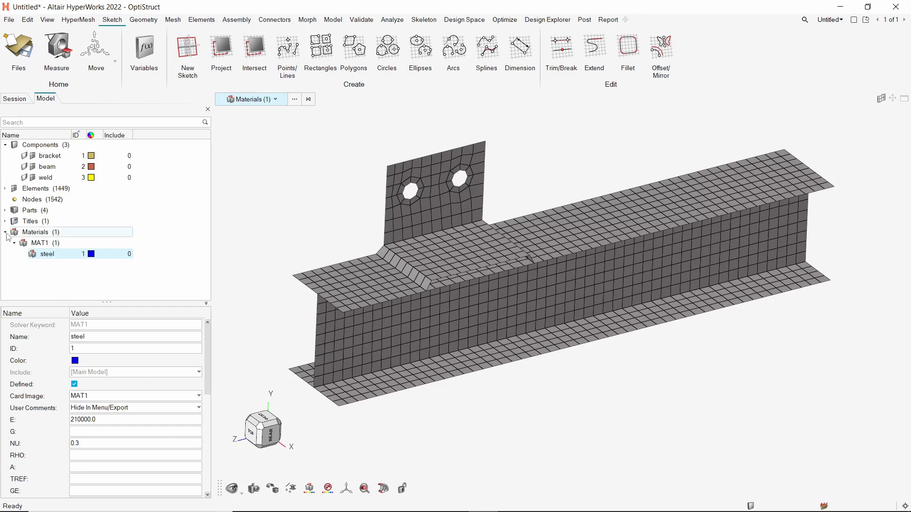
click(5, 232)
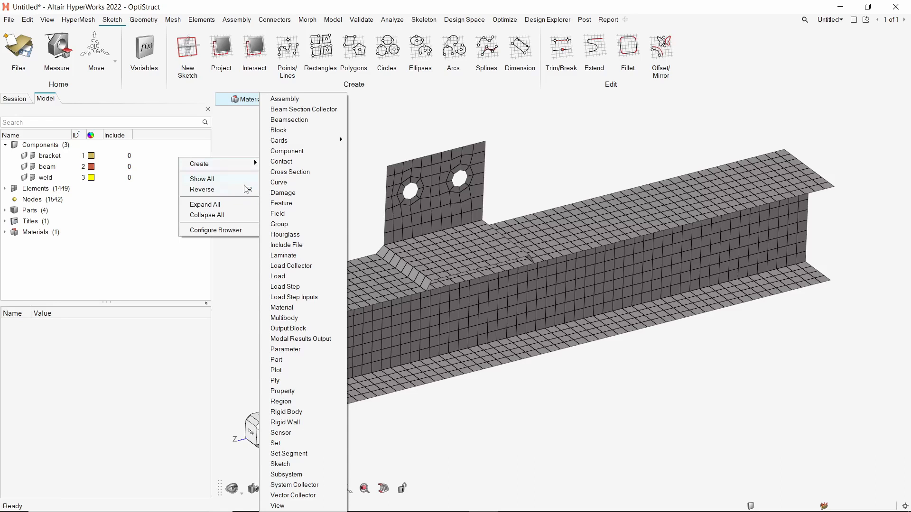
Step: Create a PSHELL property named 8mm using steel with thickness T 8.0
click(282, 390)
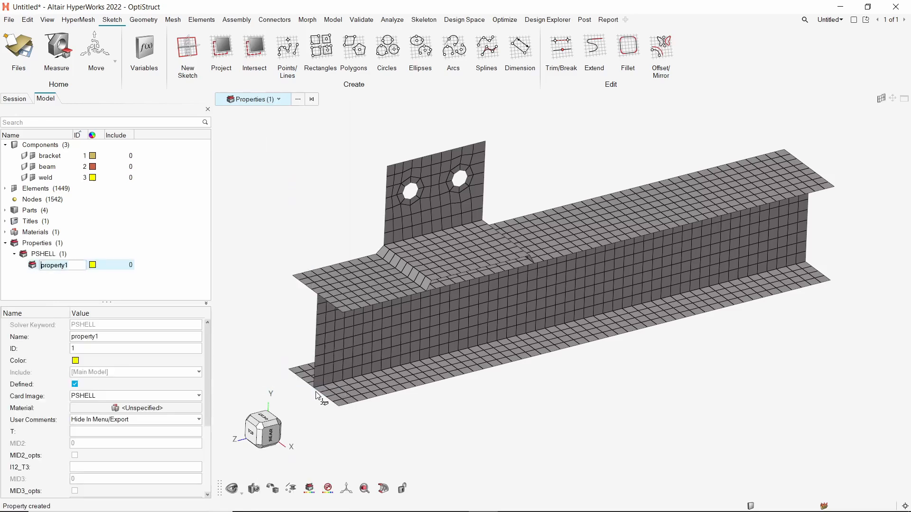
text(8mm)
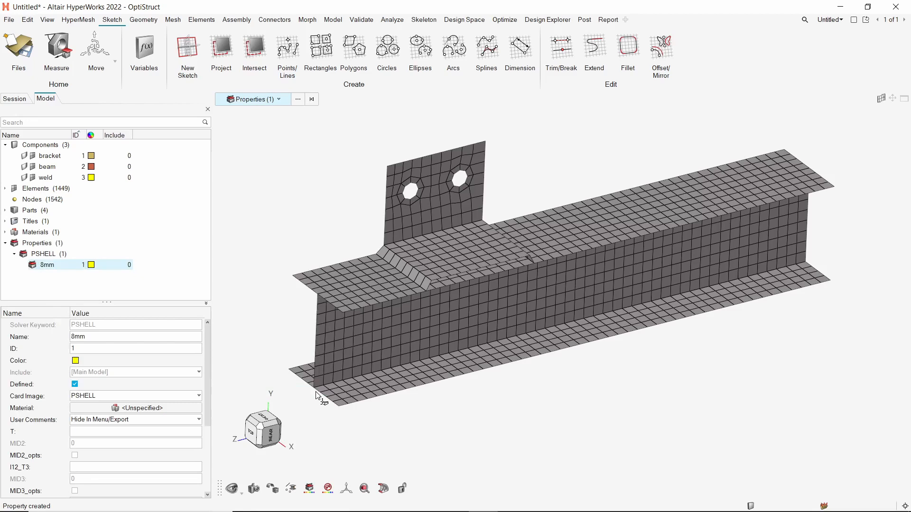
click(136, 408)
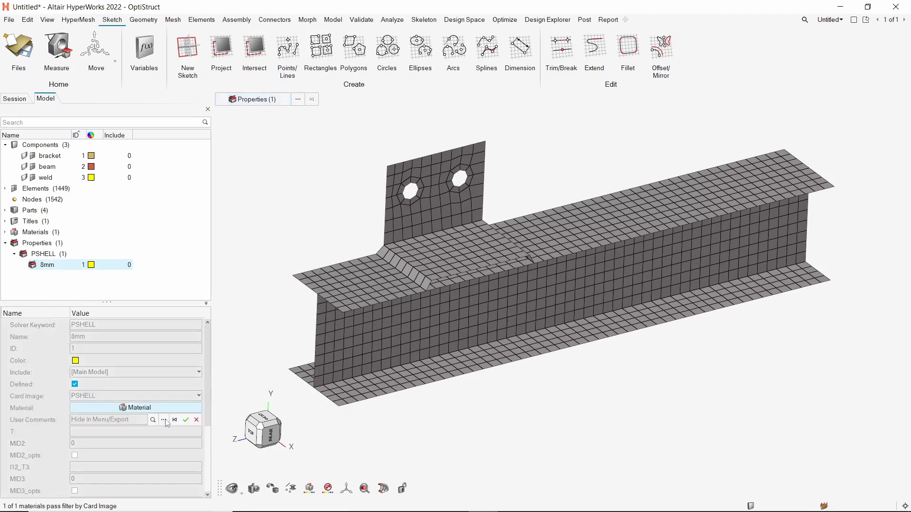
click(136, 408)
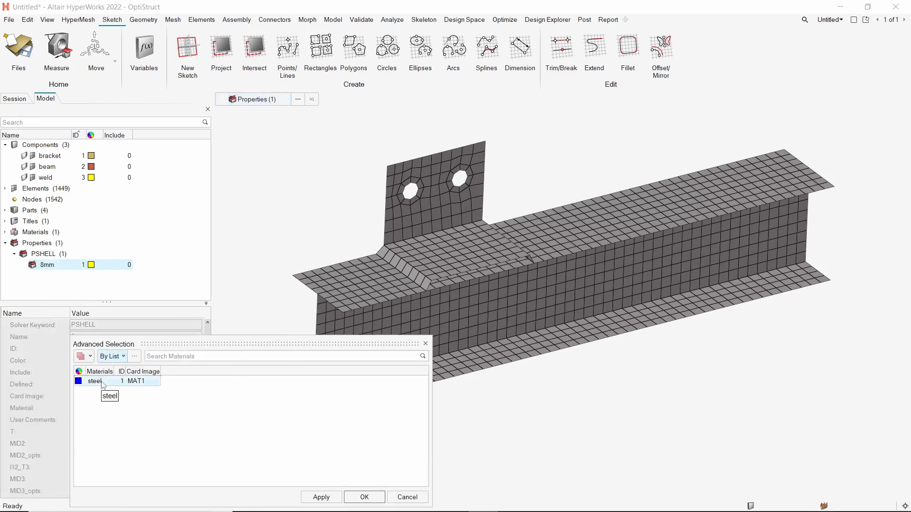
click(364, 510)
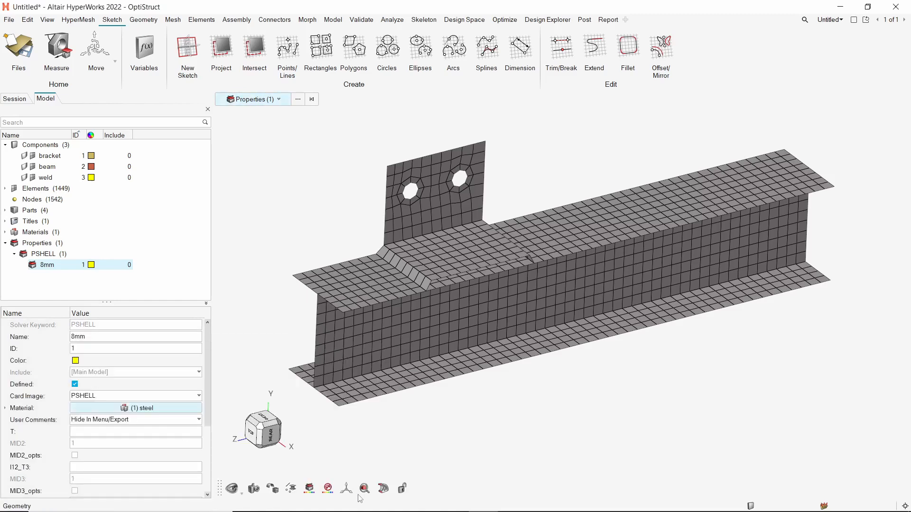
click(135, 431)
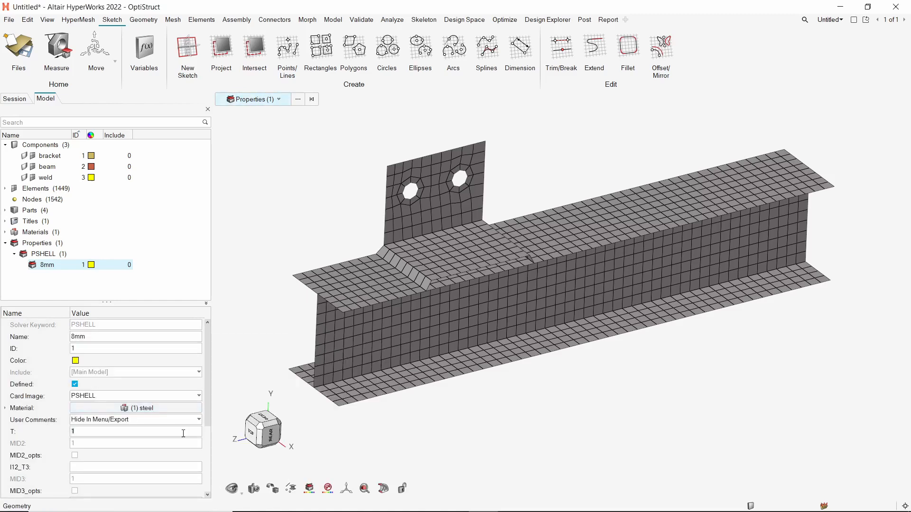
text(8.0)
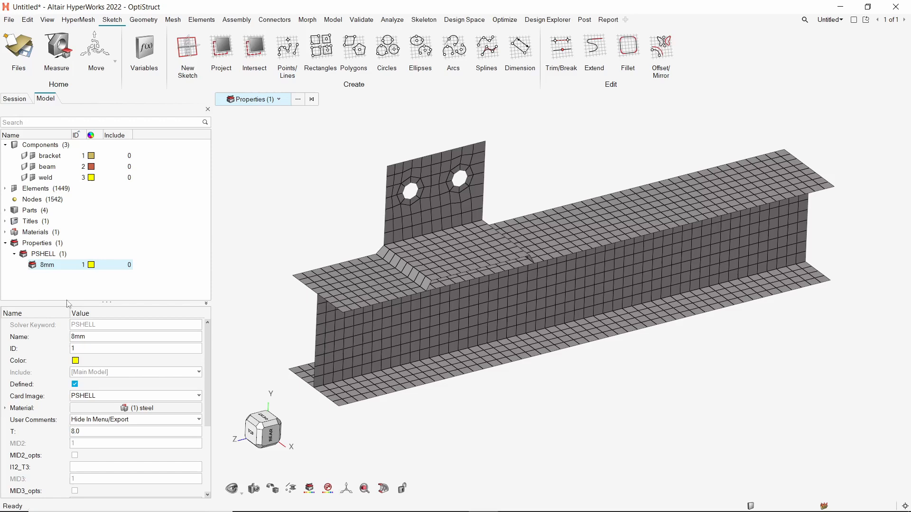
Step: Create a second PSHELL property 10mm using steel with thickness T 10.0
right_click(47, 265)
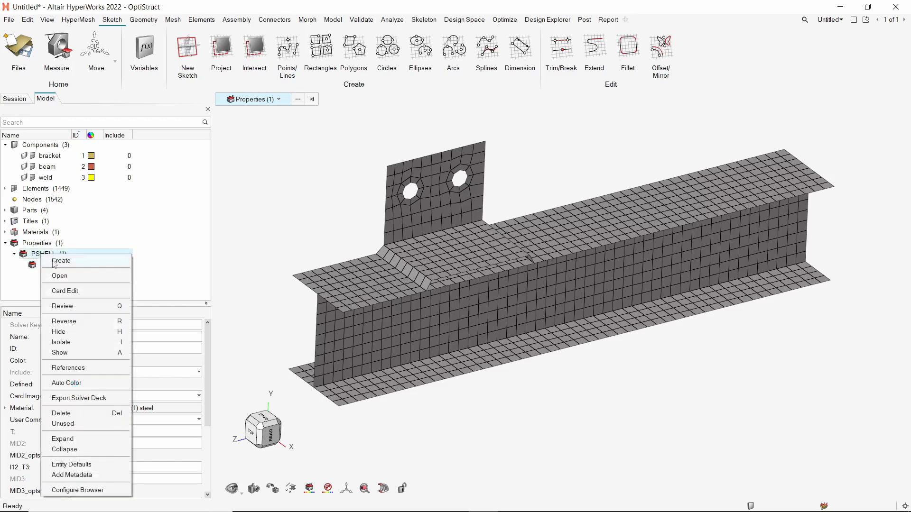
click(62, 261)
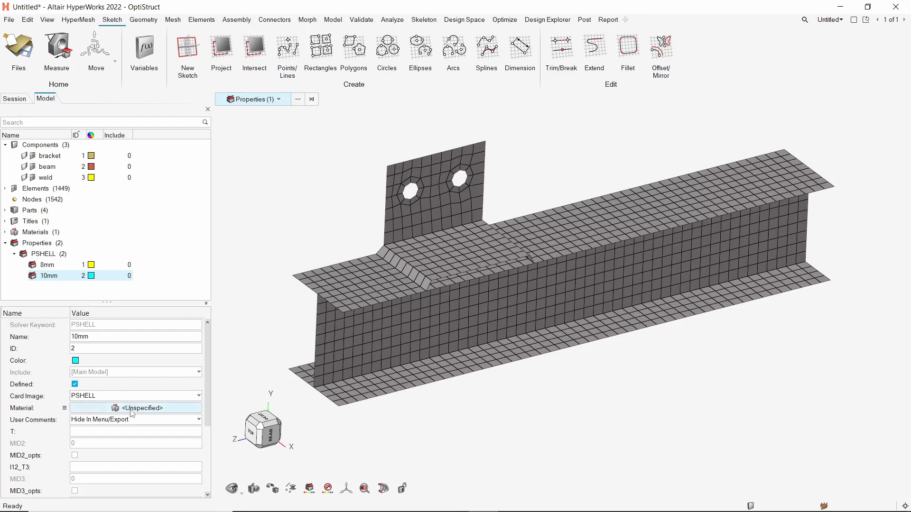
click(137, 408)
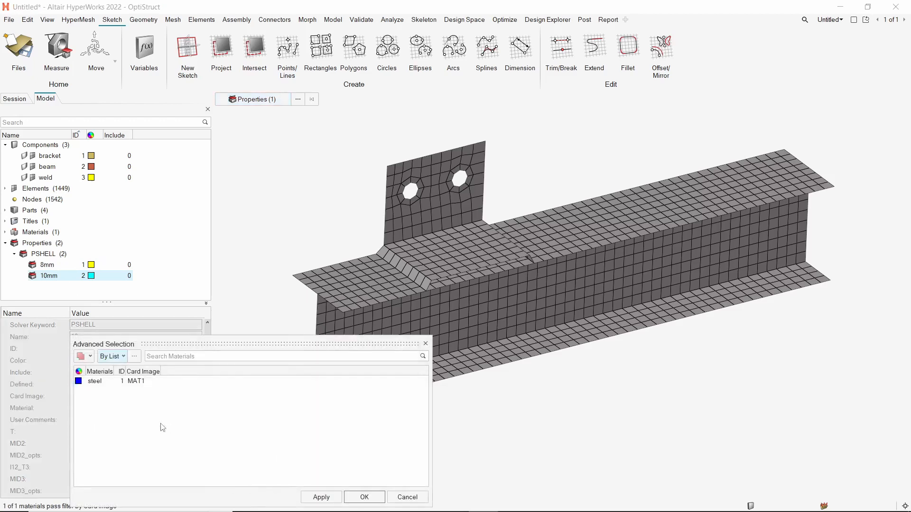
click(94, 381)
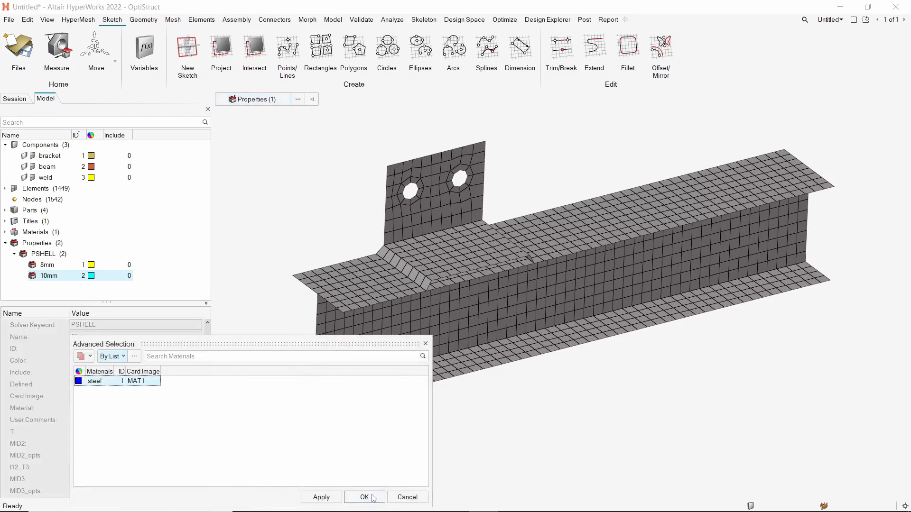
click(364, 497)
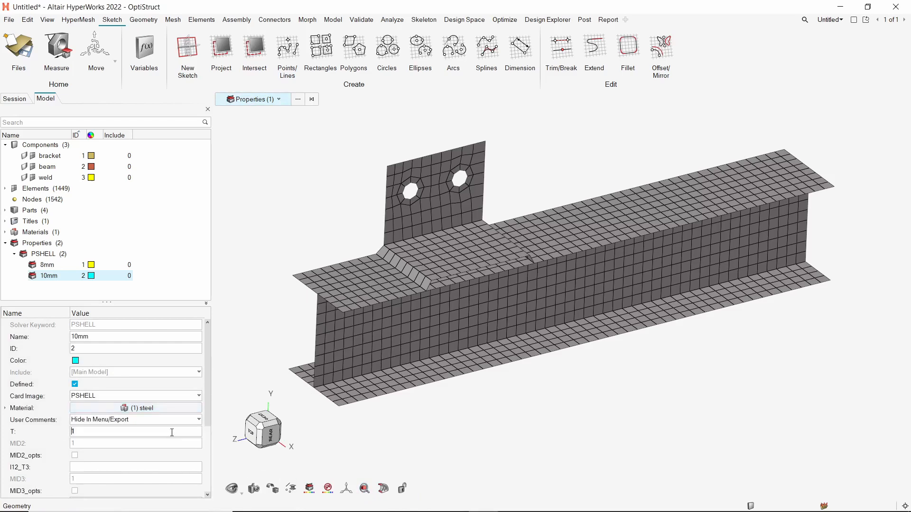
text(10.0)
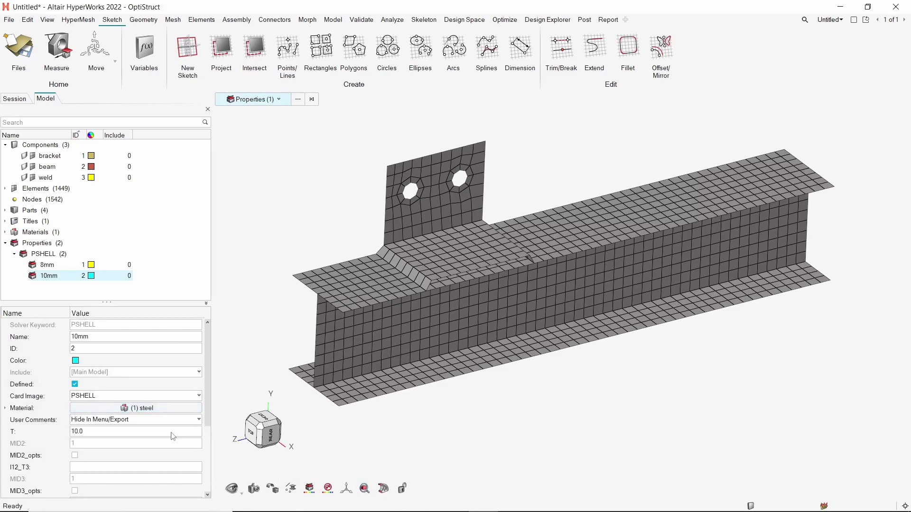
Step: Create a third PSHELL property 6mm using steel with thickness T 6.0
right_click(43, 254)
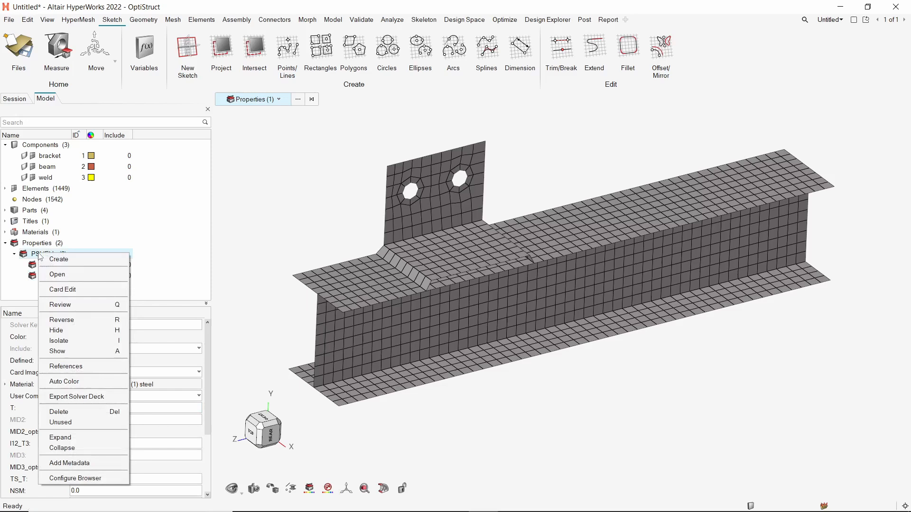
click(58, 259)
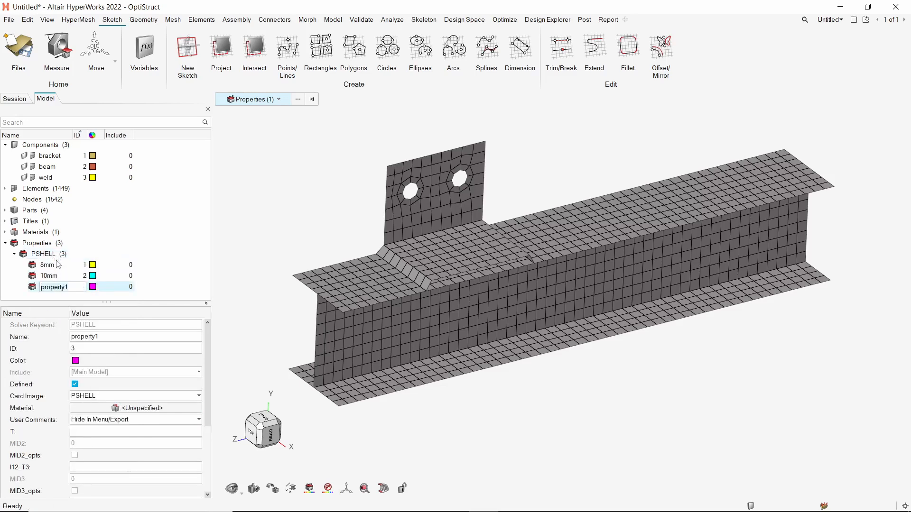
text(6mm)
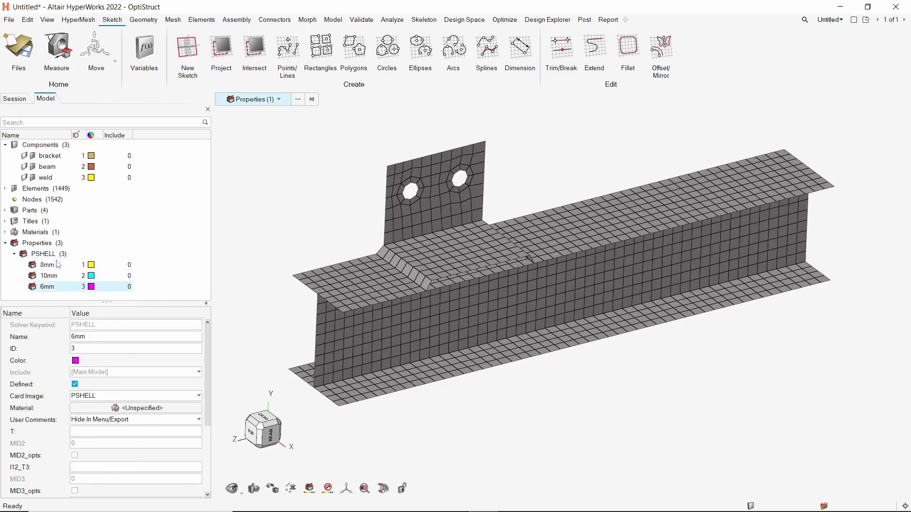
click(136, 408)
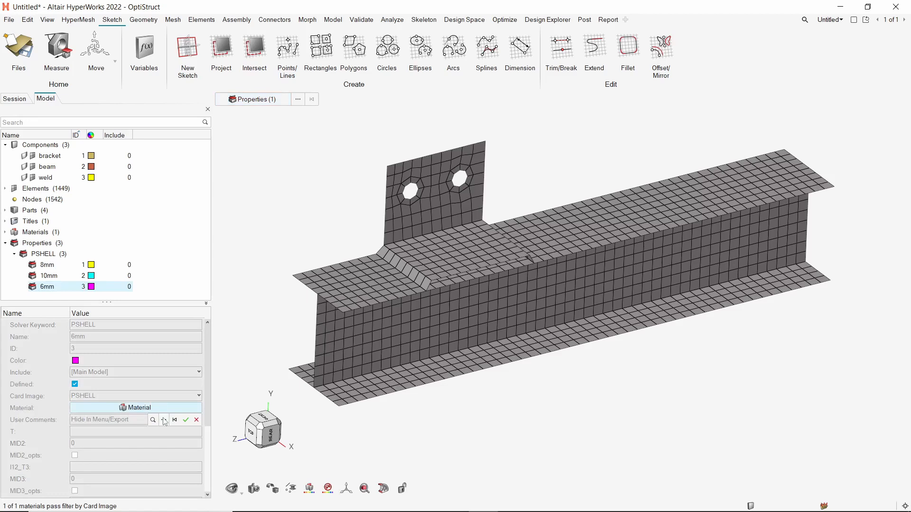
click(137, 407)
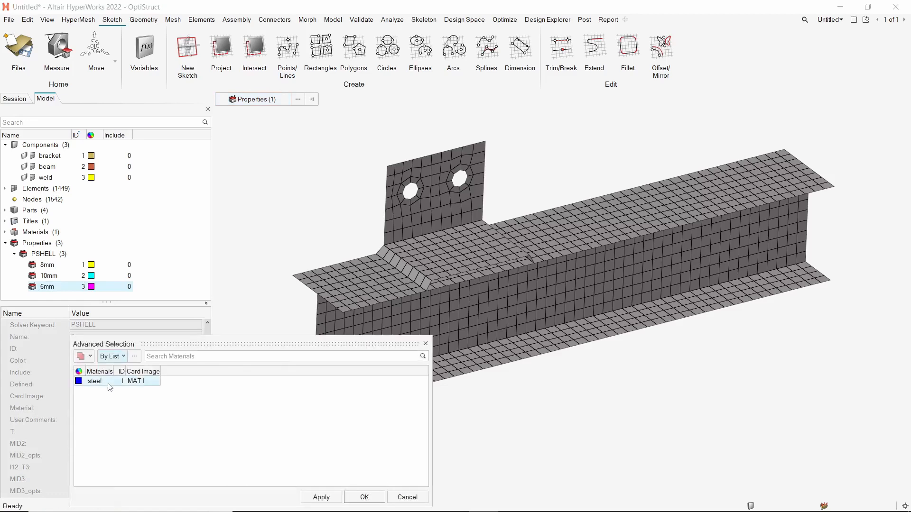
click(365, 497)
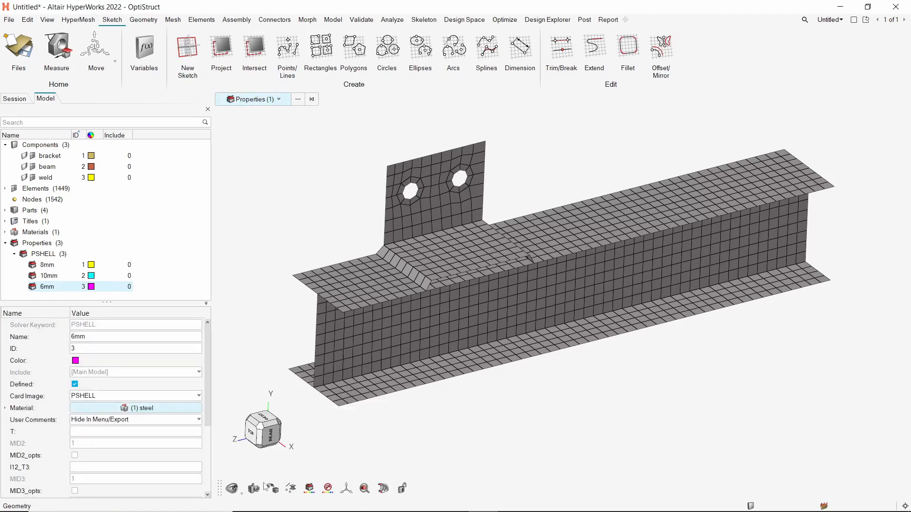
click(136, 432)
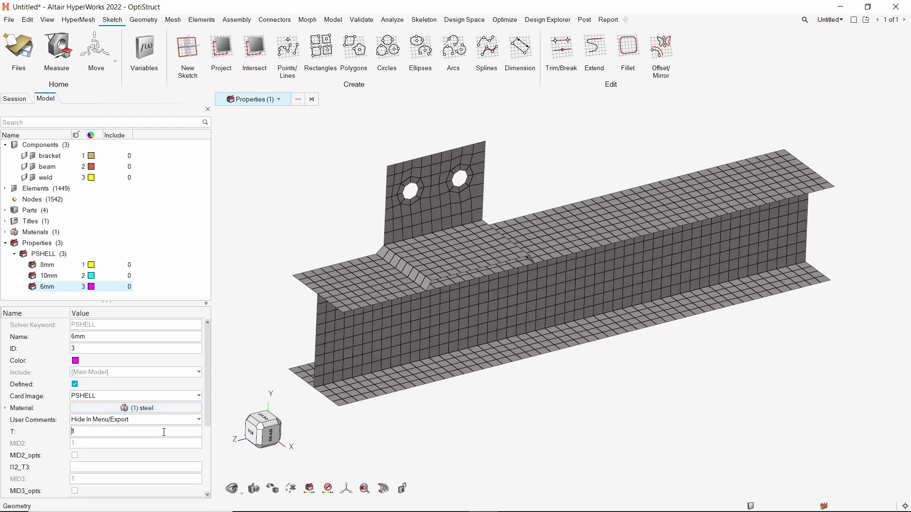
text(6.0)
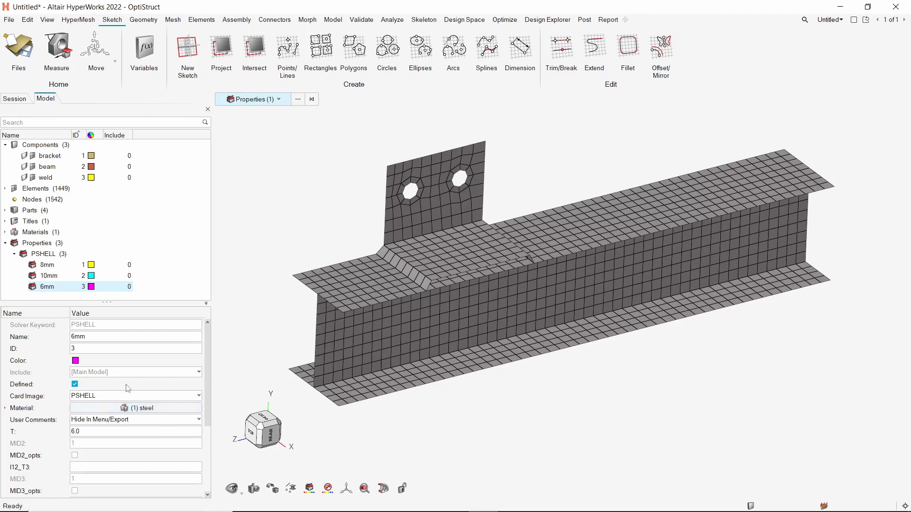
click(6, 243)
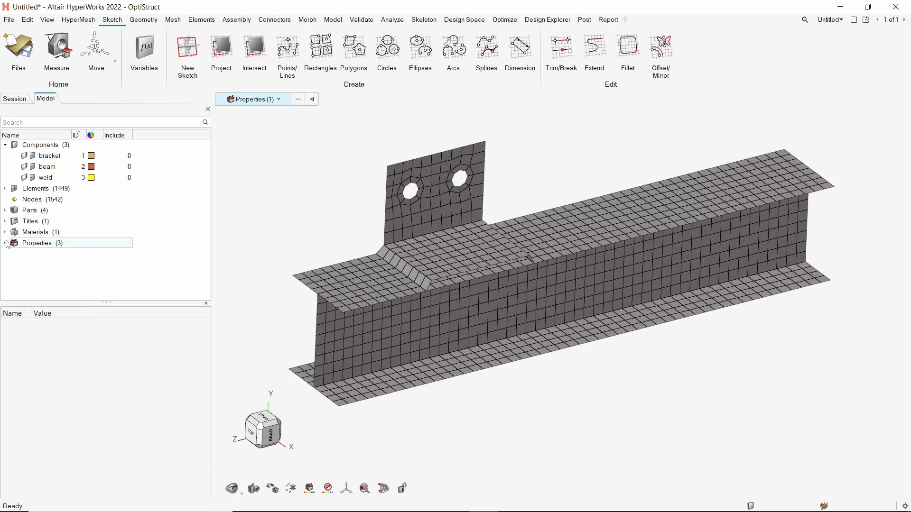
Step: Assign the 8mm property to the bracket component
click(49, 155)
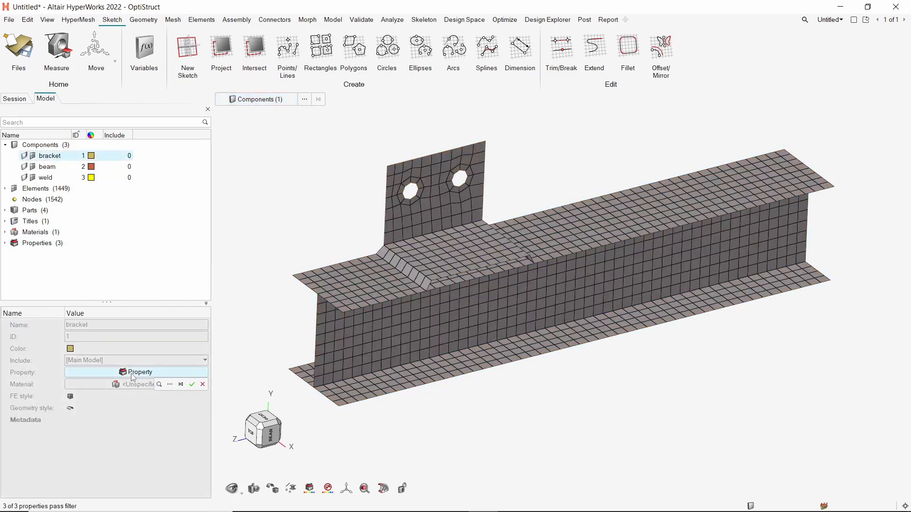
click(139, 372)
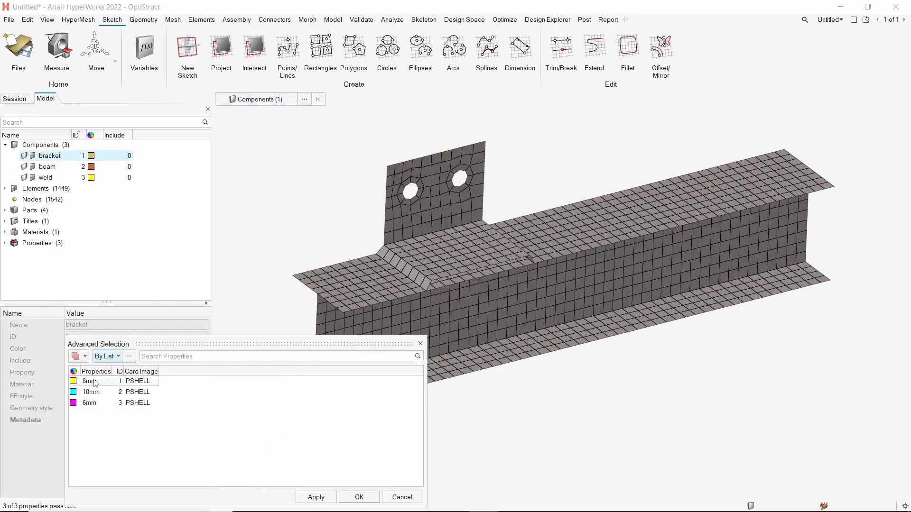
click(89, 381)
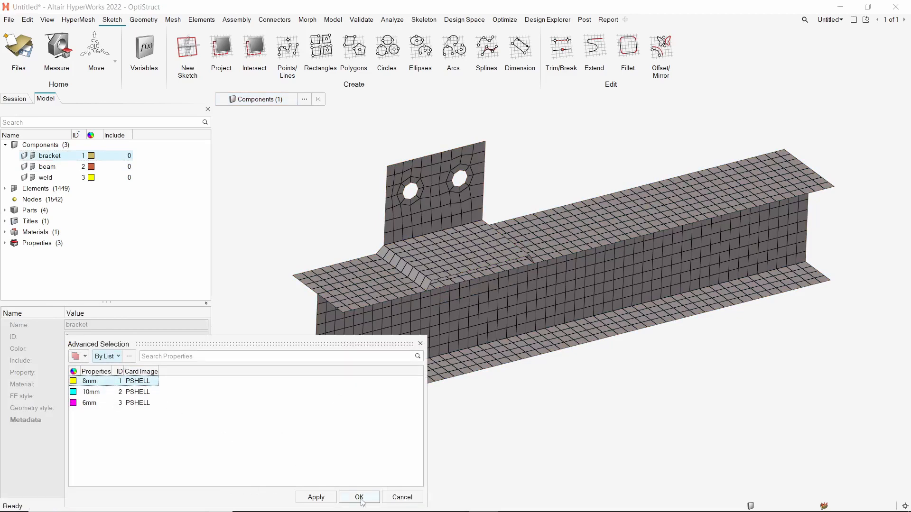
click(359, 497)
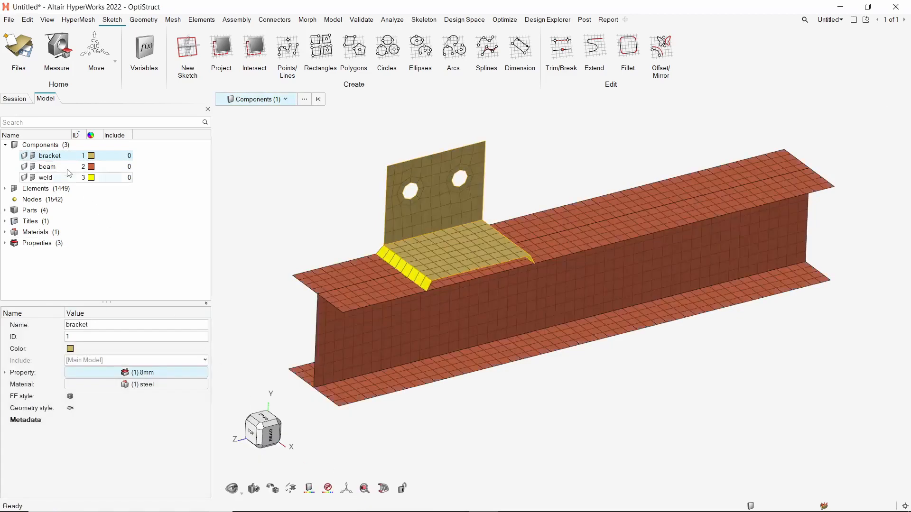
Step: Assign the 10mm property to the beam and the 6mm property to the weld
click(47, 166)
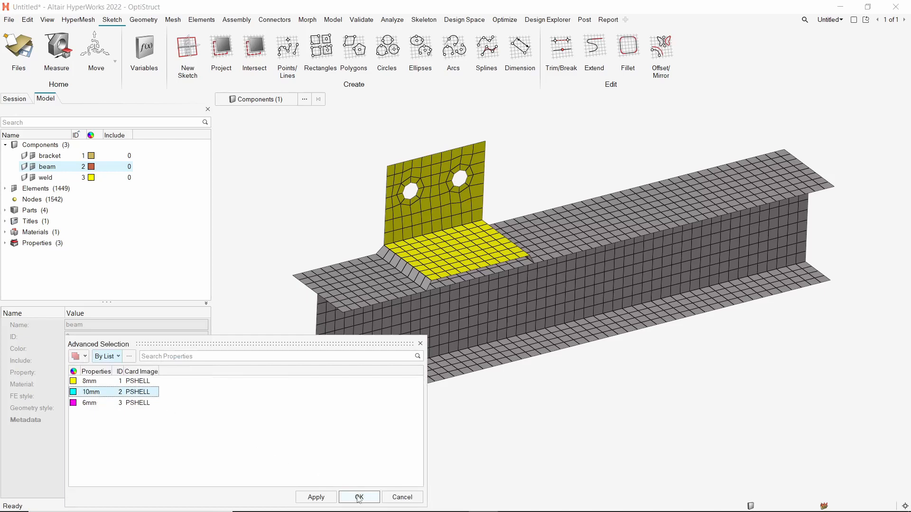
click(359, 497)
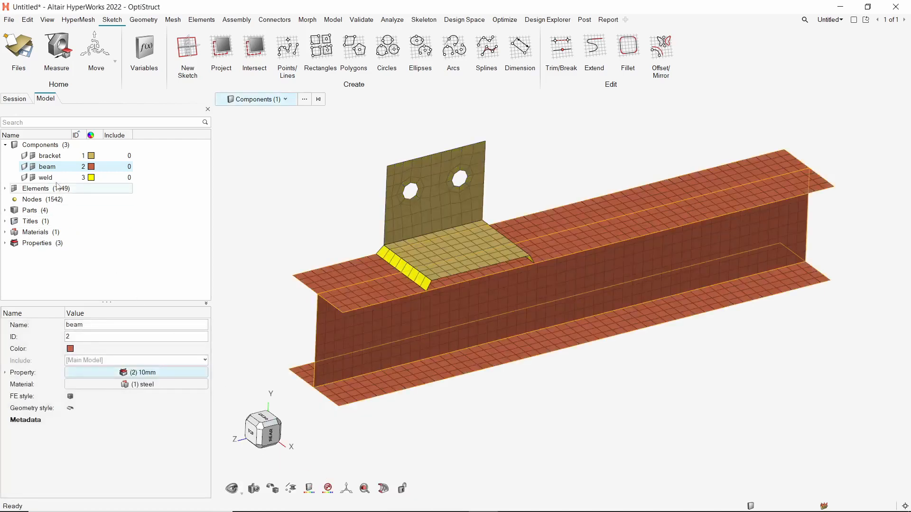
click(46, 177)
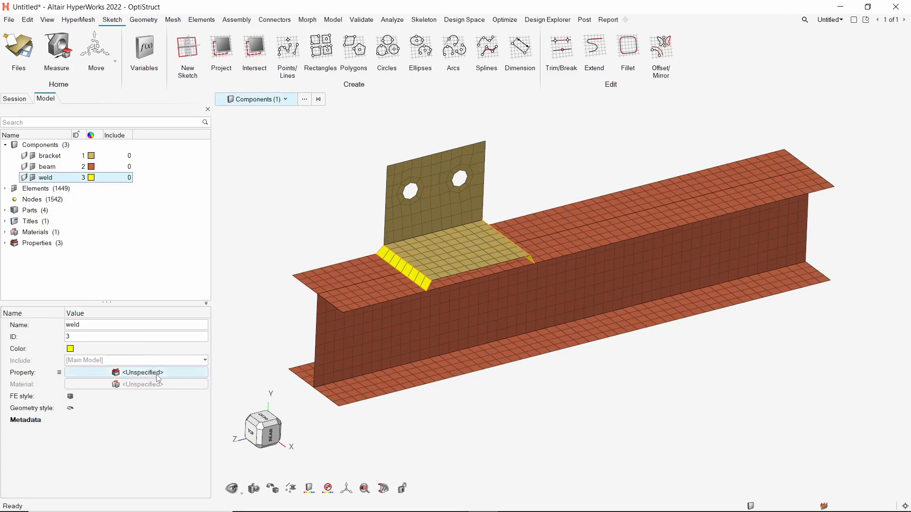
click(136, 372)
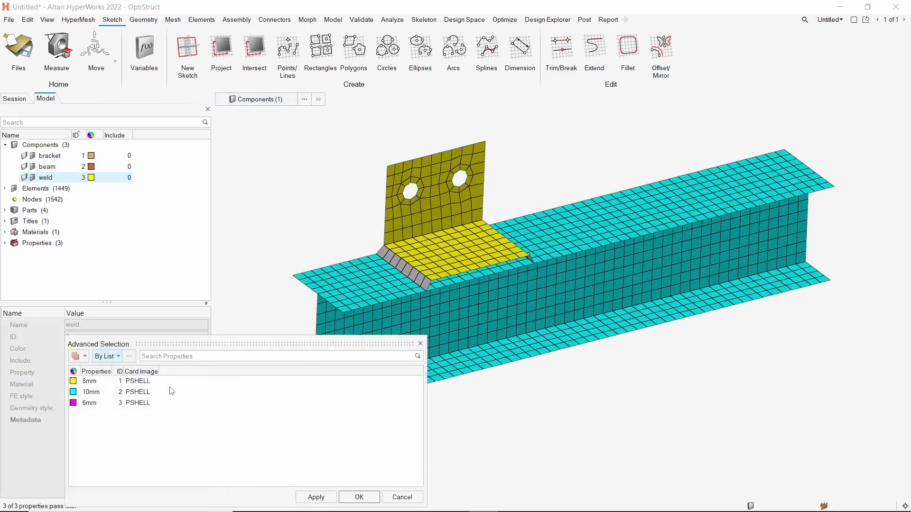
click(89, 403)
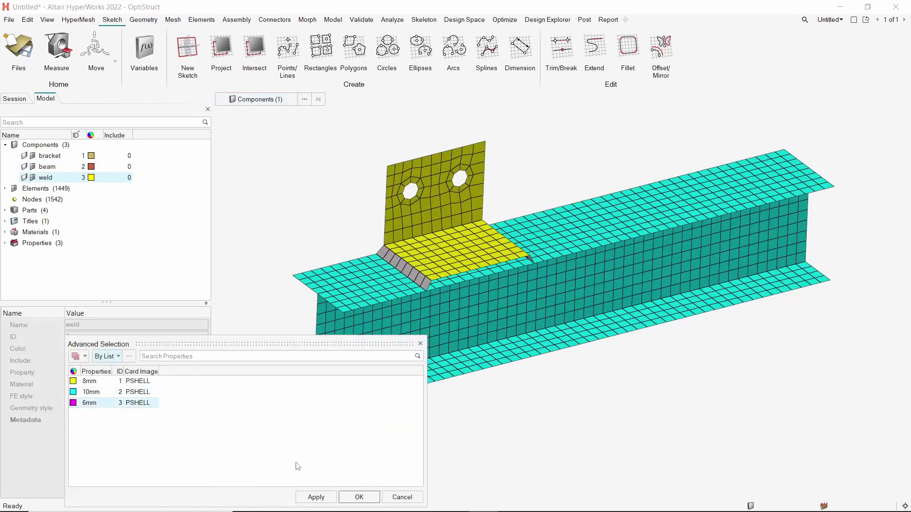
click(359, 497)
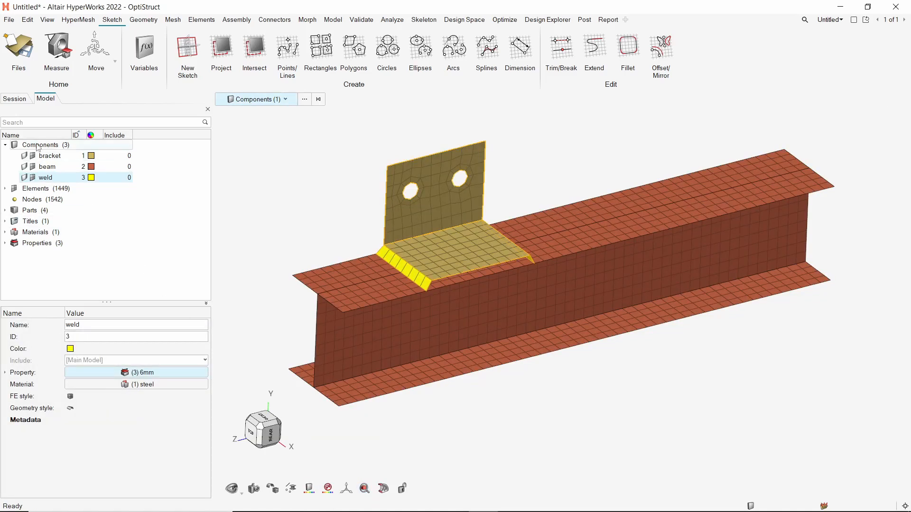
Step: Create a new rbe3 component and start the RBE3 element tool
right_click(38, 145)
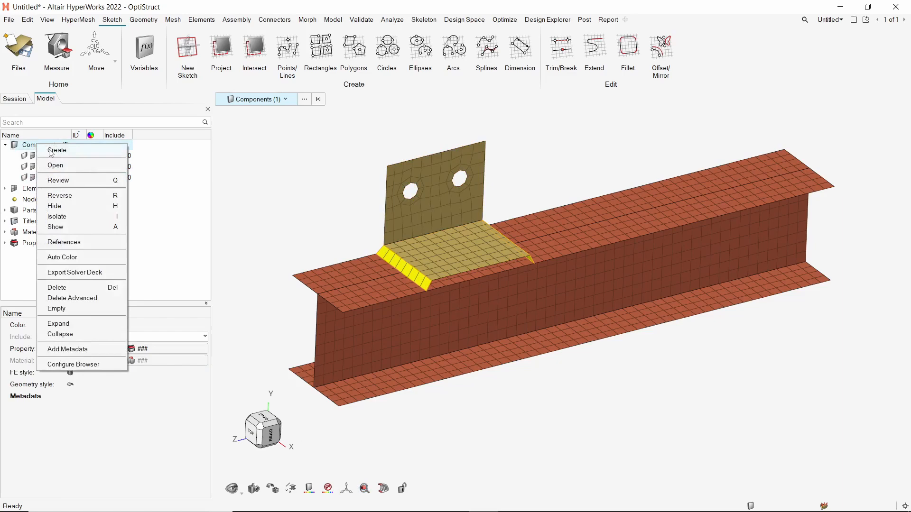
click(57, 150)
text(rbe3)
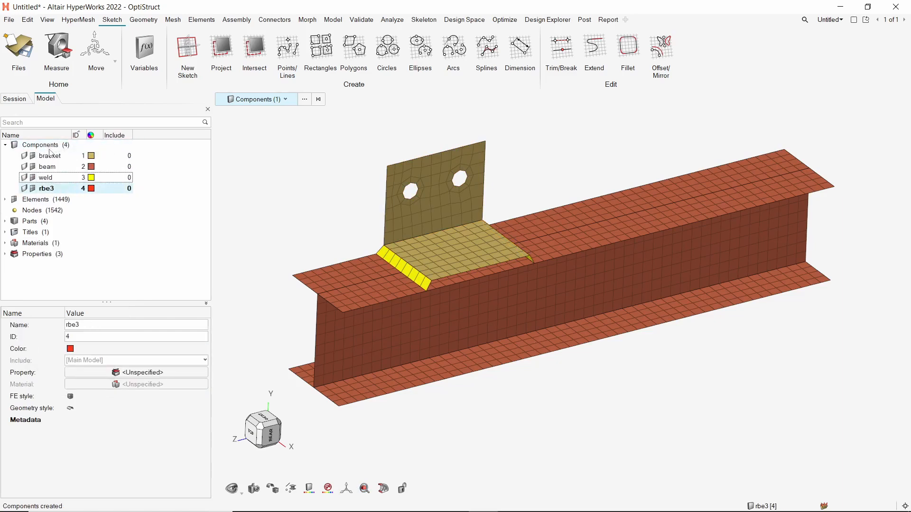
click(332, 20)
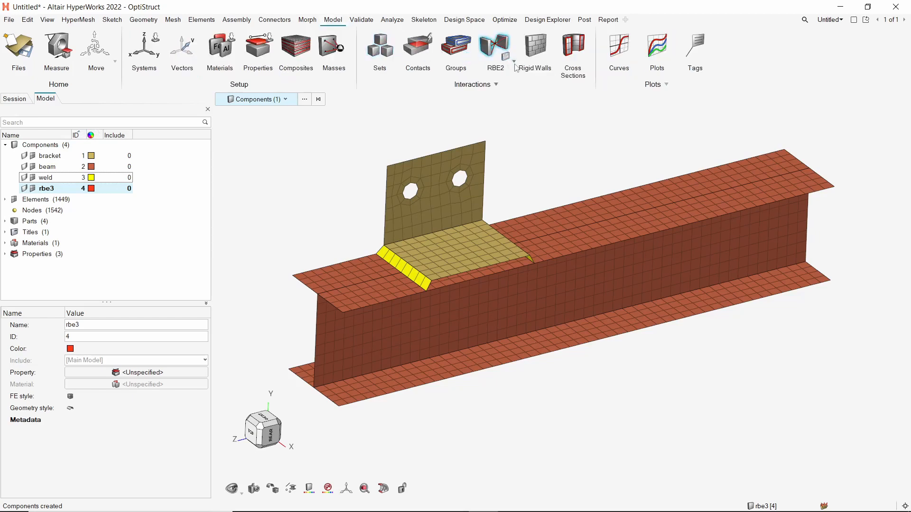
click(495, 45)
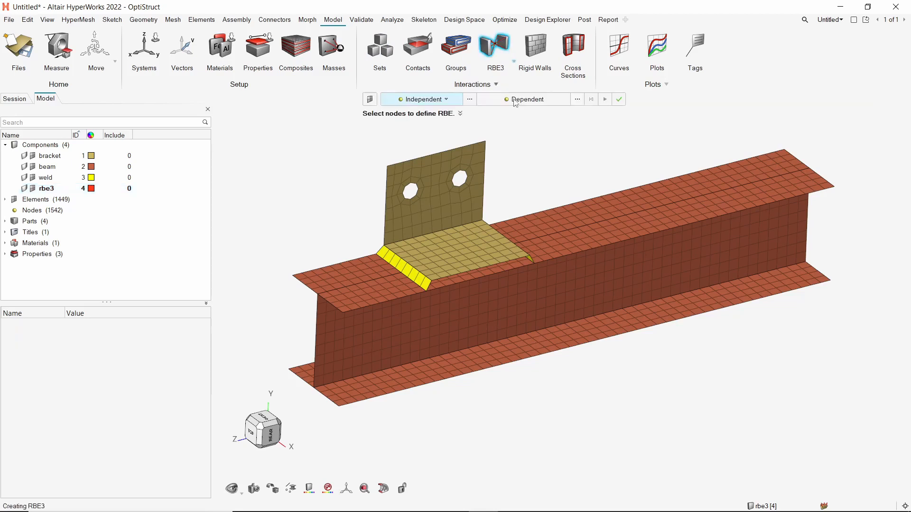
click(445, 99)
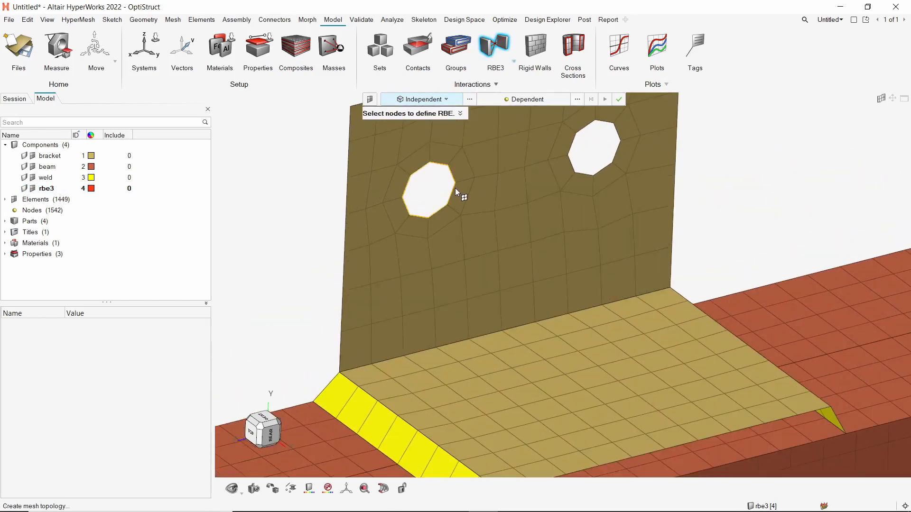
Step: Create an RBE3 spider from the edge nodes of each of the bracket's two bolt holes
click(428, 192)
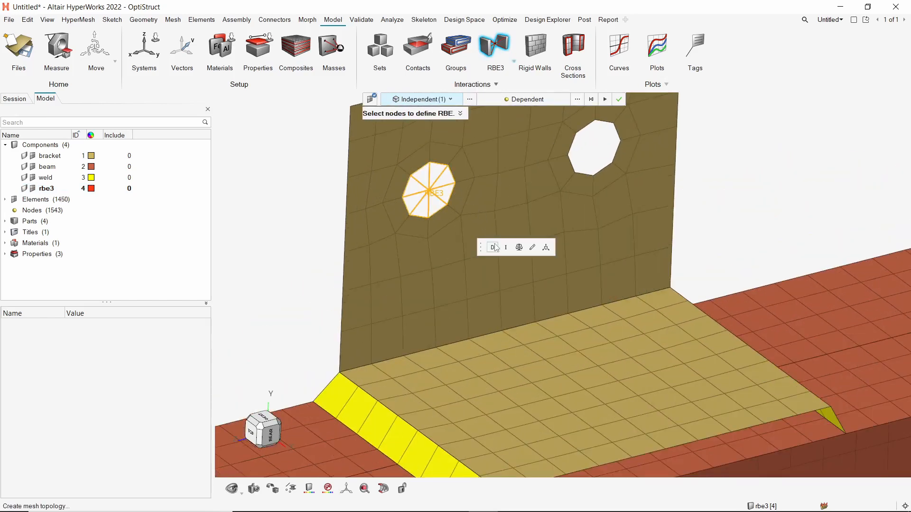
click(506, 247)
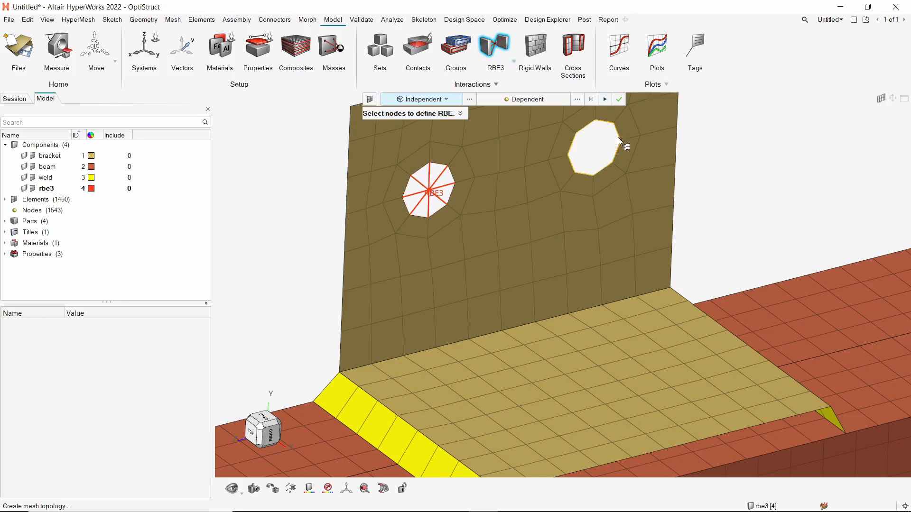
click(592, 147)
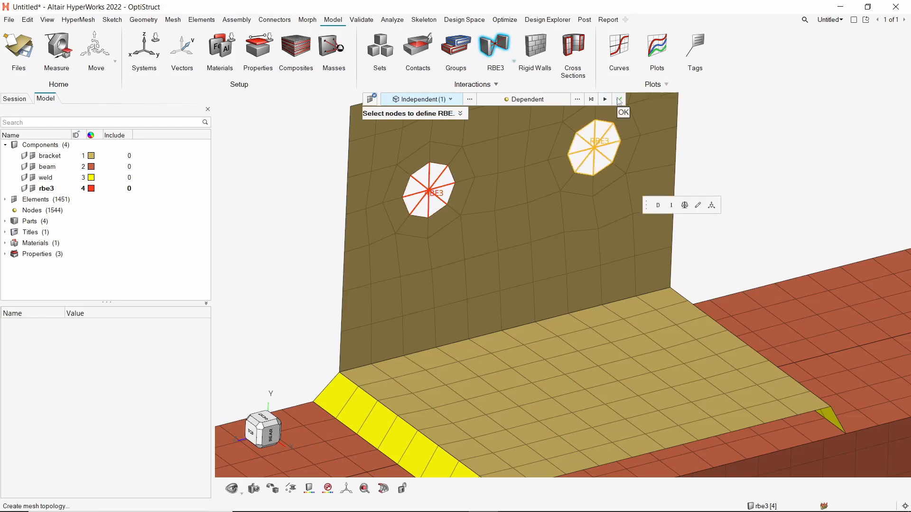
click(619, 99)
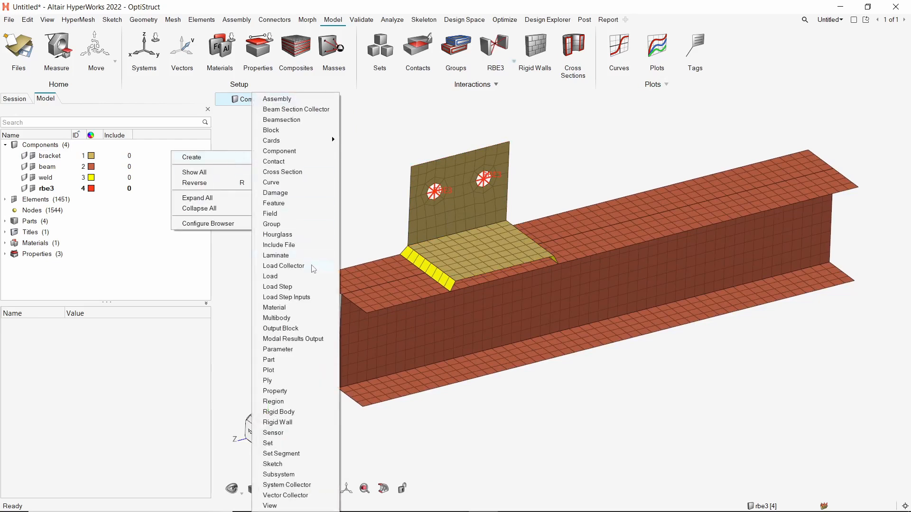
Step: Create an spc load collector with constraints fixing all six DOFs at both RBE3 centre nodes
click(283, 266)
text(spc)
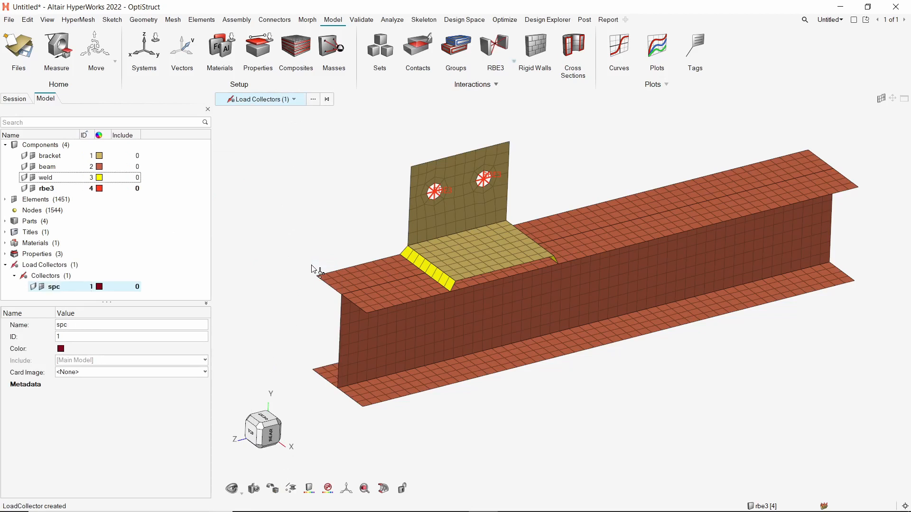
click(392, 20)
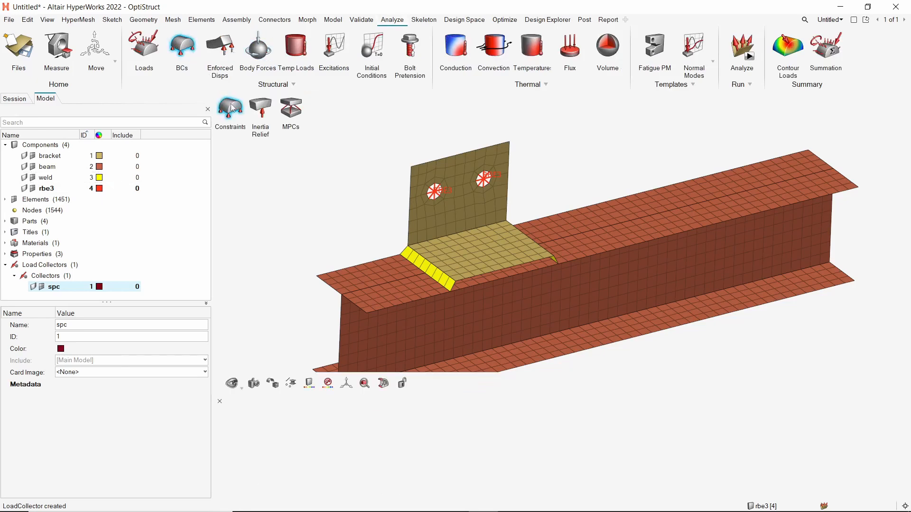
click(230, 108)
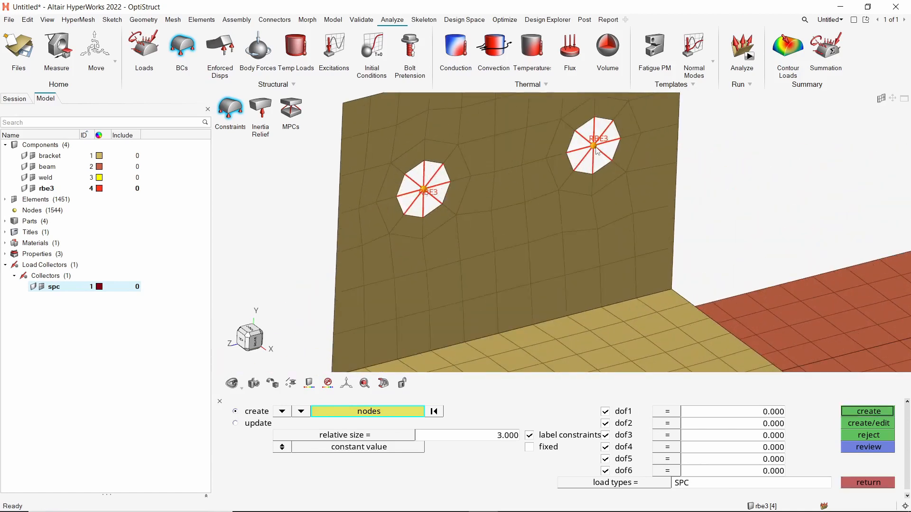
click(868, 411)
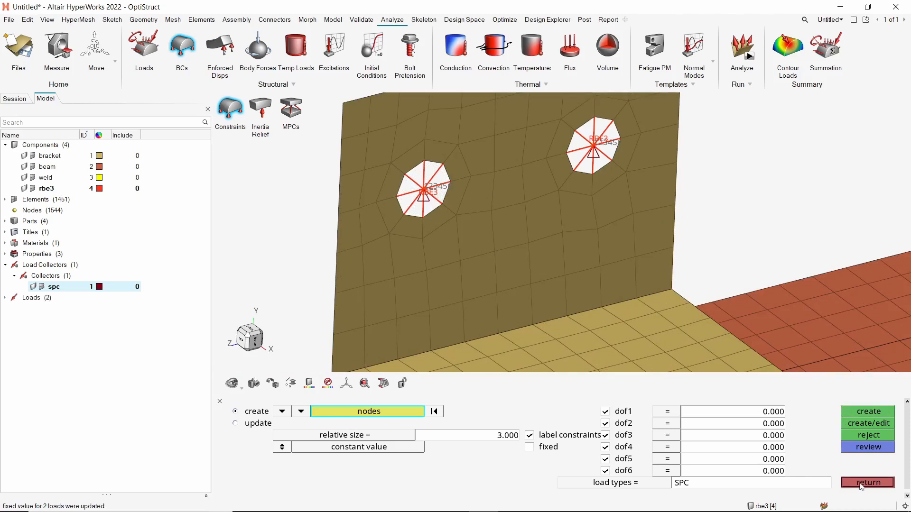
click(868, 483)
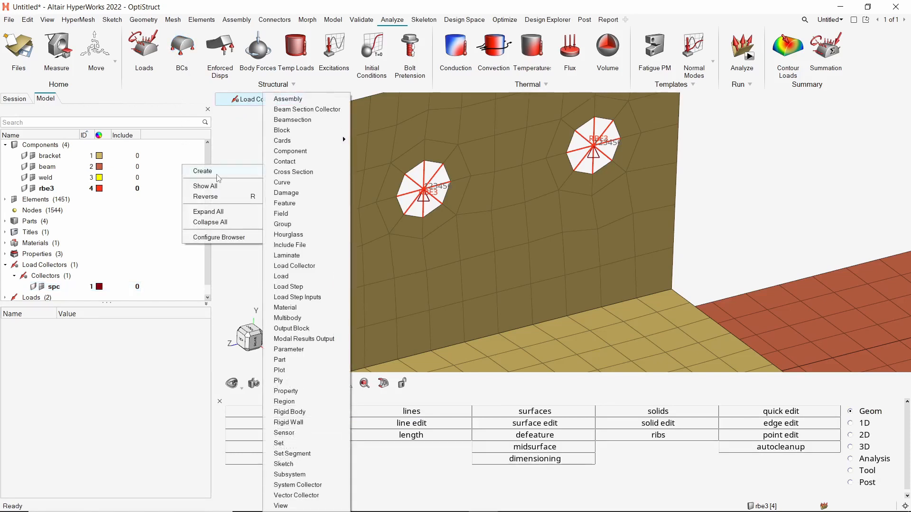
Step: Create a force load collector and apply a -1000 y-direction force on the beam's free-end nodes
click(203, 171)
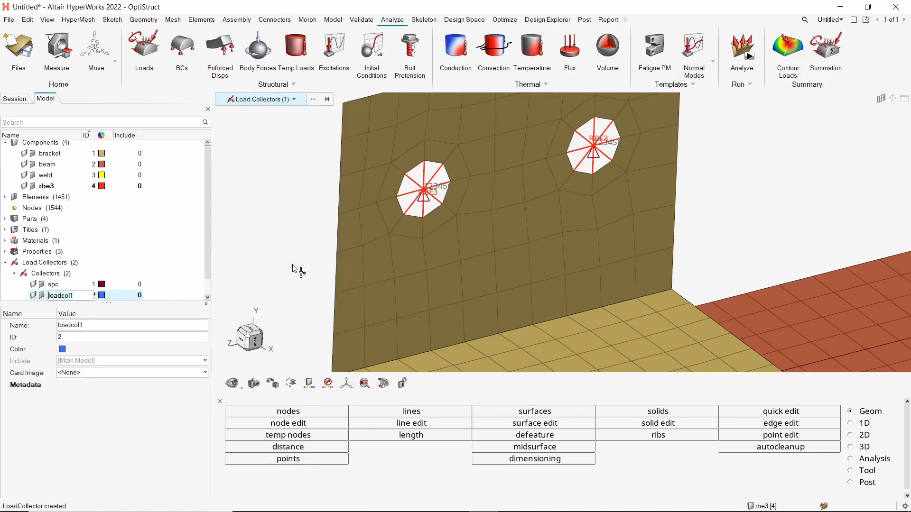
text(force)
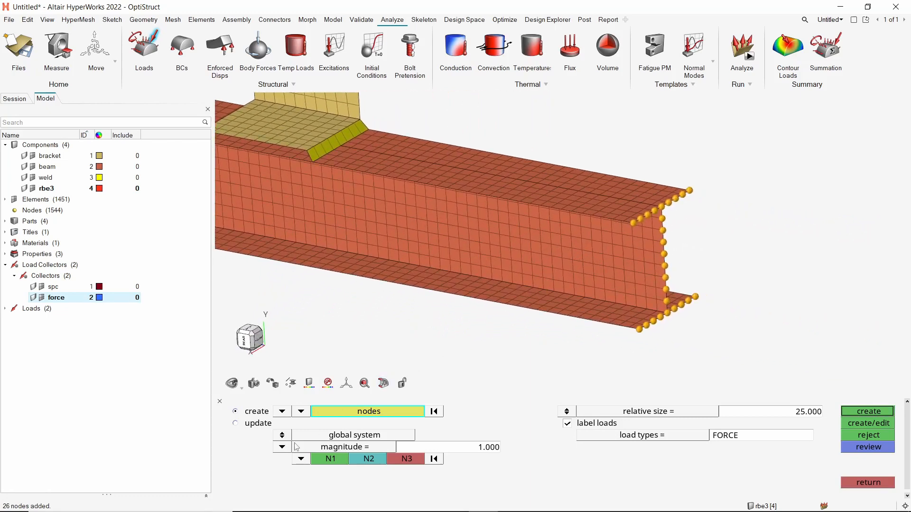
click(282, 447)
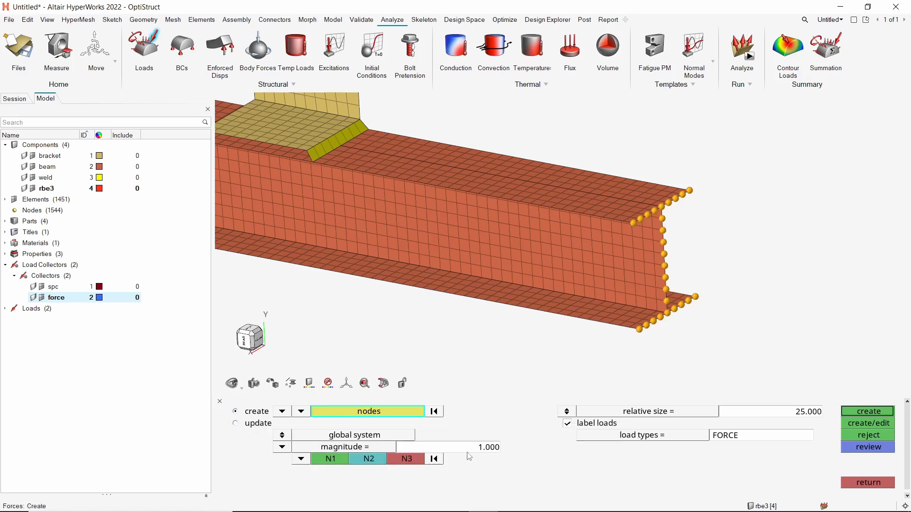
text(-1)
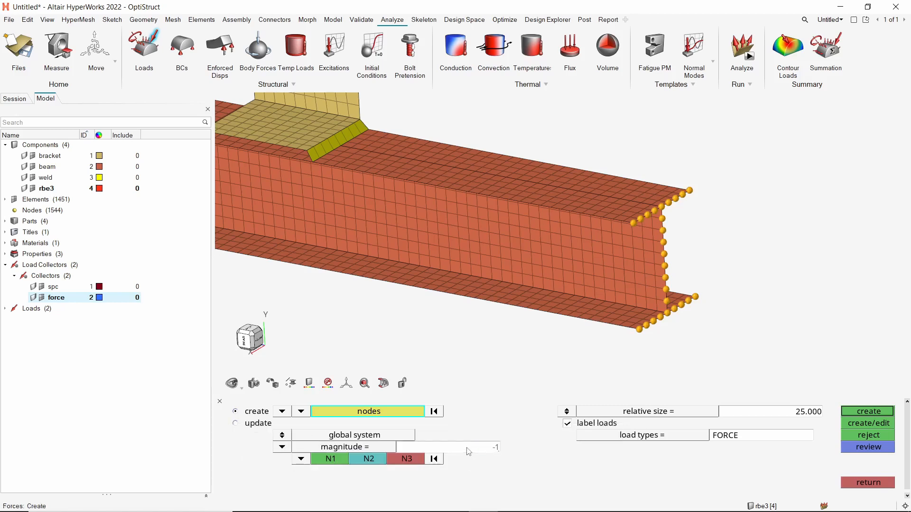
text(1000.000)
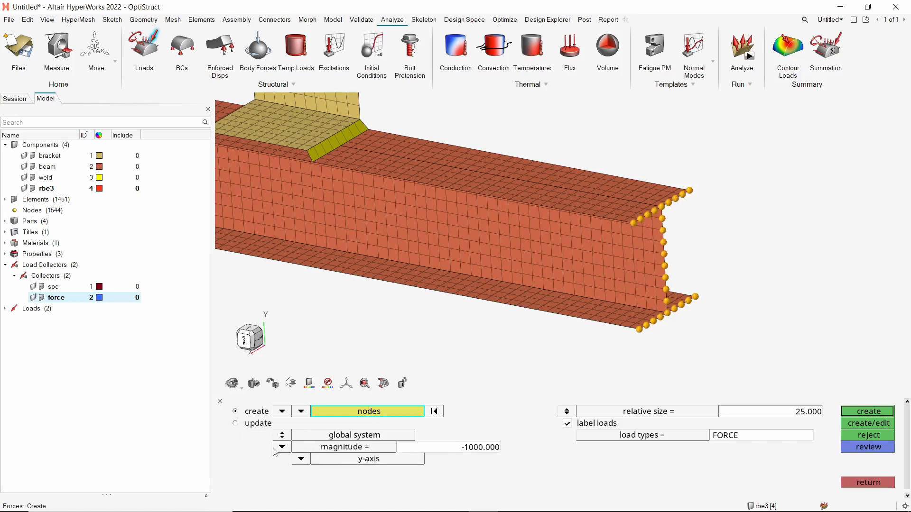
mouse_move(862, 412)
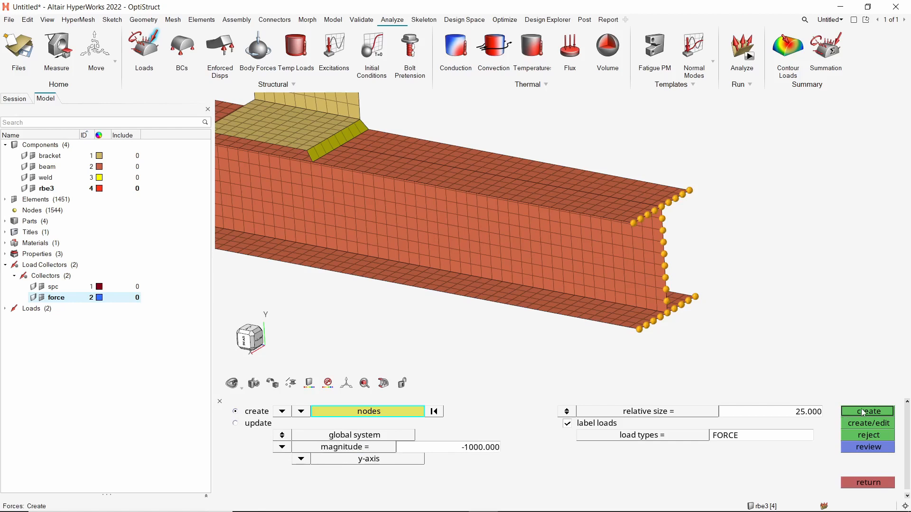
click(867, 411)
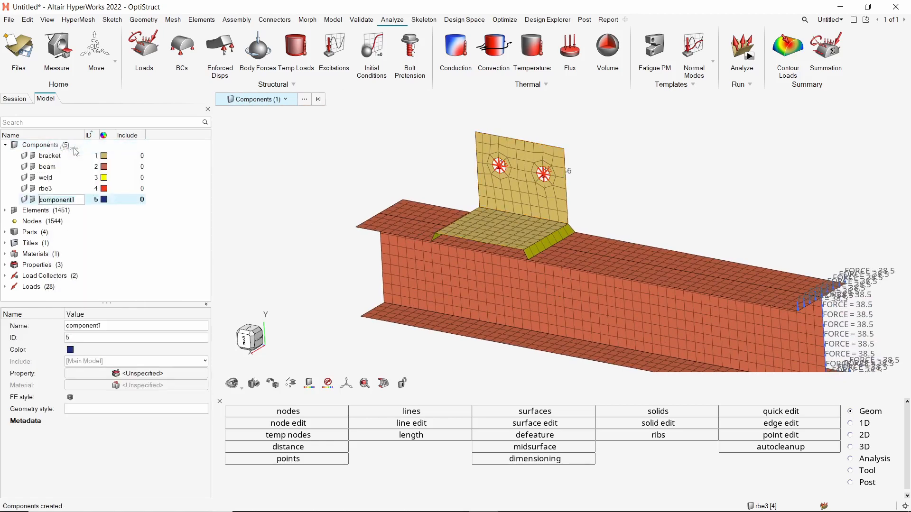
Step: Rename the new component to bracket_local
text(bracke)
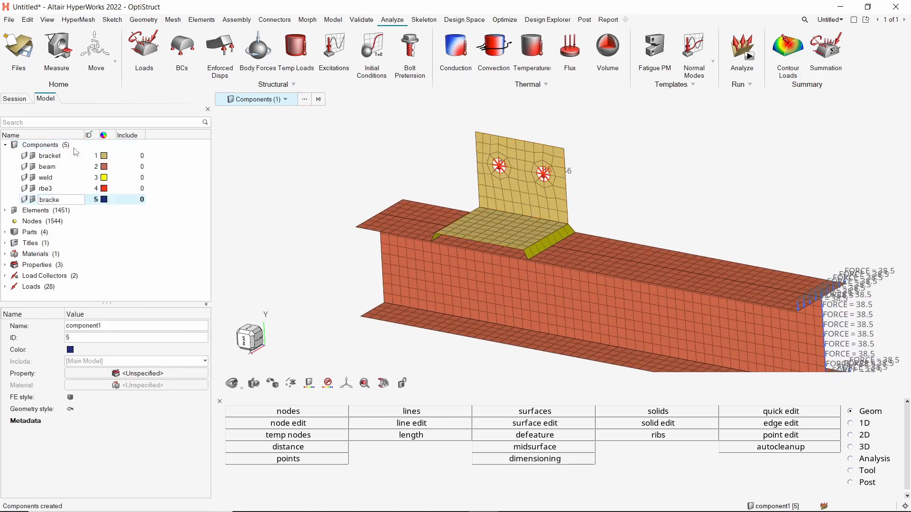
text(bracket_local)
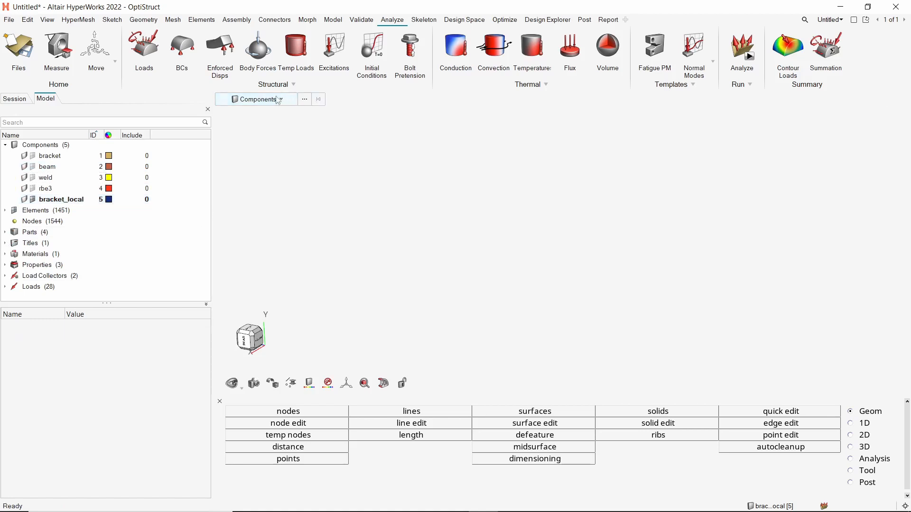
Step: Select the bracket's 158 elements by component and duplicate them into bracket_local
click(280, 99)
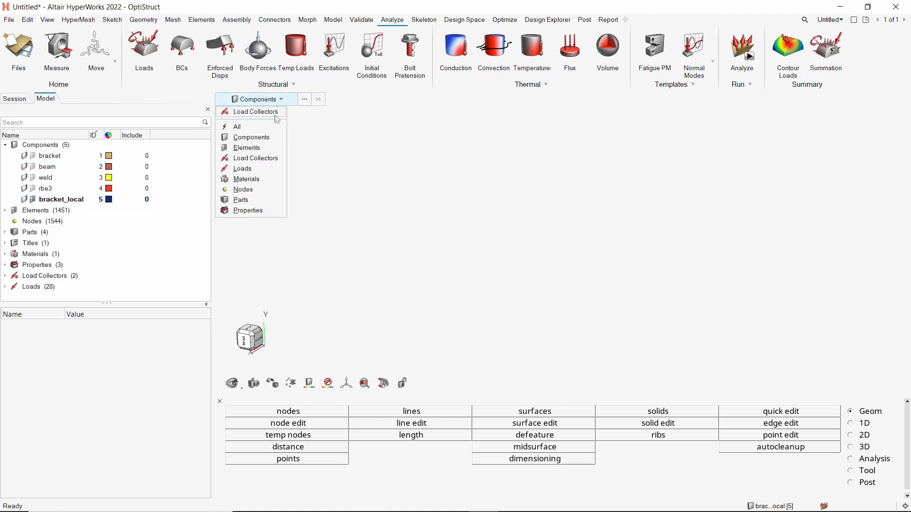
click(246, 148)
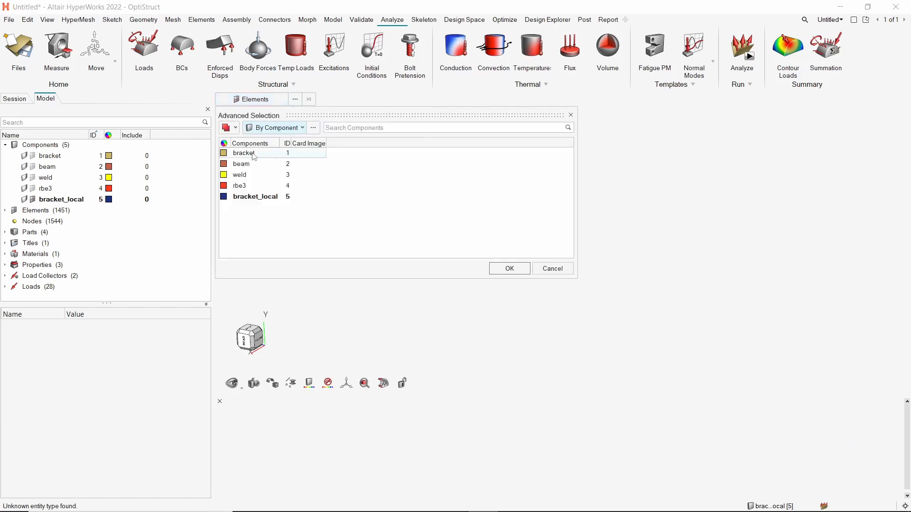
click(244, 153)
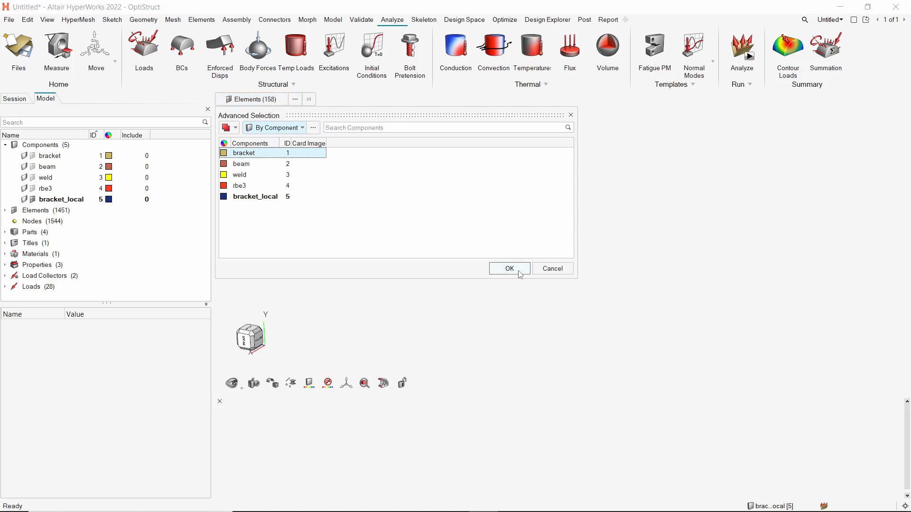
click(509, 268)
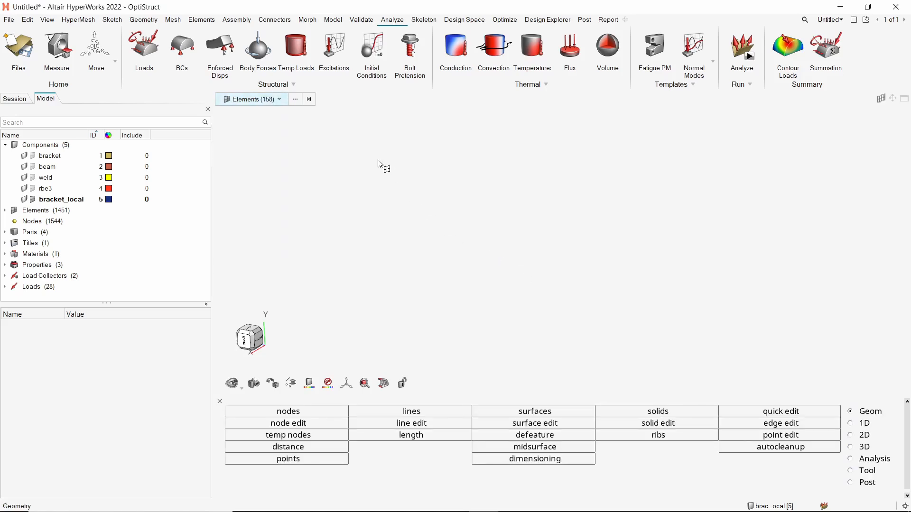
right_click(381, 163)
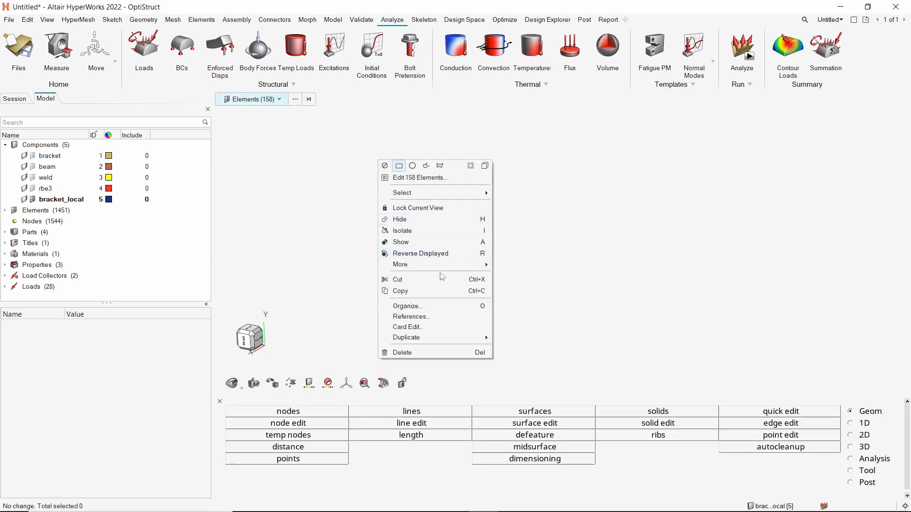
mouse_move(406, 337)
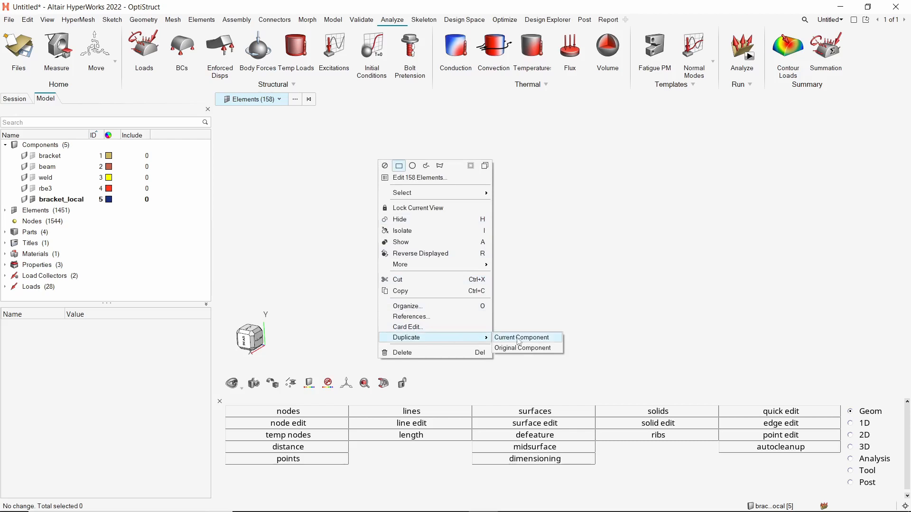
click(521, 337)
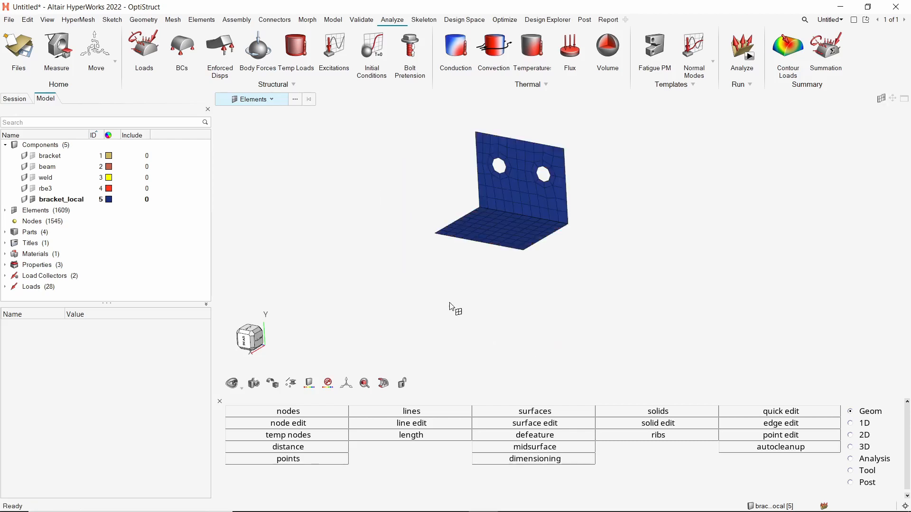
mouse_move(202, 19)
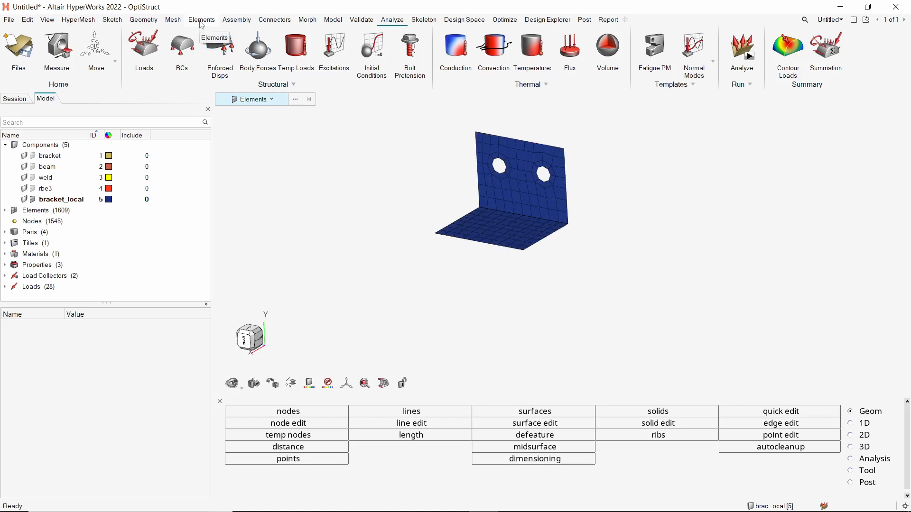
Step: Split all displayed bracket_local elements on all sides, refining the mesh to 2003 elements and 2052 nodes
click(201, 20)
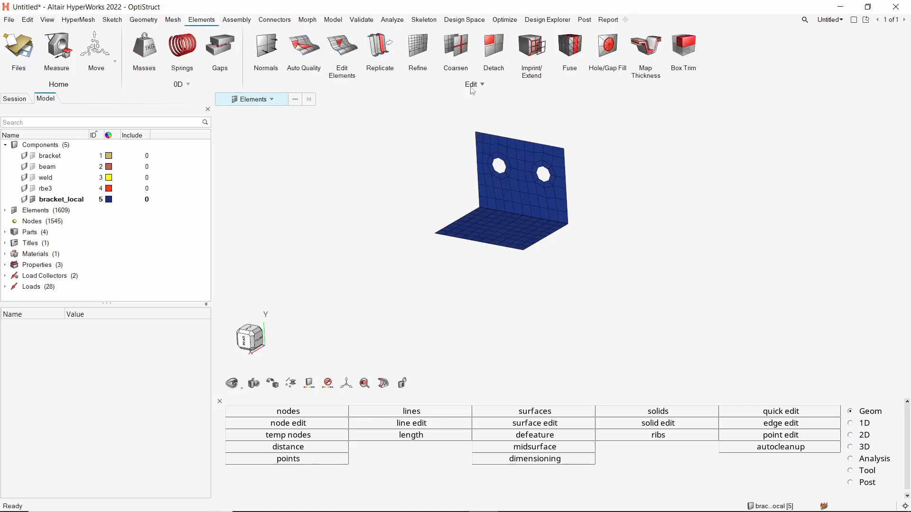
click(472, 84)
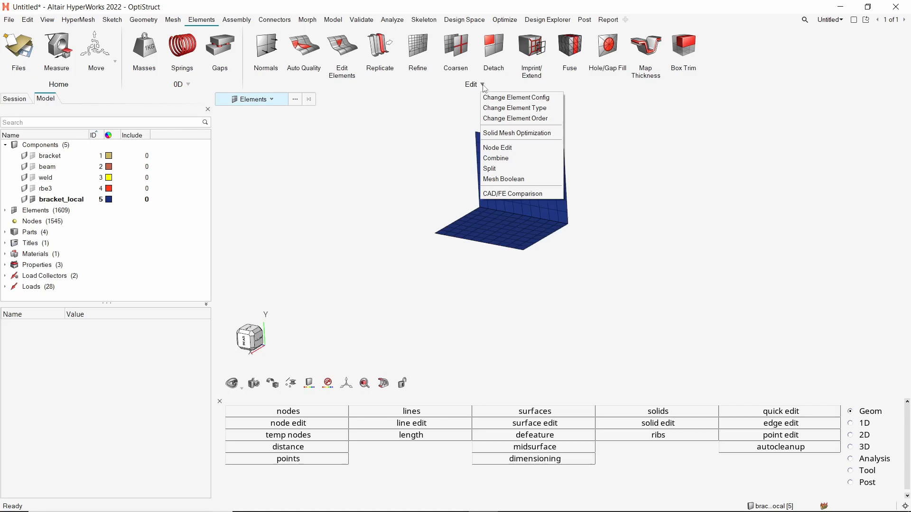
click(490, 168)
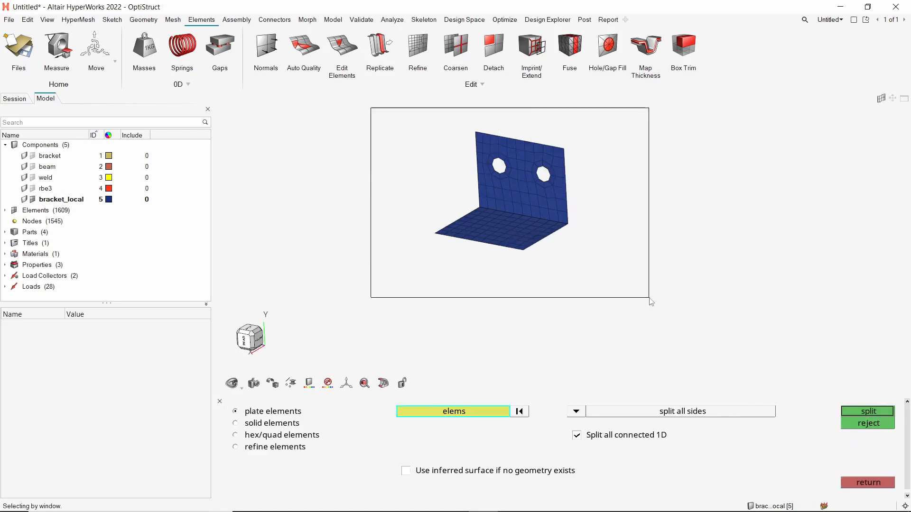
click(867, 412)
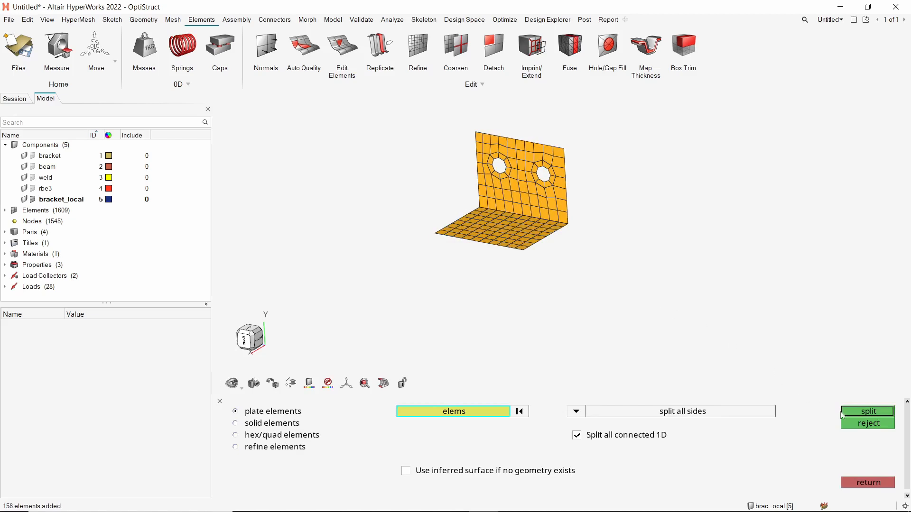
click(868, 411)
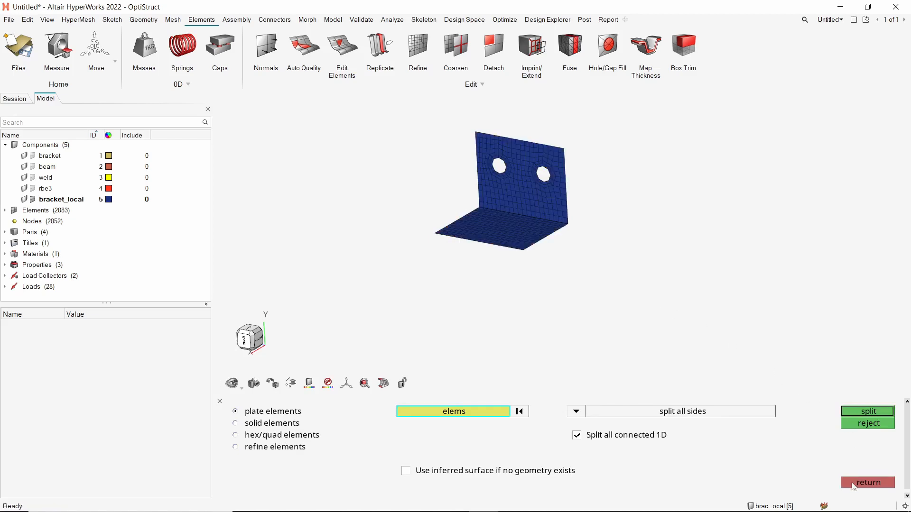
click(867, 483)
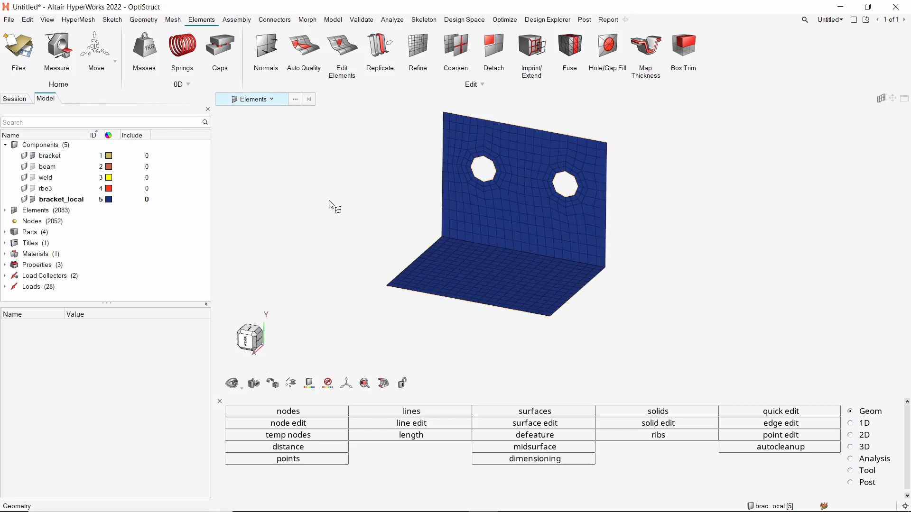
Step: Equivalence coincident nodes of the bracket_local elements via Edges (Shift+F3), leaving 2051 nodes
key(shift+F3)
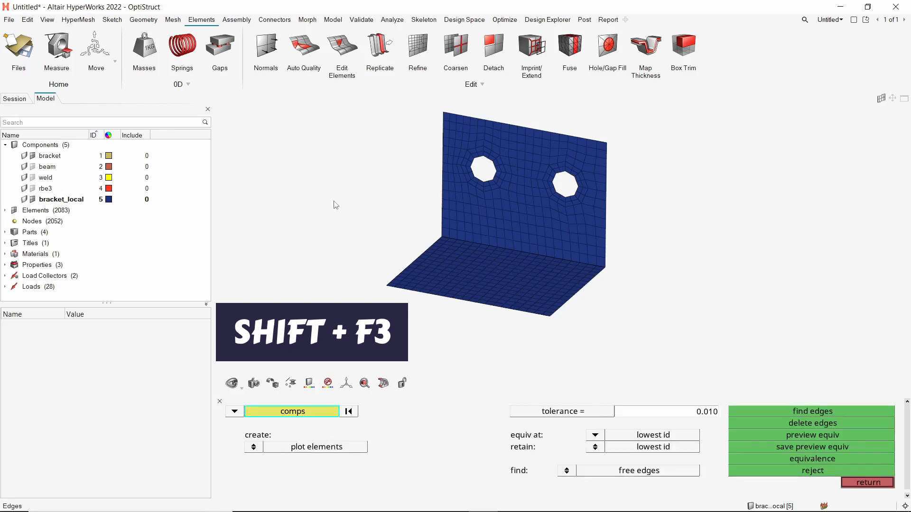
click(234, 411)
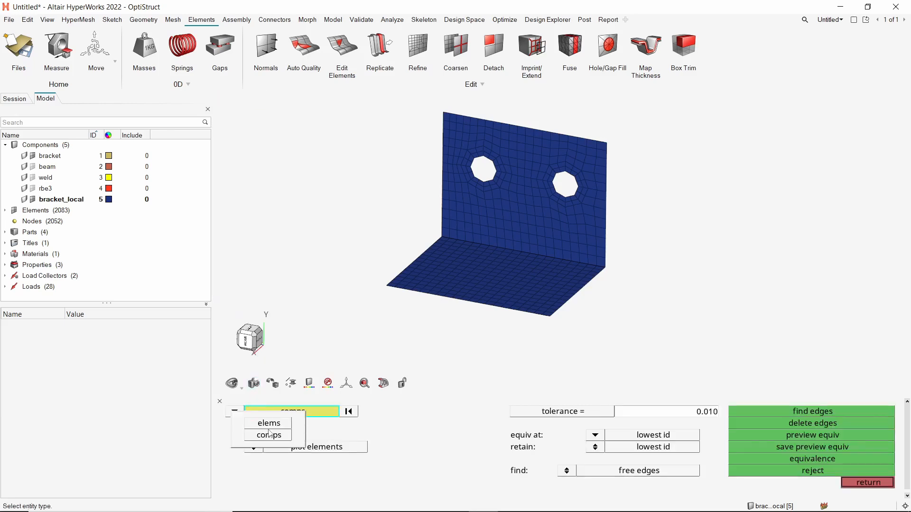
click(269, 422)
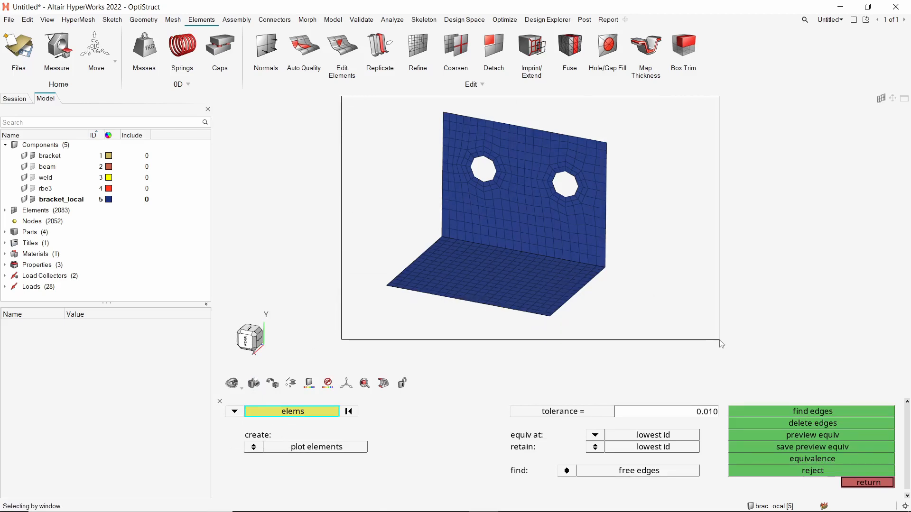
click(812, 411)
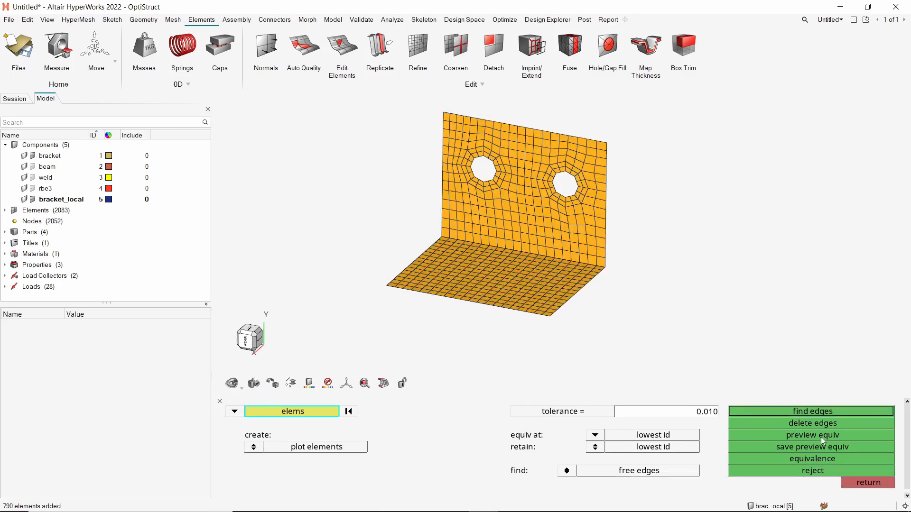
click(812, 435)
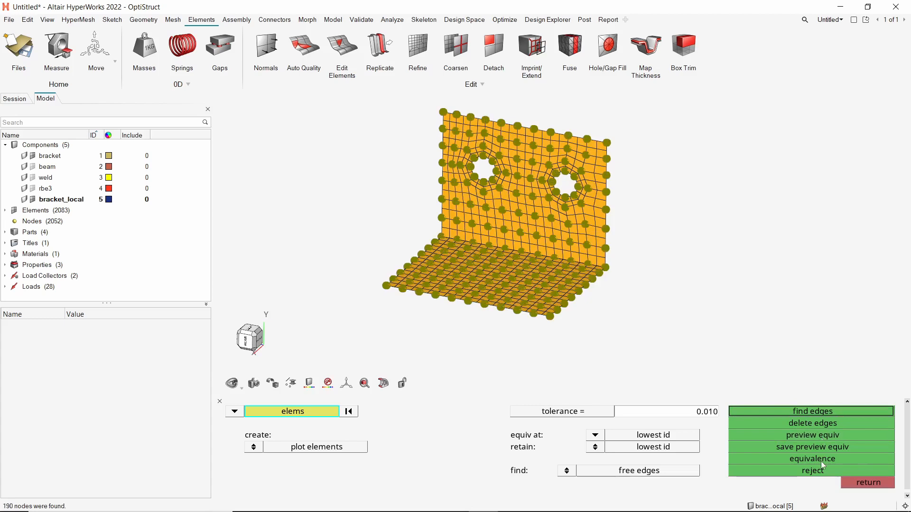
click(812, 459)
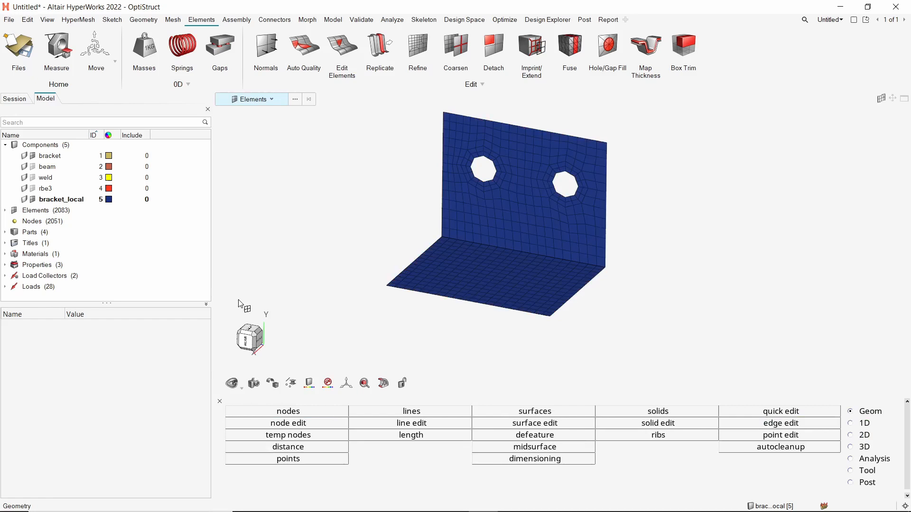
click(61, 199)
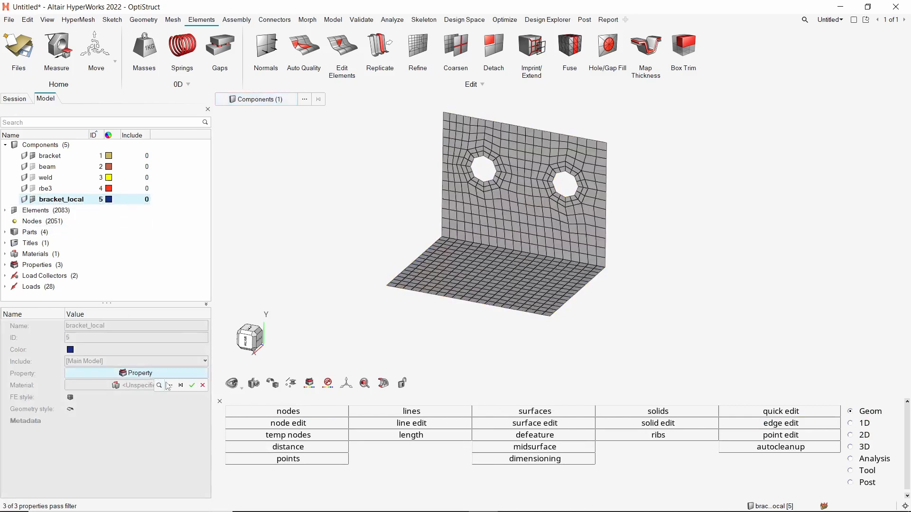
Step: Assign the 8mm shell property to the bracket_local component
click(140, 373)
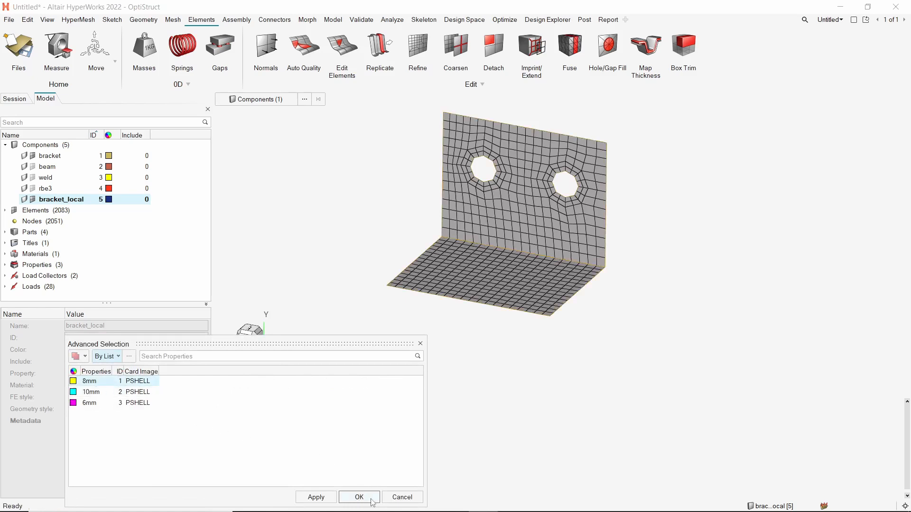
click(359, 498)
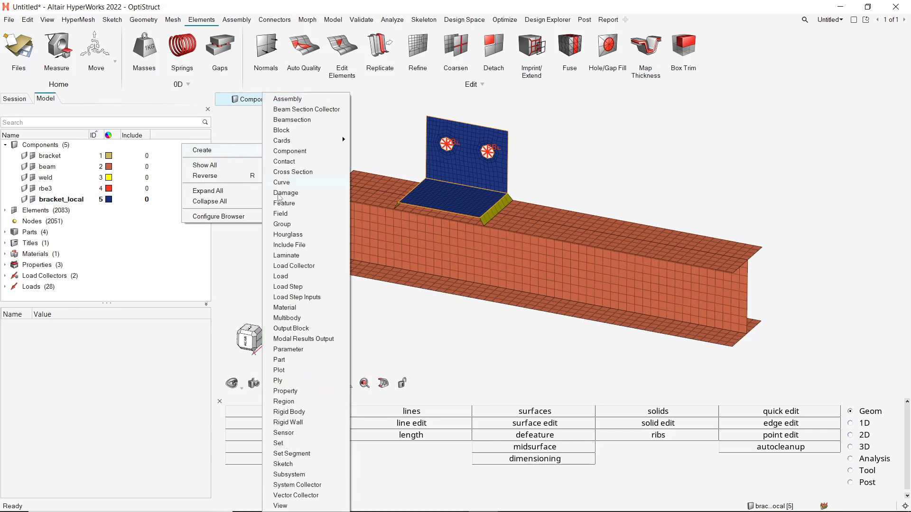
Step: Create element set global from the bracket component (1451 elements) and set local from bracket_local
click(278, 443)
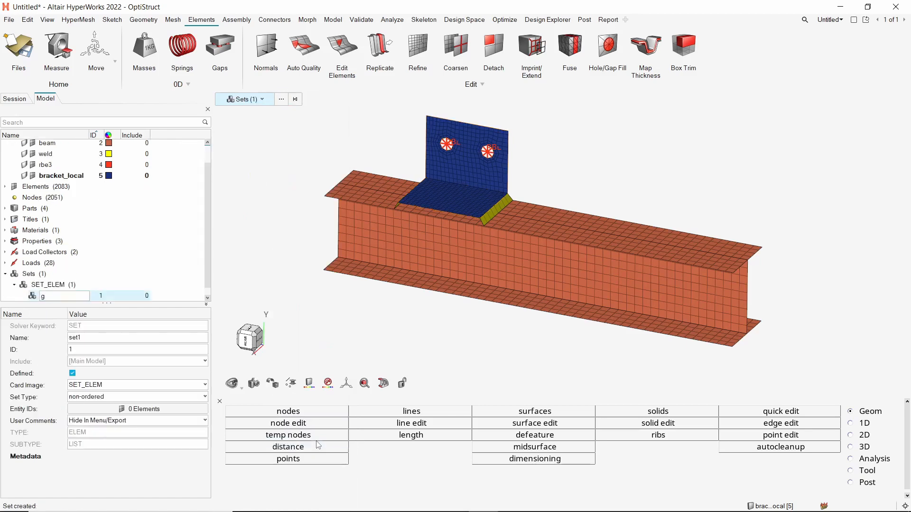
text(global)
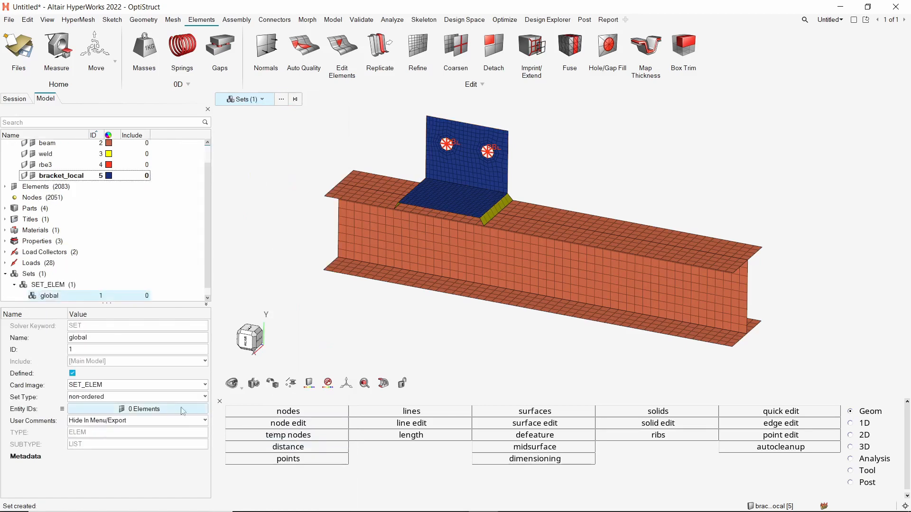
click(143, 409)
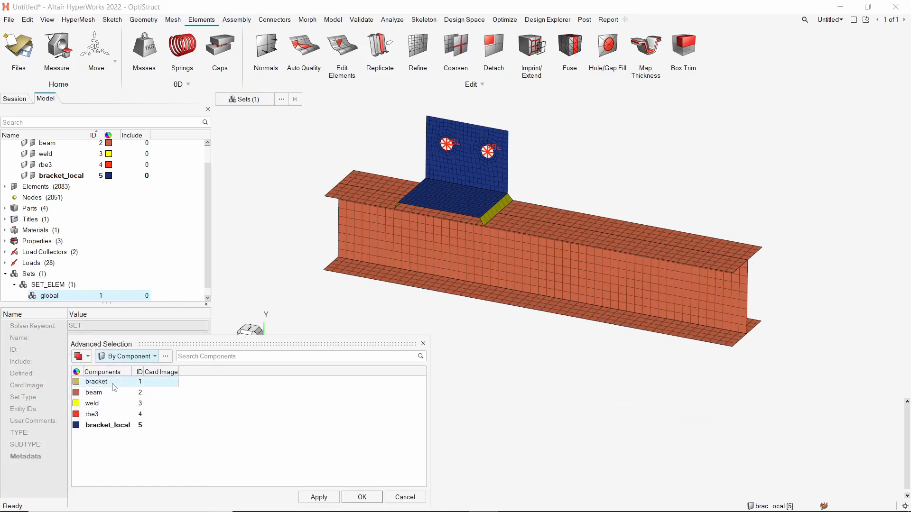
click(91, 403)
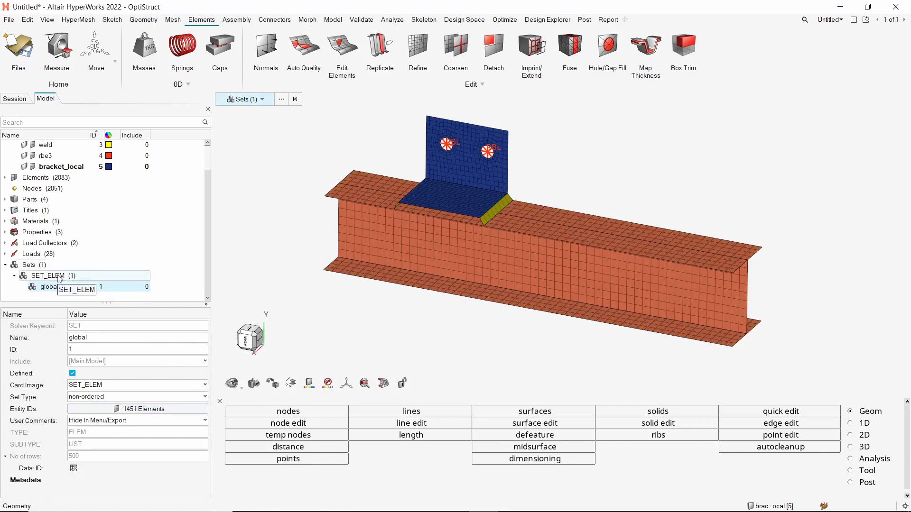
right_click(46, 275)
text(local)
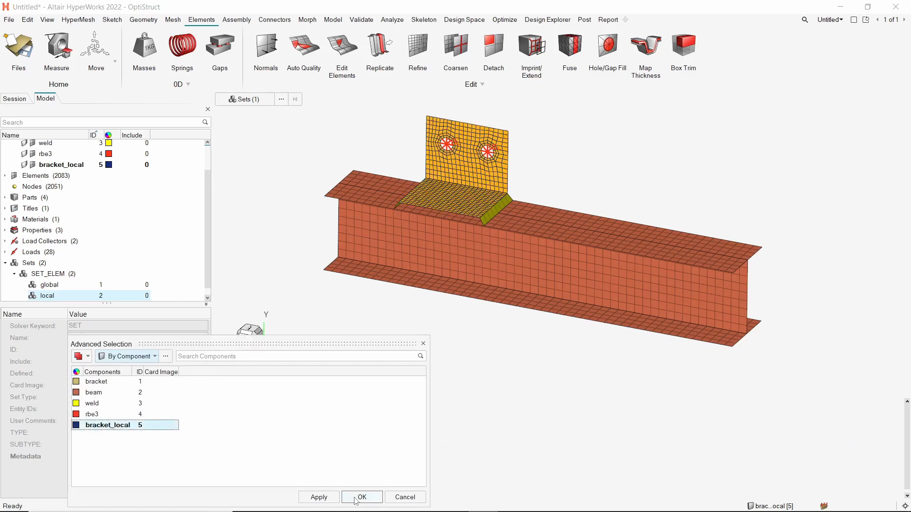
click(362, 497)
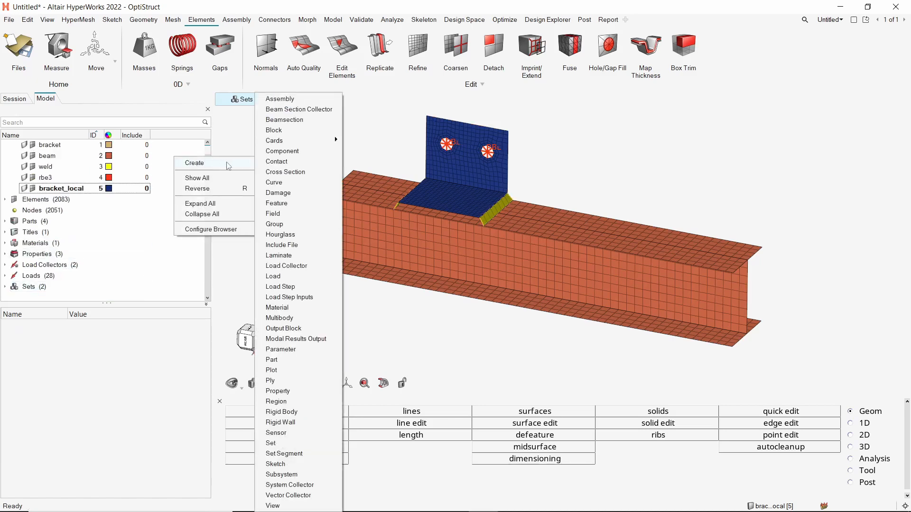
mouse_move(312, 294)
text(g)
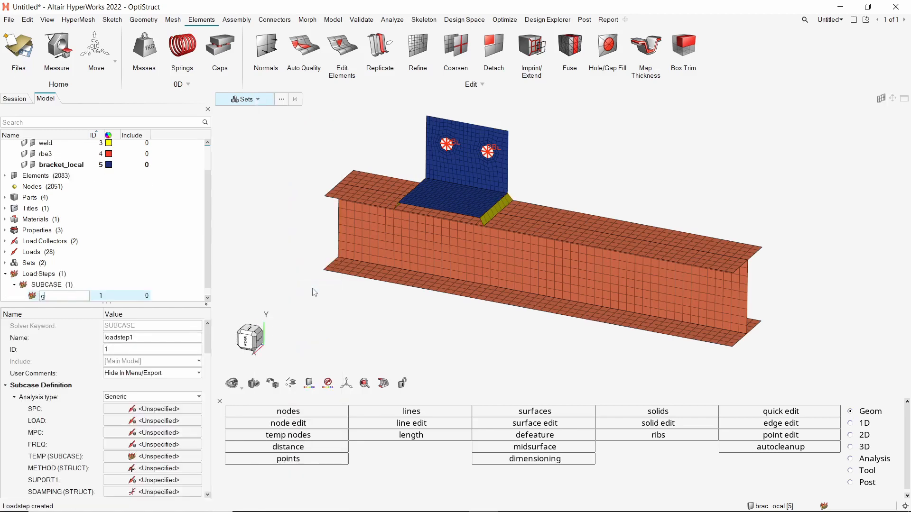
Step: Create a linear static load step named global with SPC=spc and LOAD=force
text(lobal)
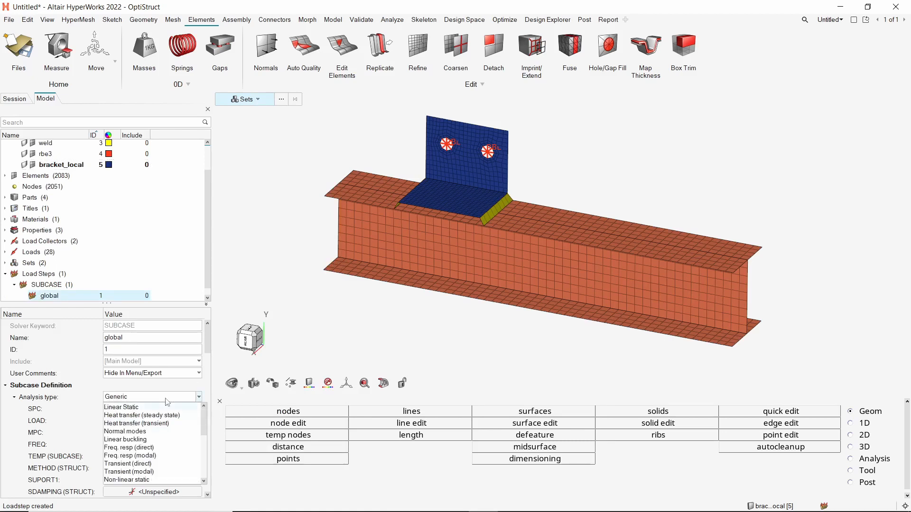
click(121, 407)
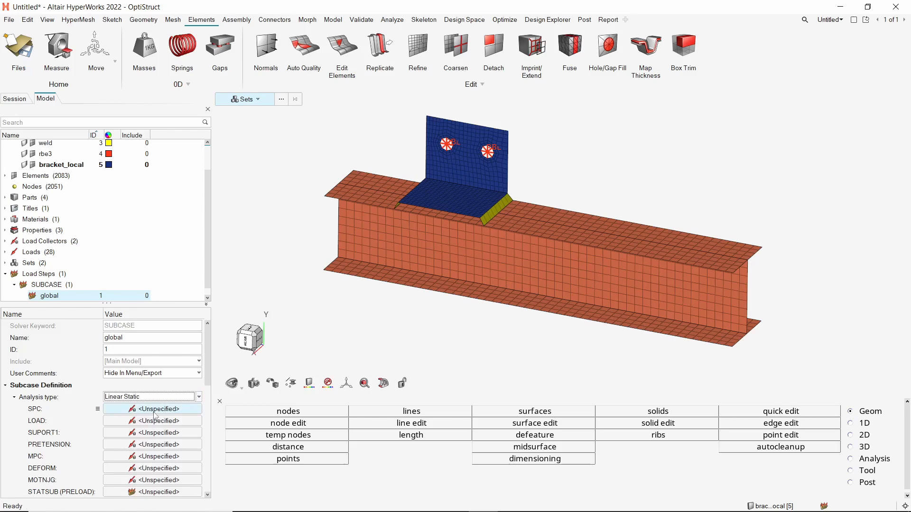
click(152, 409)
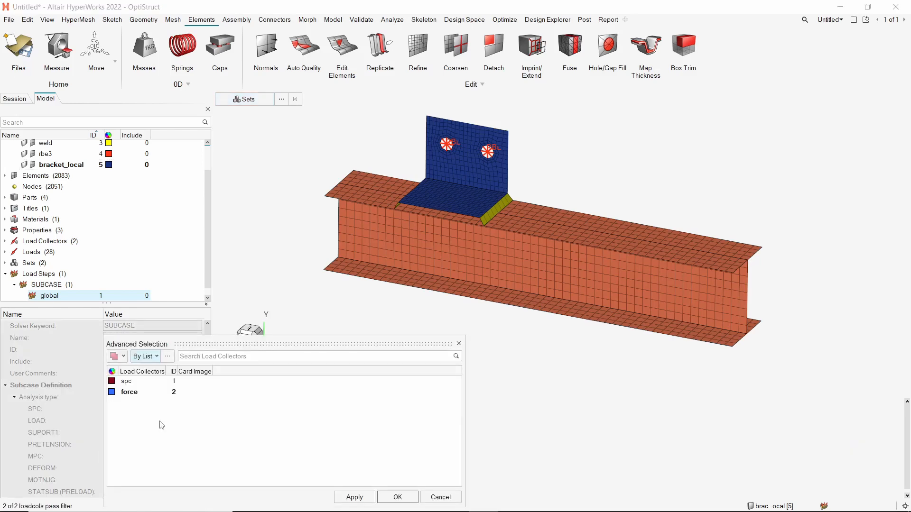
click(126, 380)
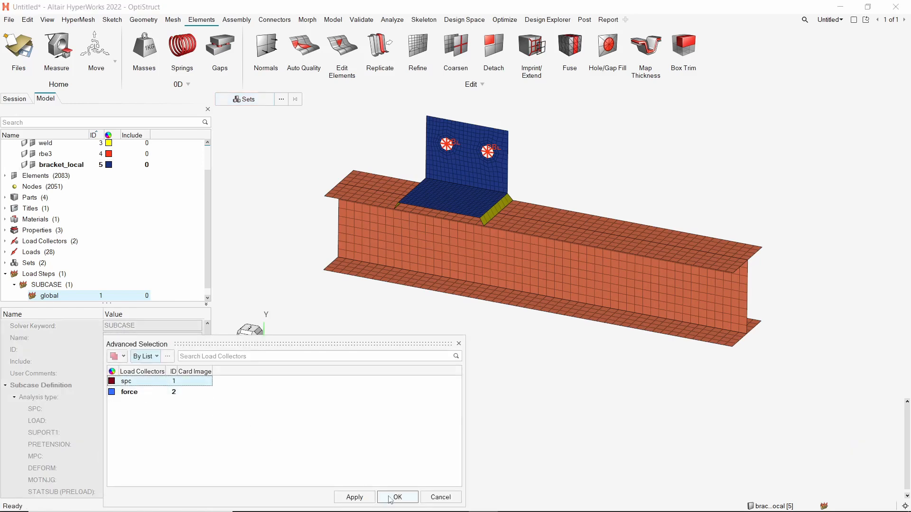
click(397, 497)
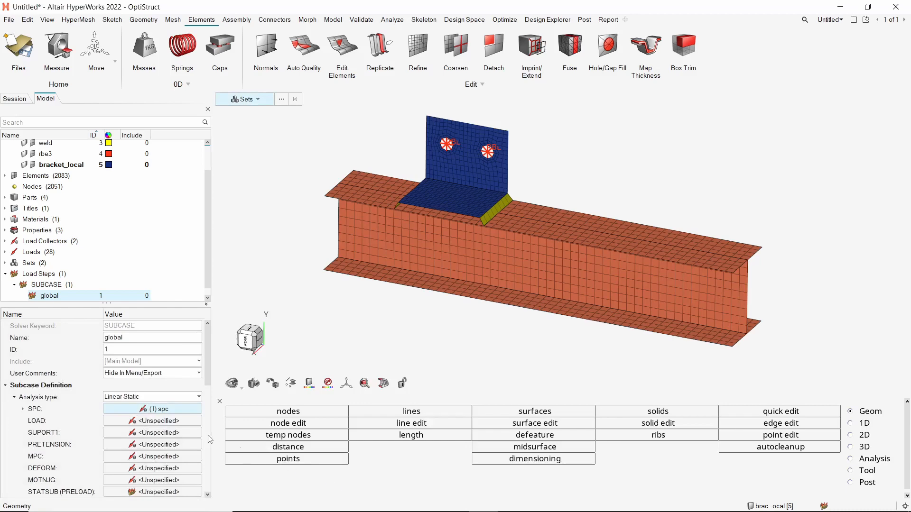
click(152, 420)
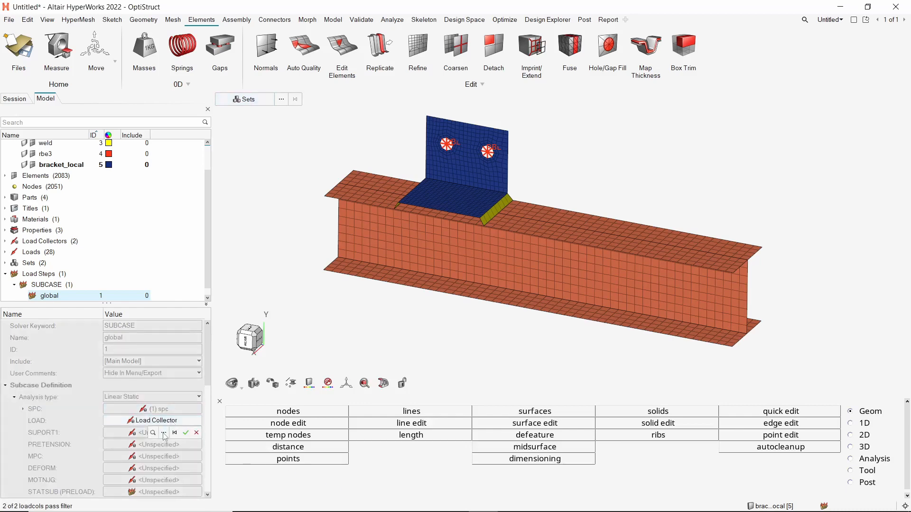
click(163, 432)
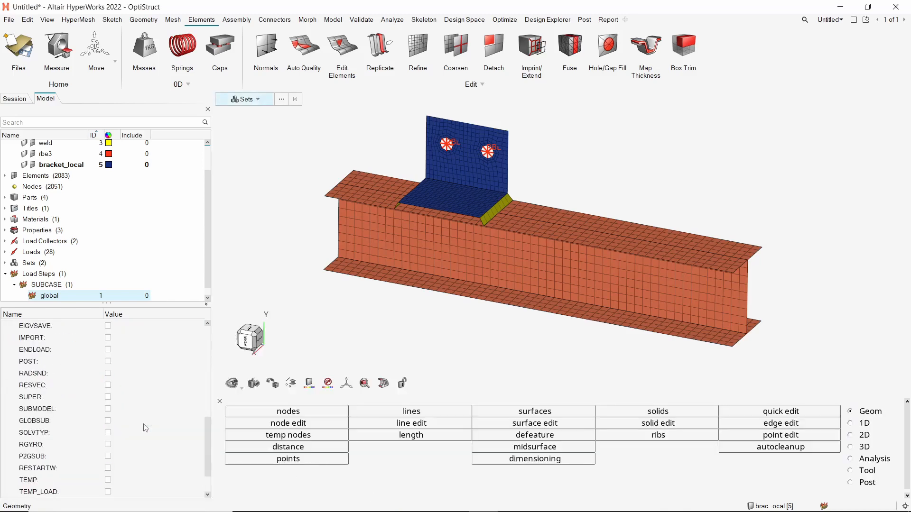
Step: Enable SUBMODEL on the global load step with SID=global set and SID_R=ALL
click(108, 409)
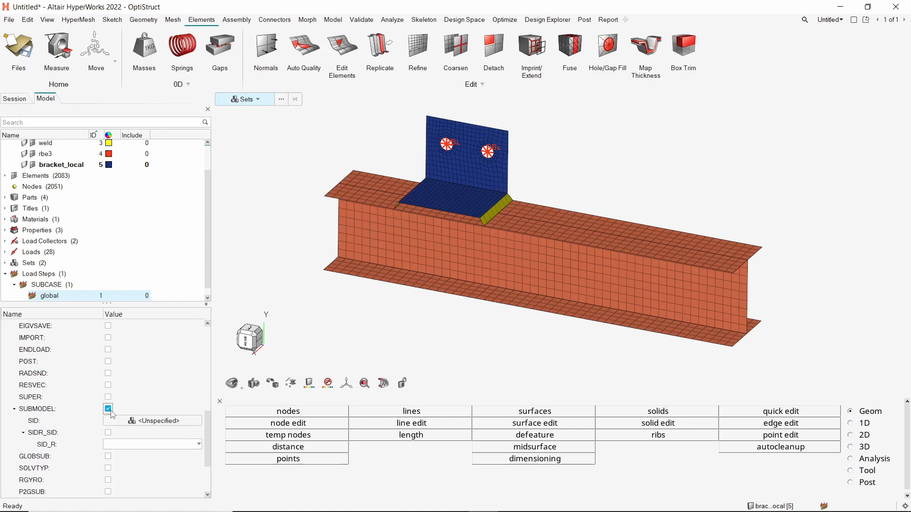
click(152, 420)
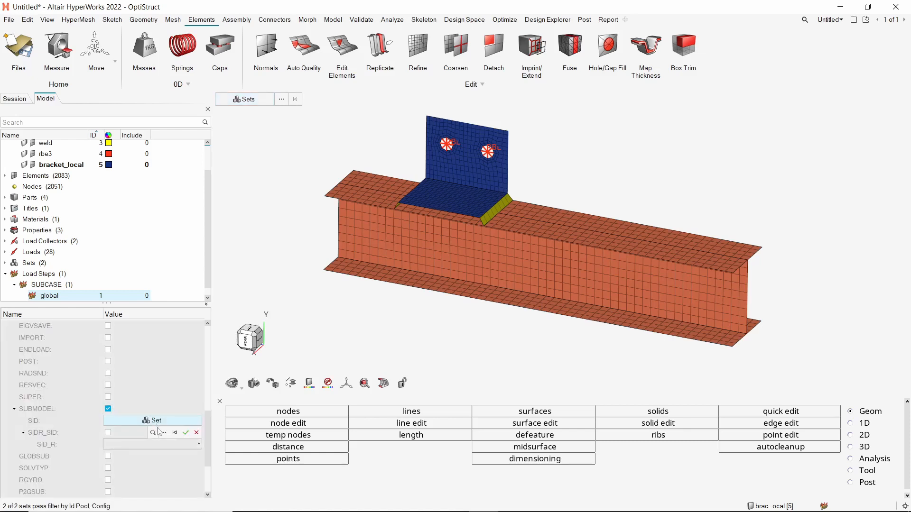
click(151, 420)
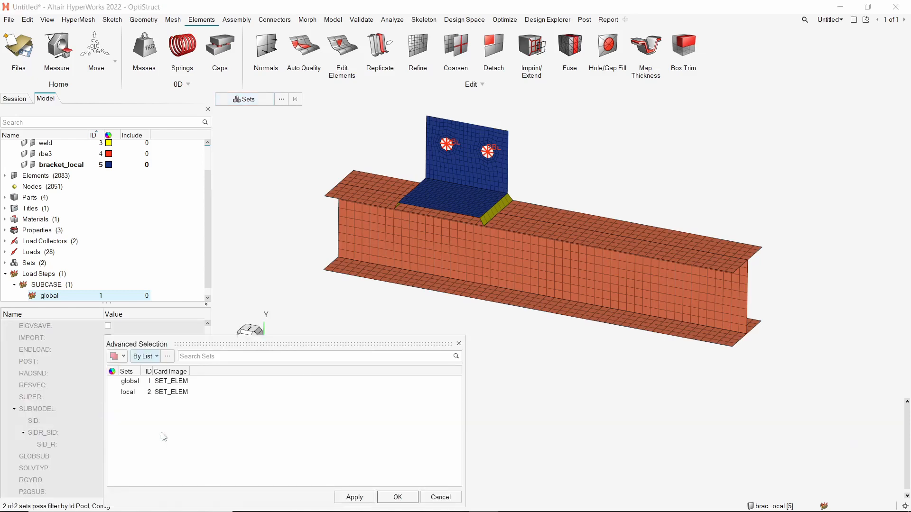
click(130, 381)
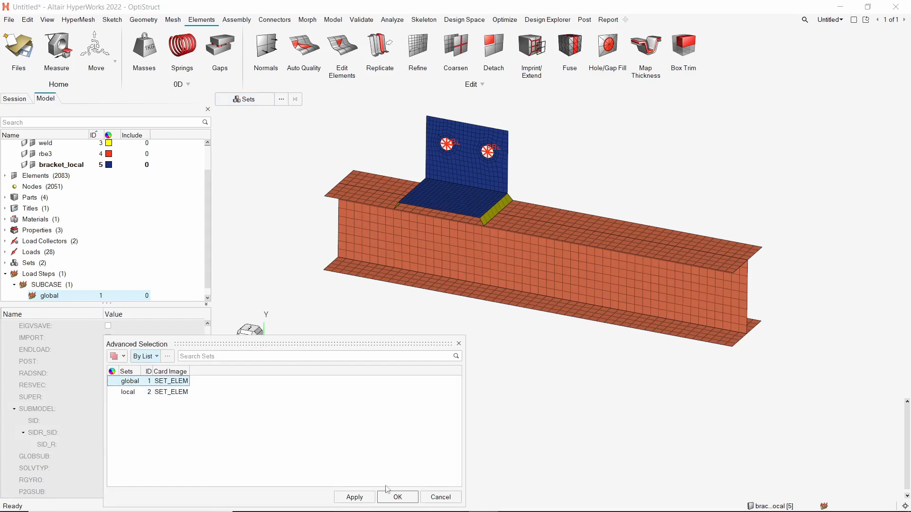
click(397, 497)
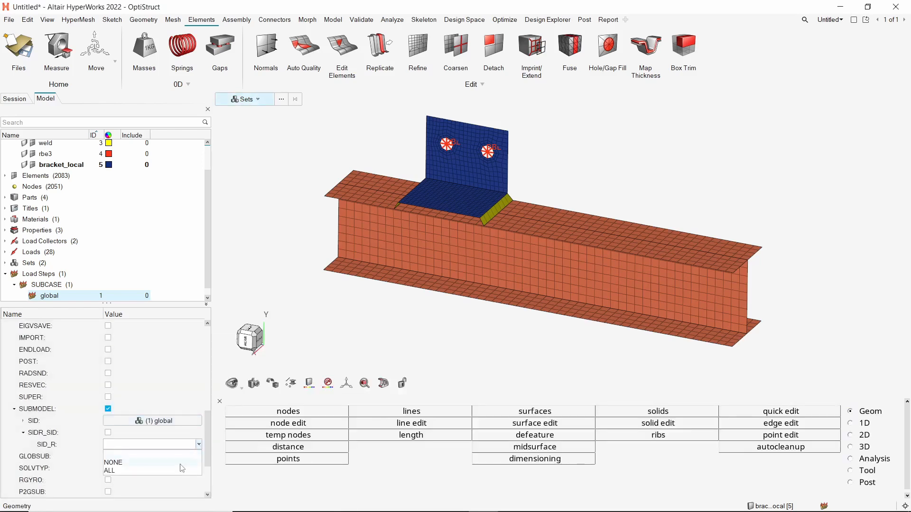
click(109, 470)
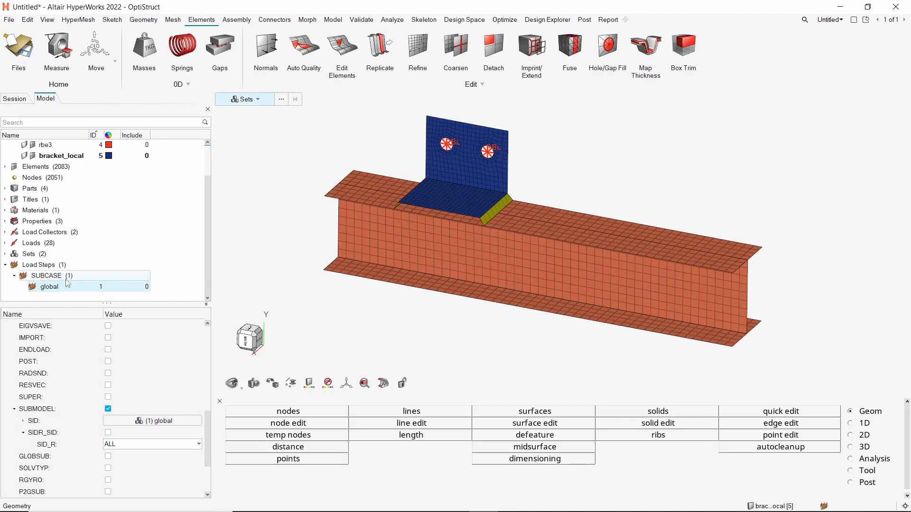
right_click(46, 276)
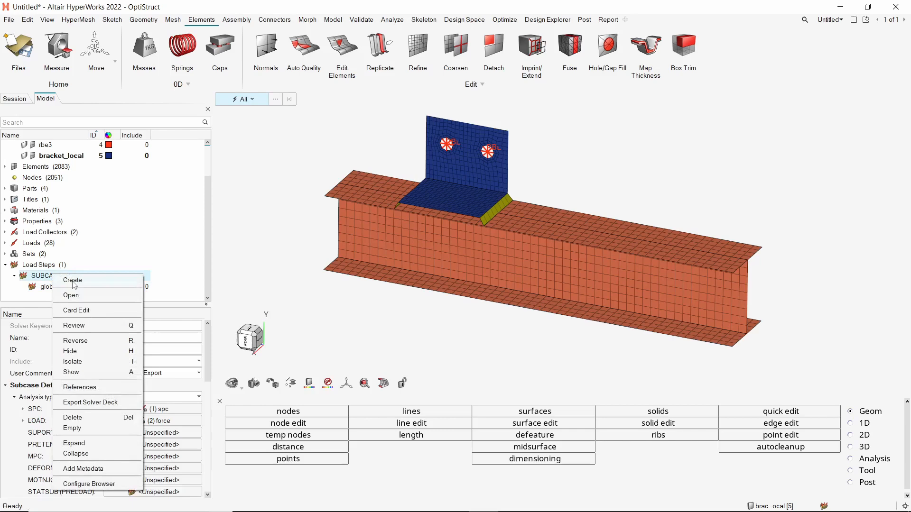
Step: Create a second linear static load step named local
click(72, 281)
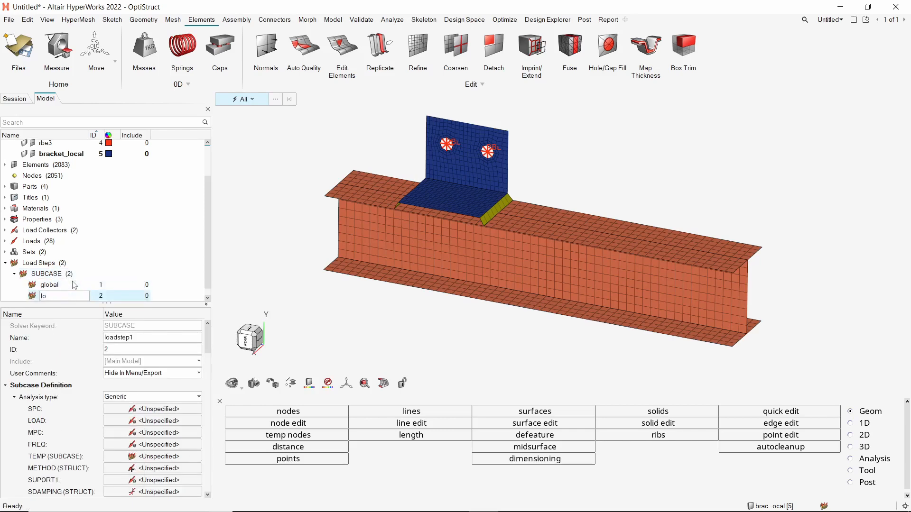
text(local)
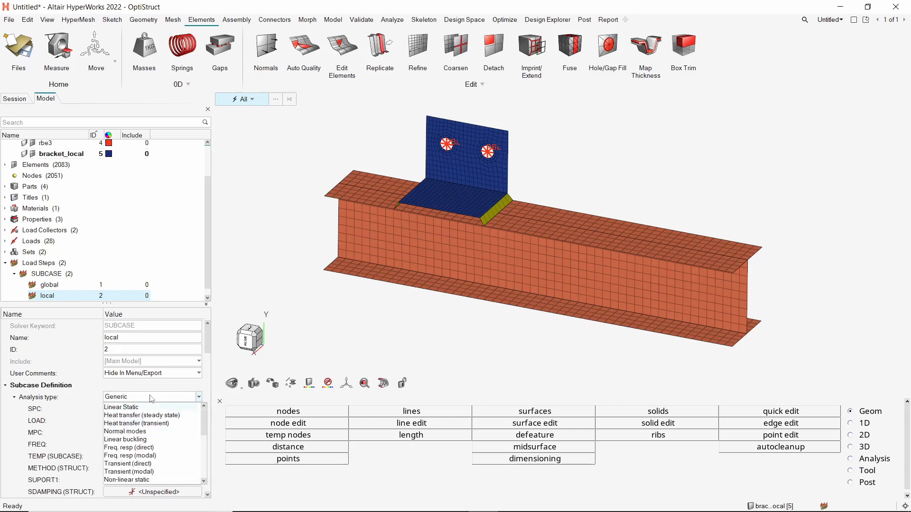
click(121, 407)
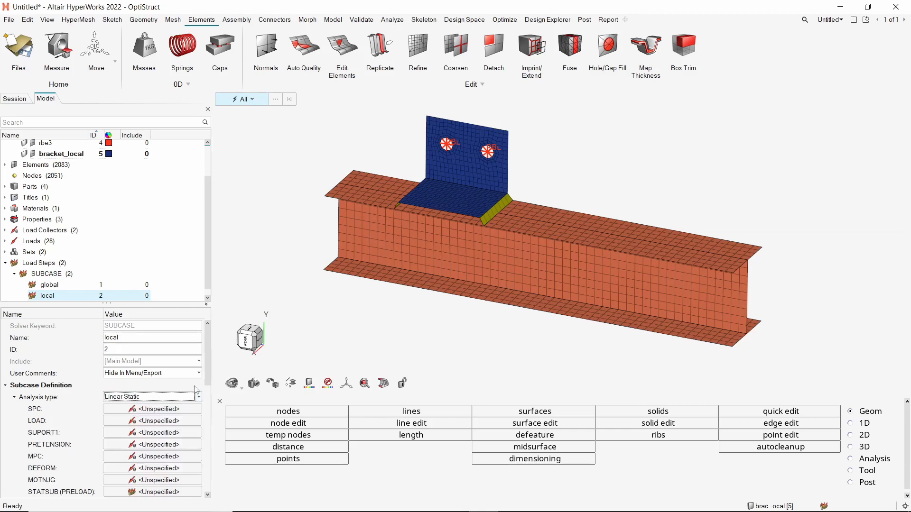
scroll(down, 3)
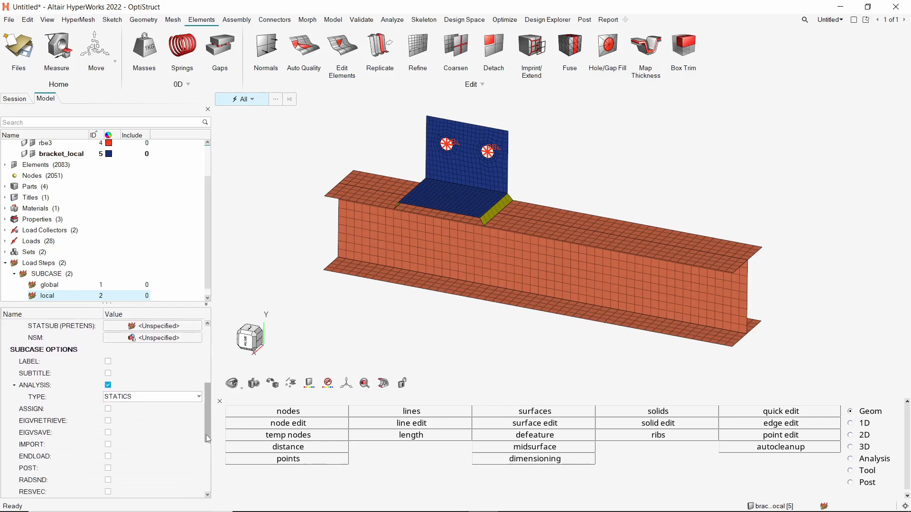
scroll(down, 3)
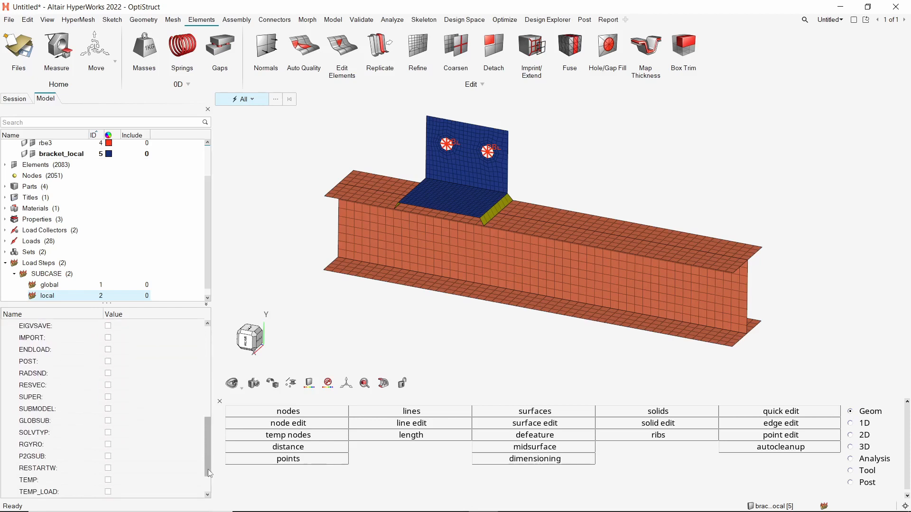
scroll(down, 3)
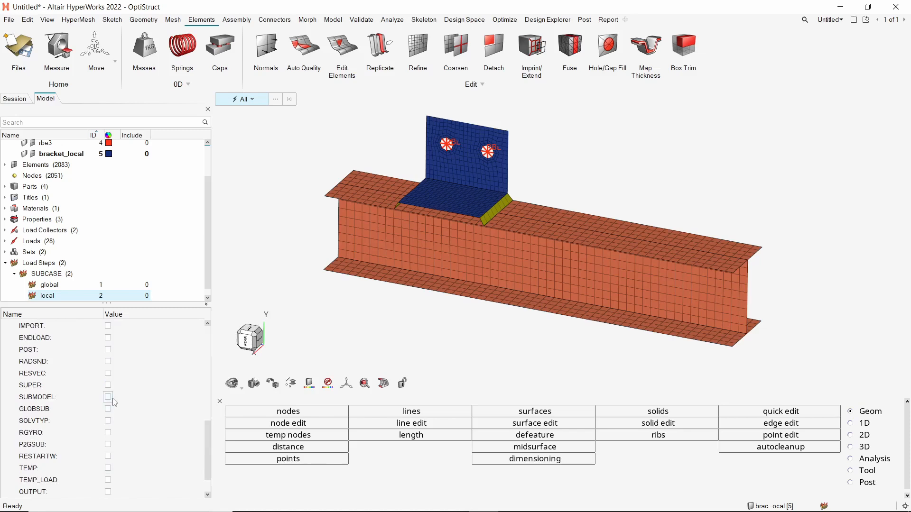
Step: Enable SUBMODEL on the local load step with SID=local set and SID_R=ALL
click(107, 397)
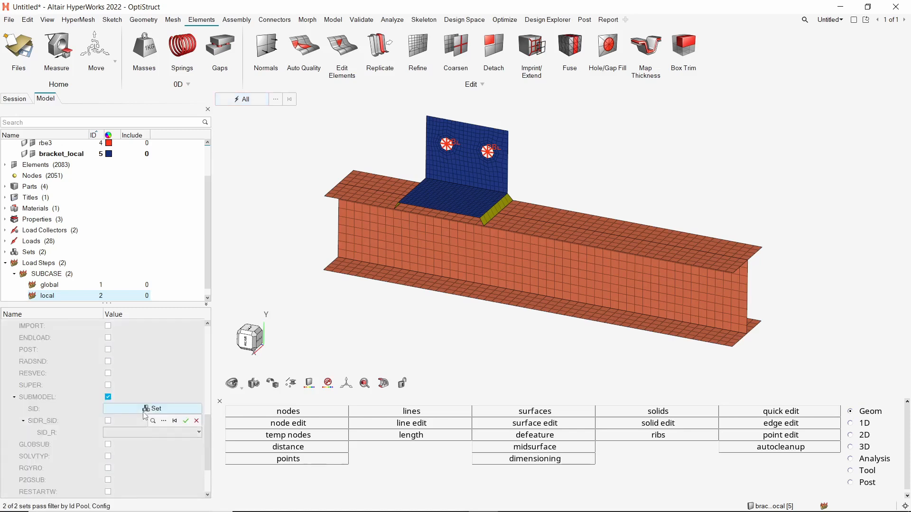
click(163, 421)
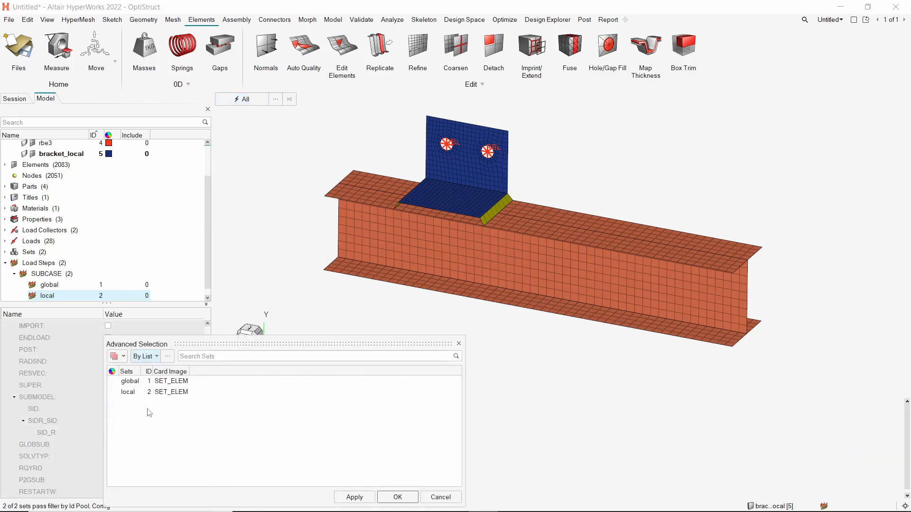
click(129, 392)
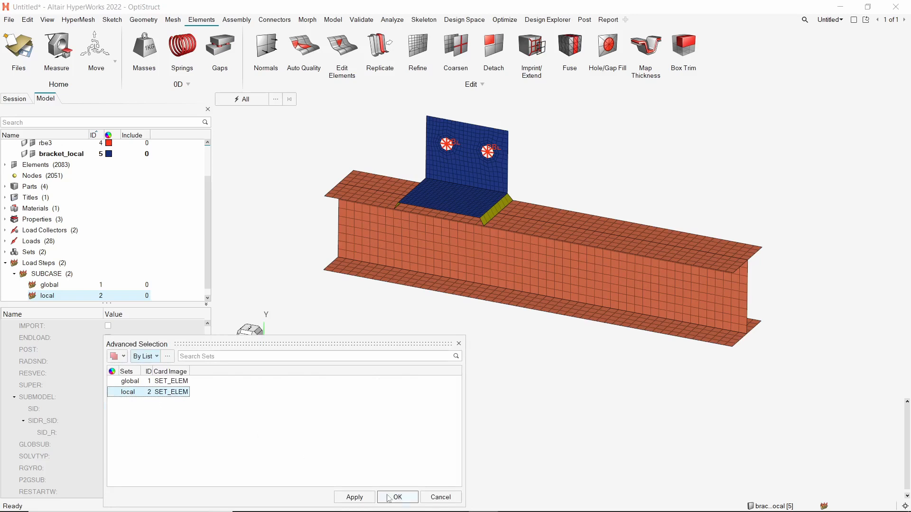
click(398, 498)
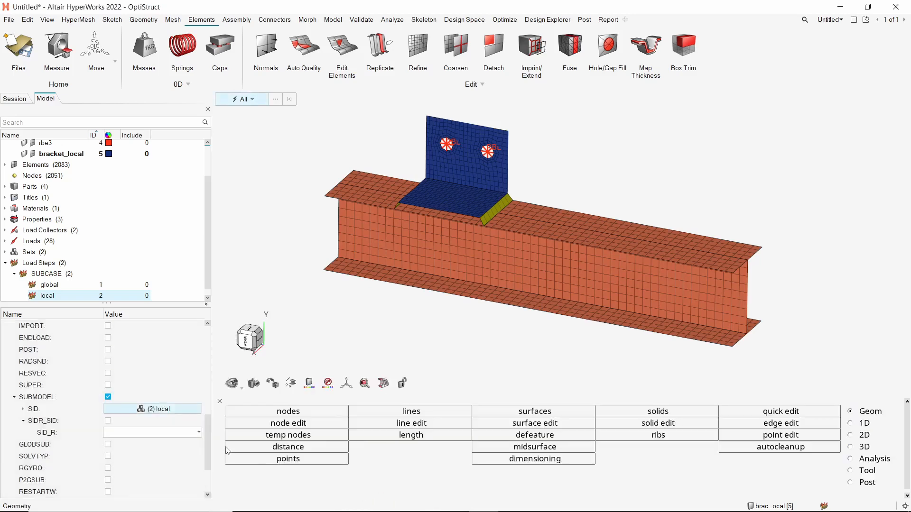
click(199, 432)
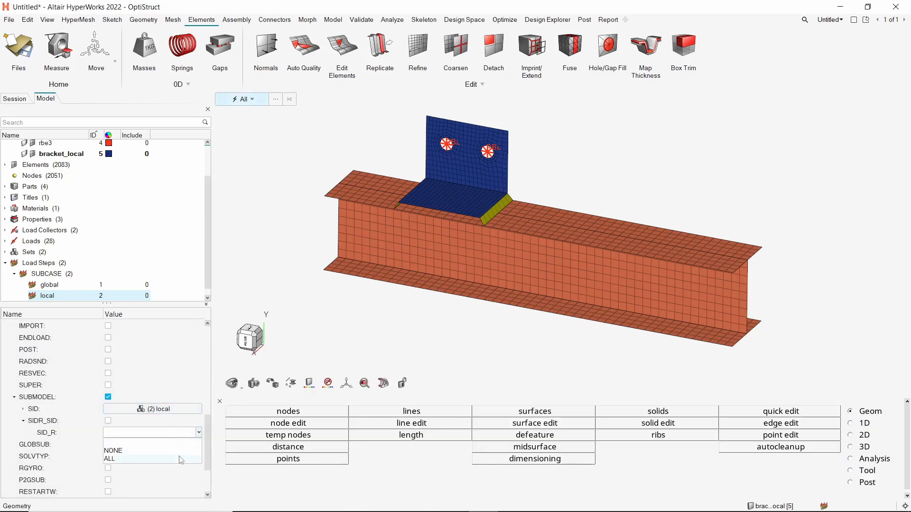
click(110, 459)
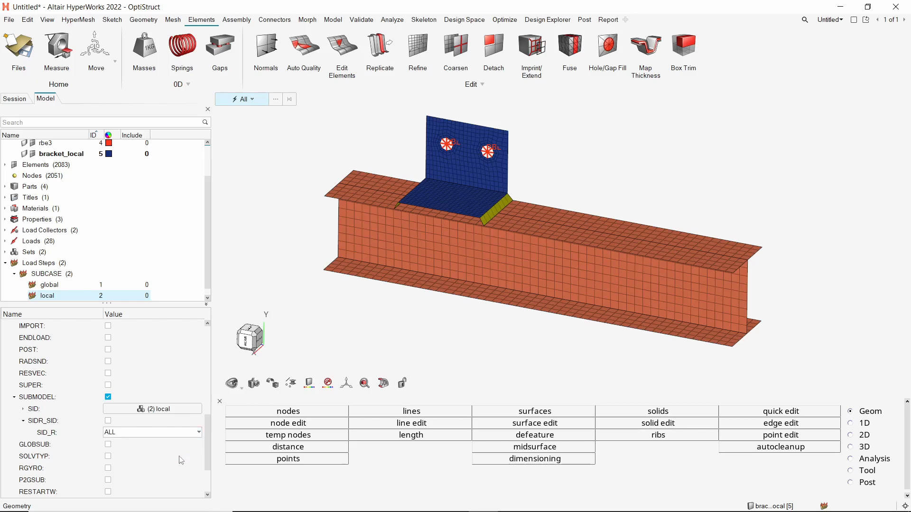
Step: Enable GLOBSUB on the local load step with SUBID pointing to the global subcase
click(107, 444)
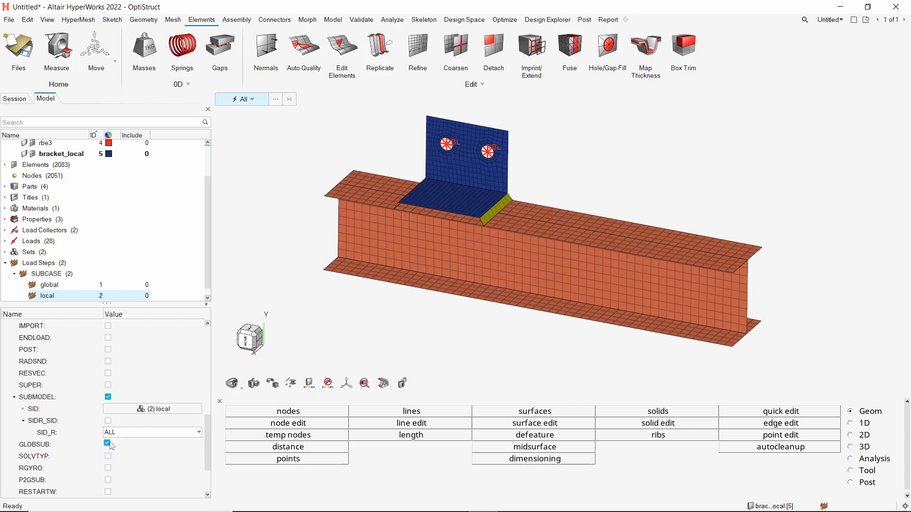
click(108, 444)
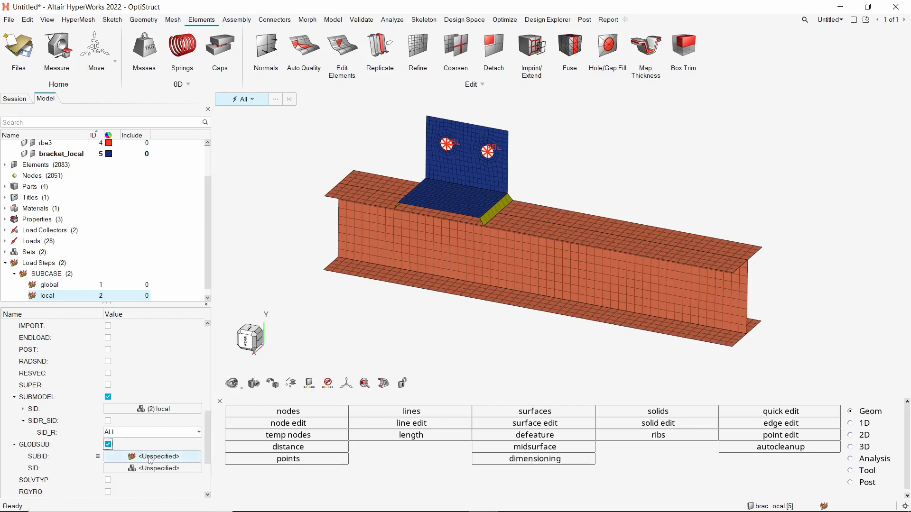
click(141, 457)
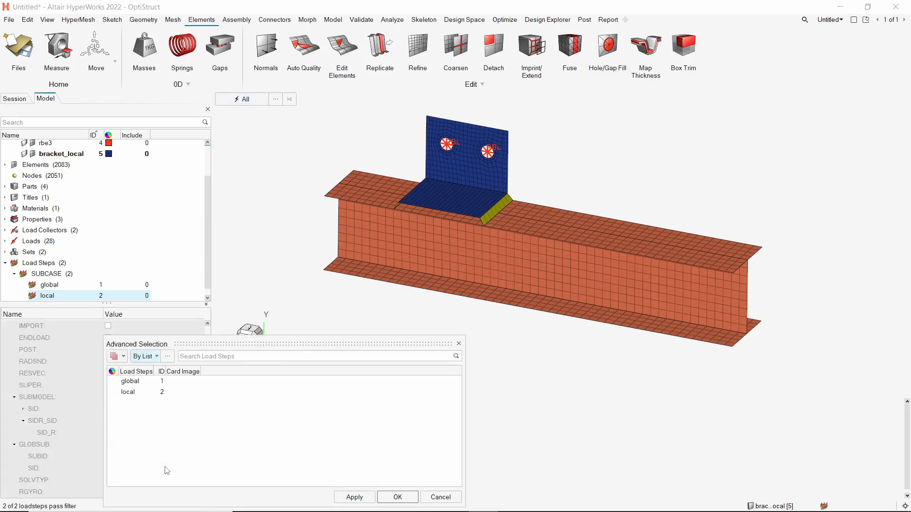
click(130, 381)
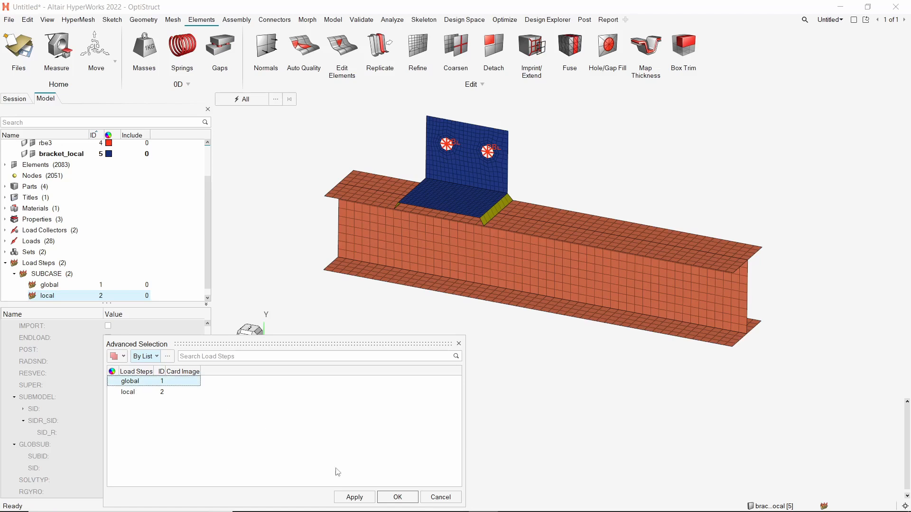
click(398, 497)
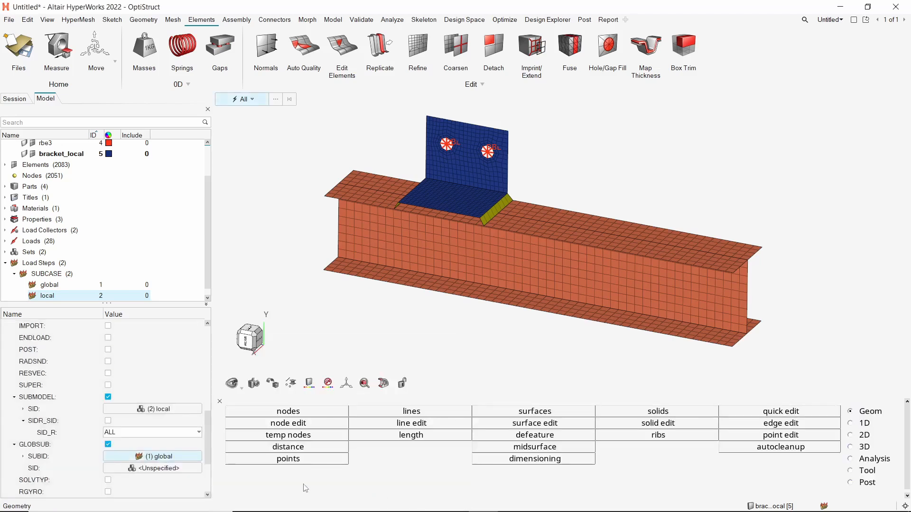
right_click(151, 468)
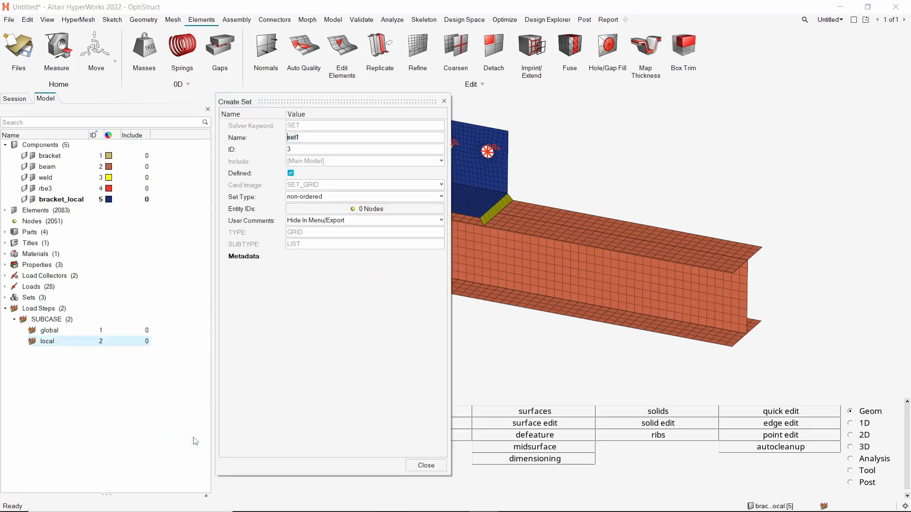
Step: Create node set submodel_nodes with the 66 nodes along bracket_local's outer edges and both holes
text(submodel_nodes)
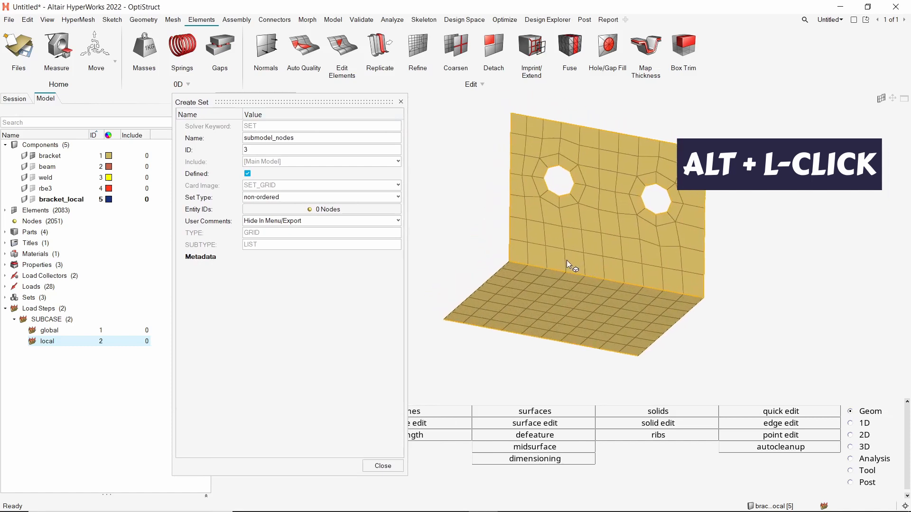
click(322, 210)
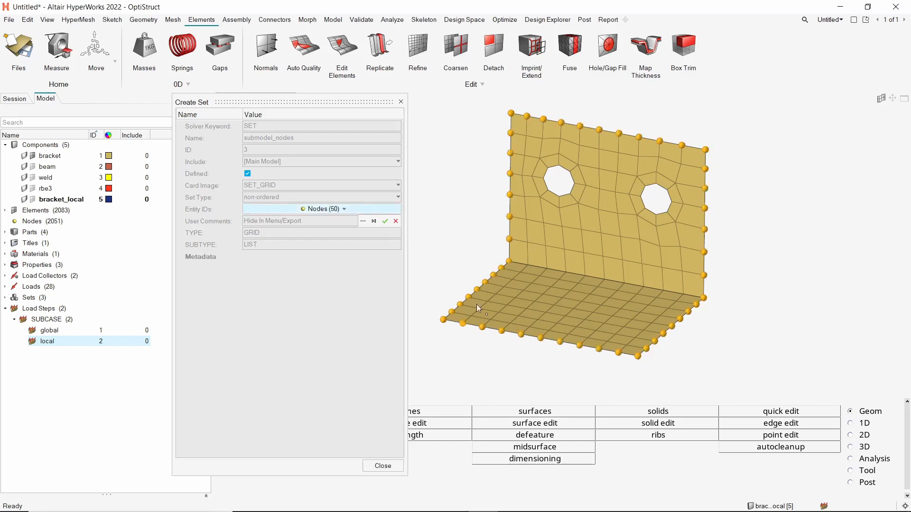
click(558, 167)
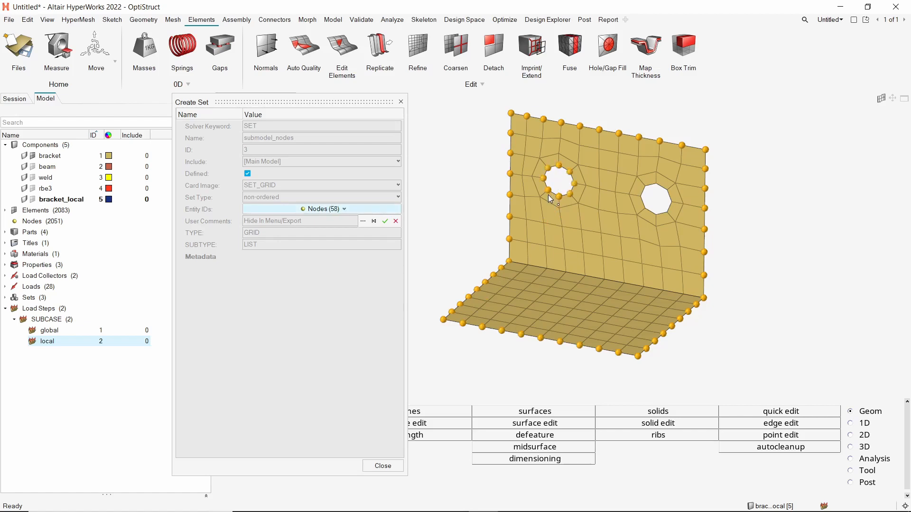
click(671, 198)
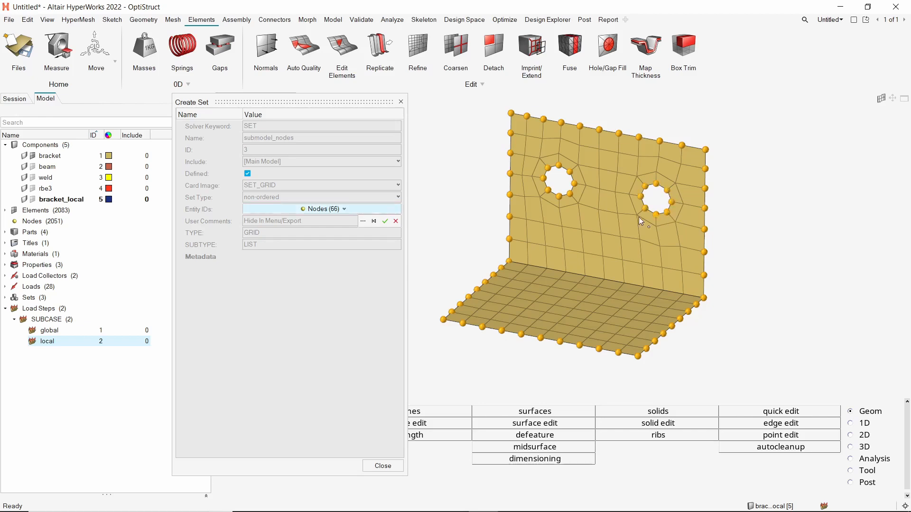
click(385, 221)
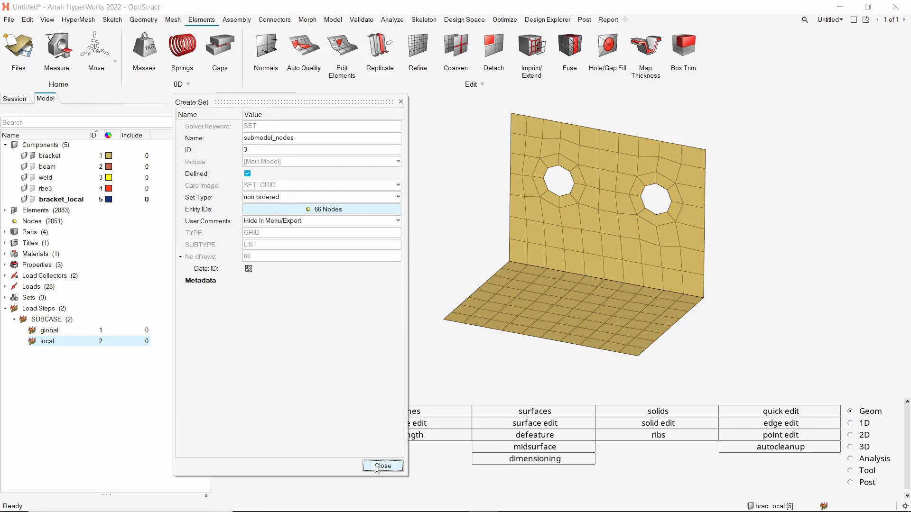
click(383, 466)
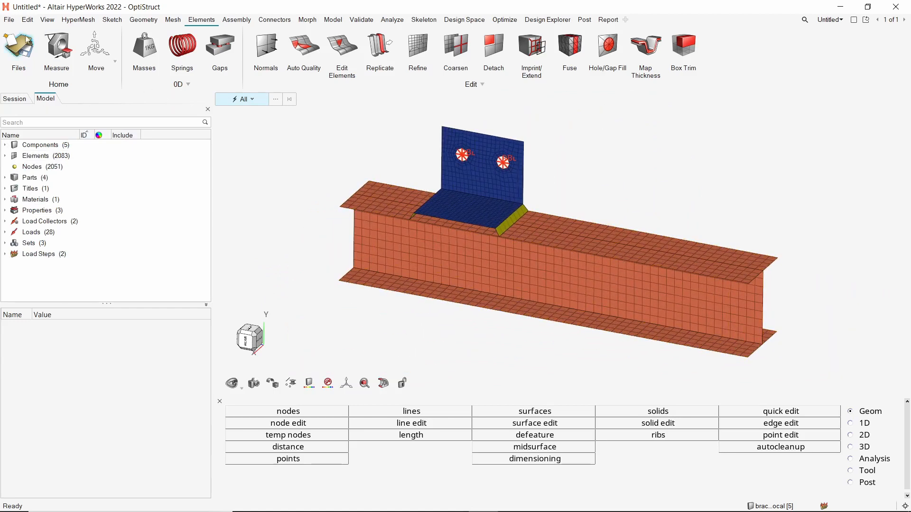
Step: Export the whole model as OptiStruct deck run1 into a new submodeling folder under Tests
click(8, 20)
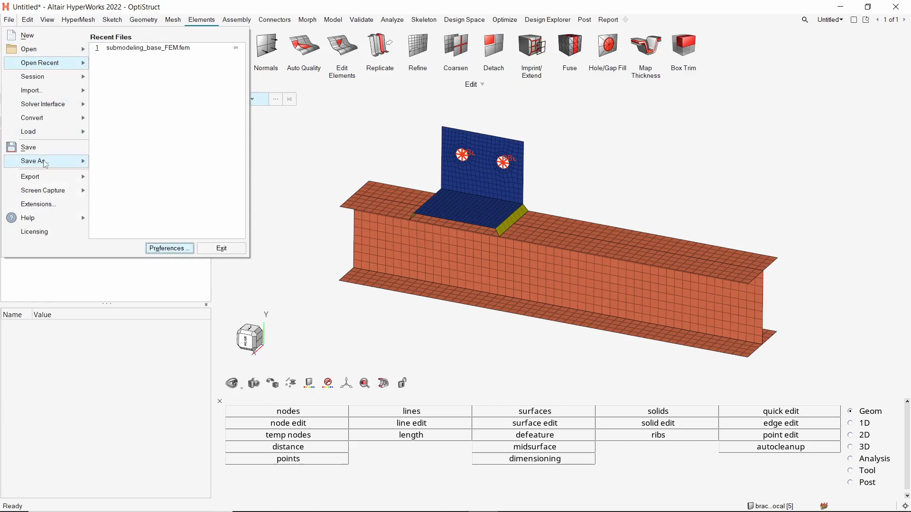
click(30, 176)
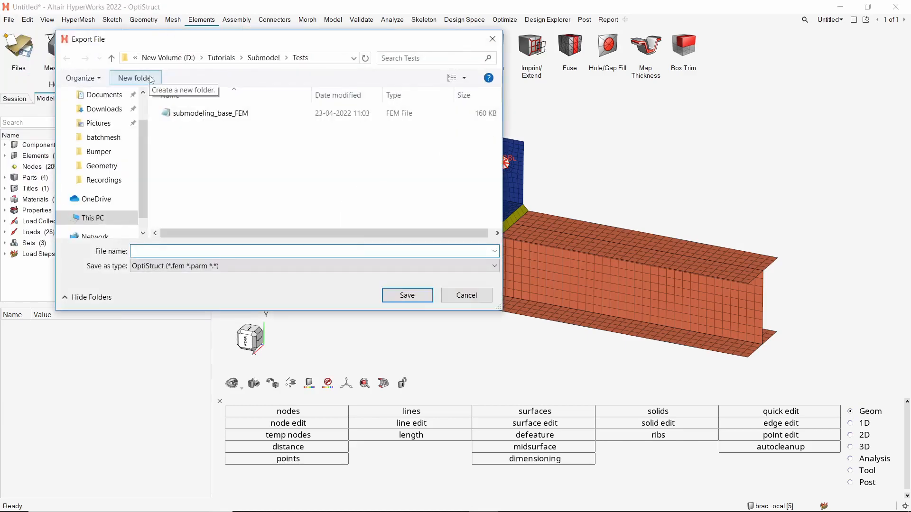
click(135, 78)
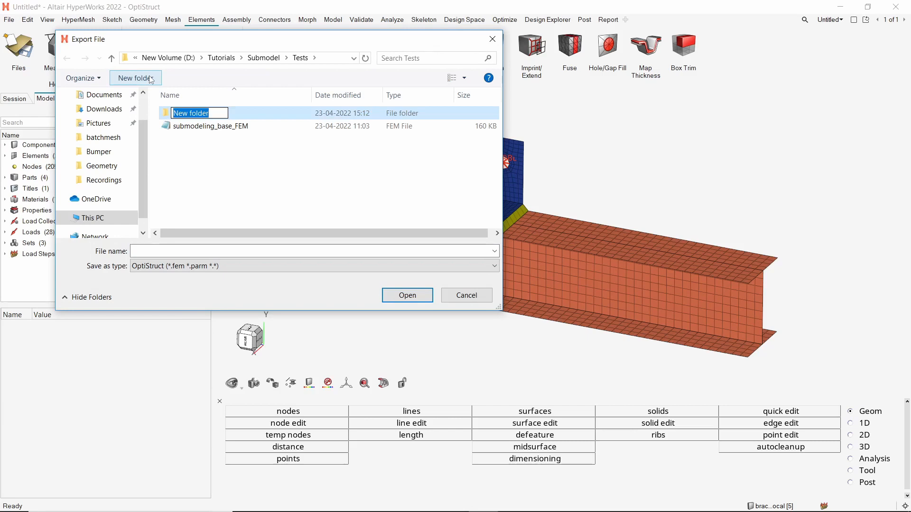
text(submodeling)
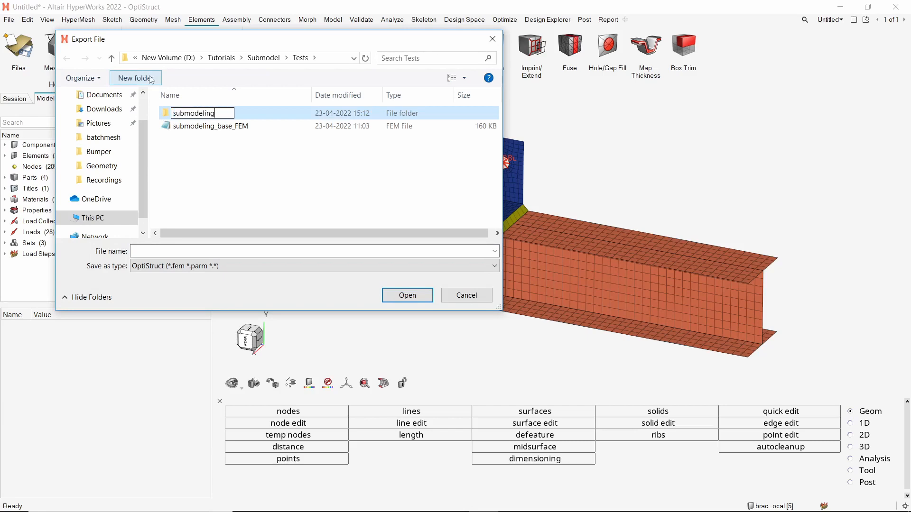
click(201, 113)
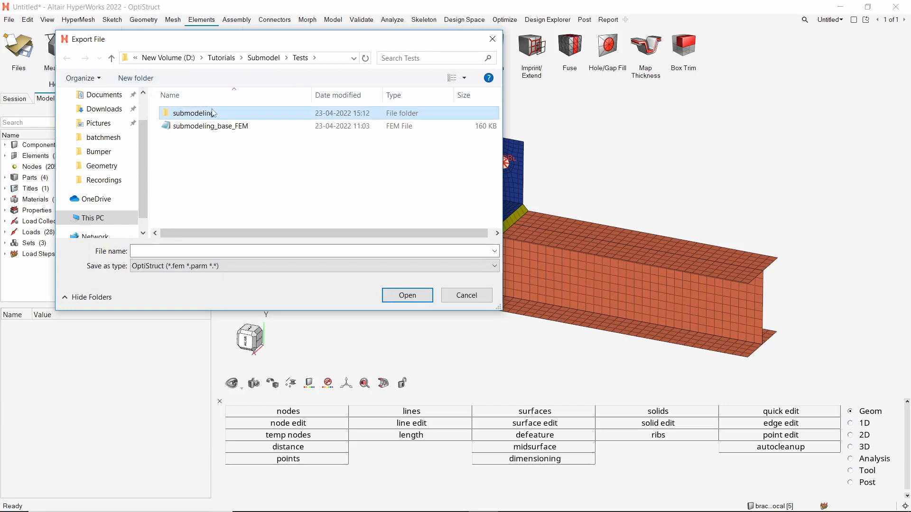
double_click(193, 113)
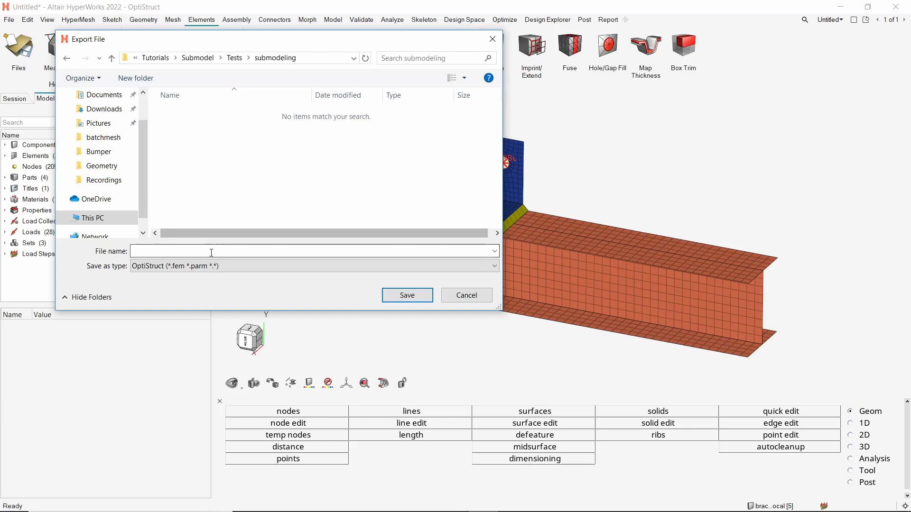
text(run1)
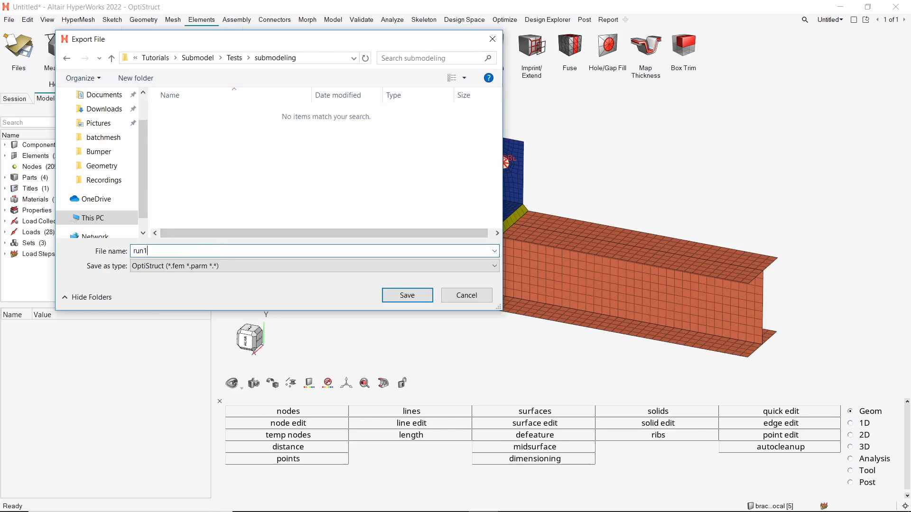
click(407, 295)
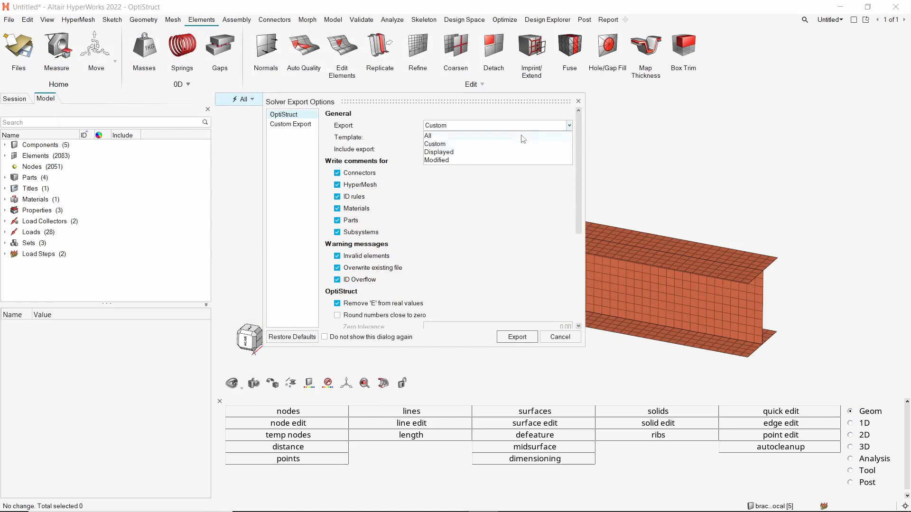
click(427, 136)
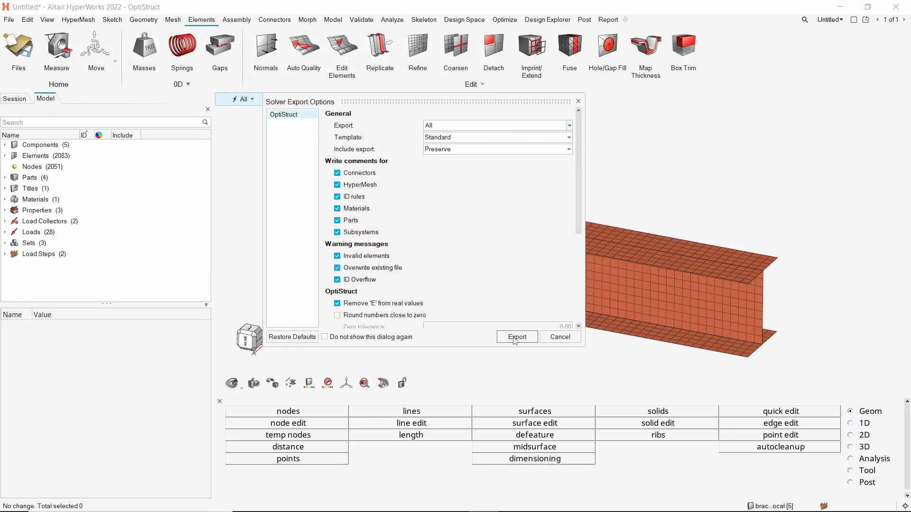
click(517, 337)
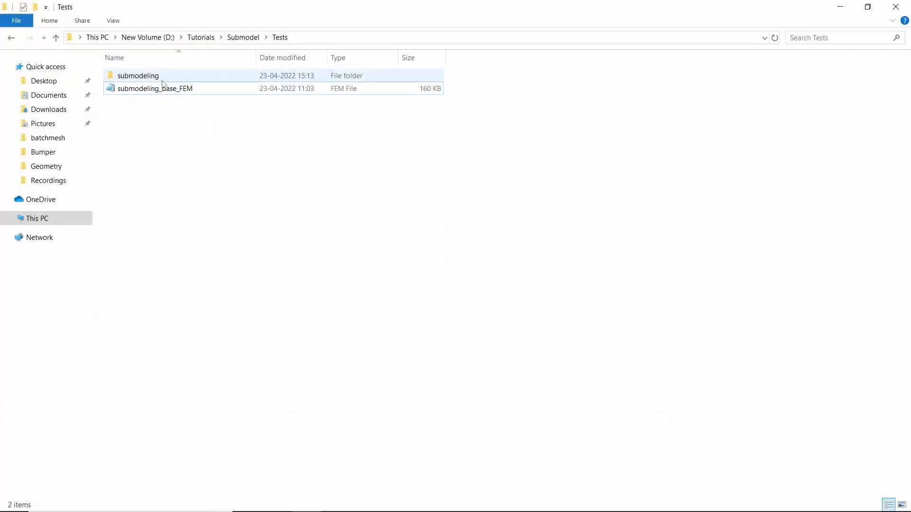
Step: Open the submodeling folder in File Explorer
double_click(138, 76)
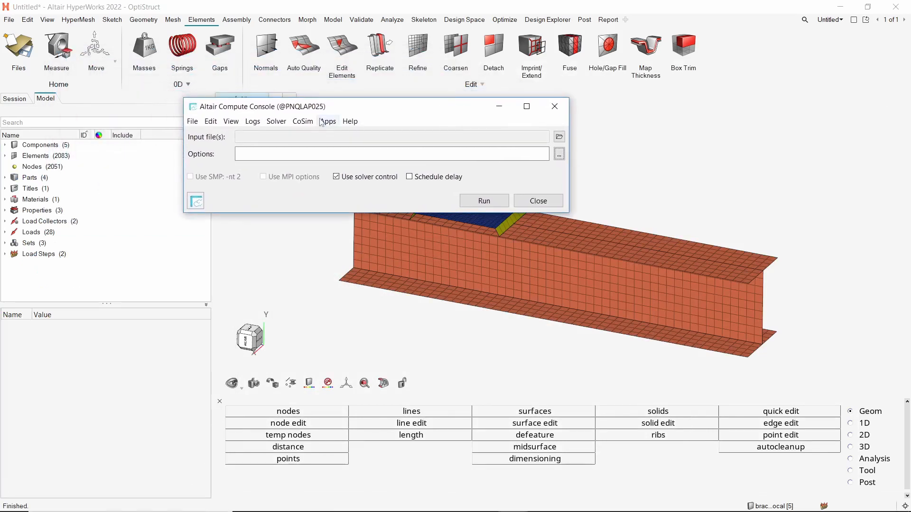
Step: Run run1.fem through OptiStruct in Compute Console and close the completed job
click(276, 121)
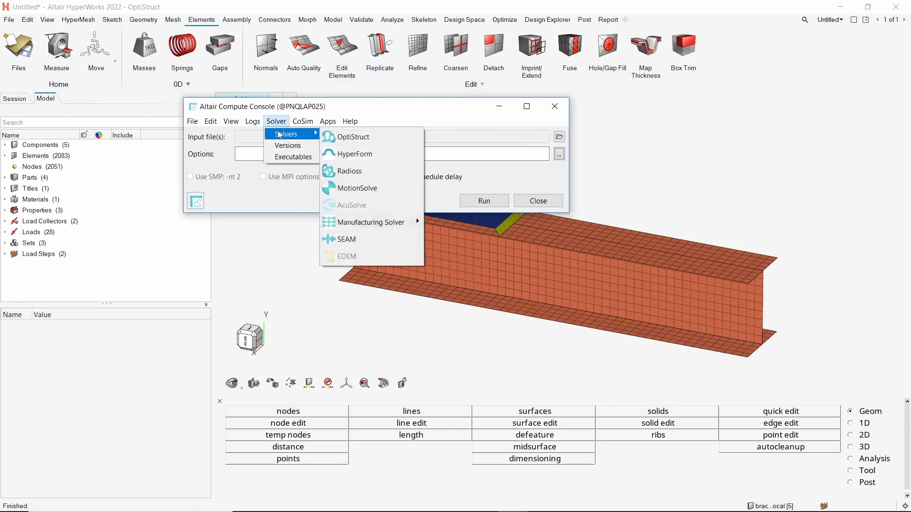
mouse_move(353, 136)
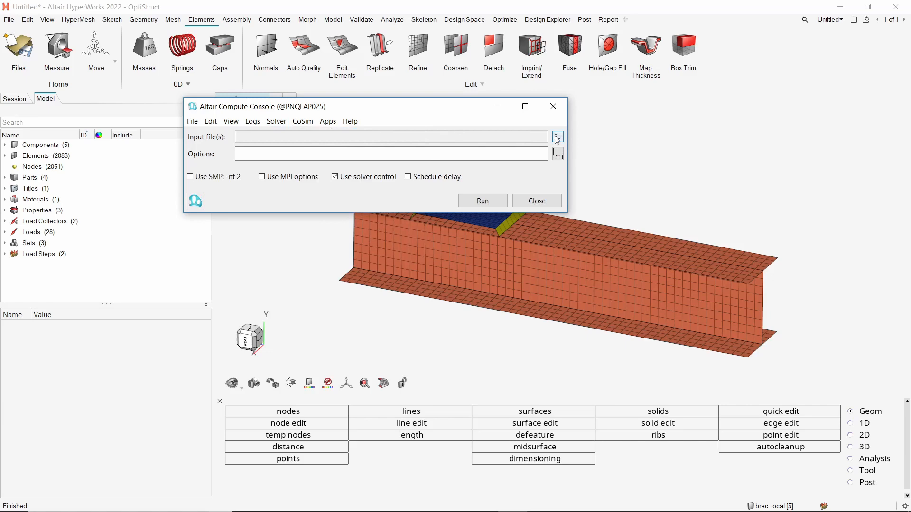
click(558, 137)
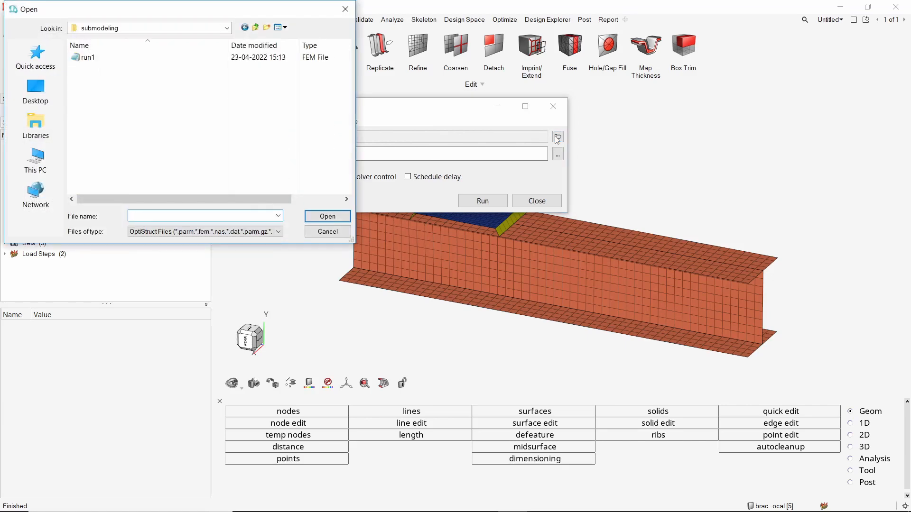
click(87, 58)
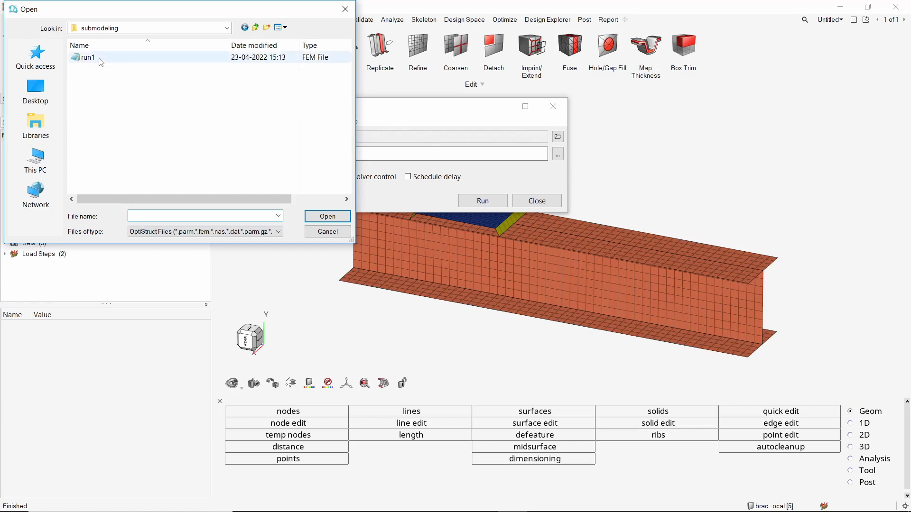
click(327, 216)
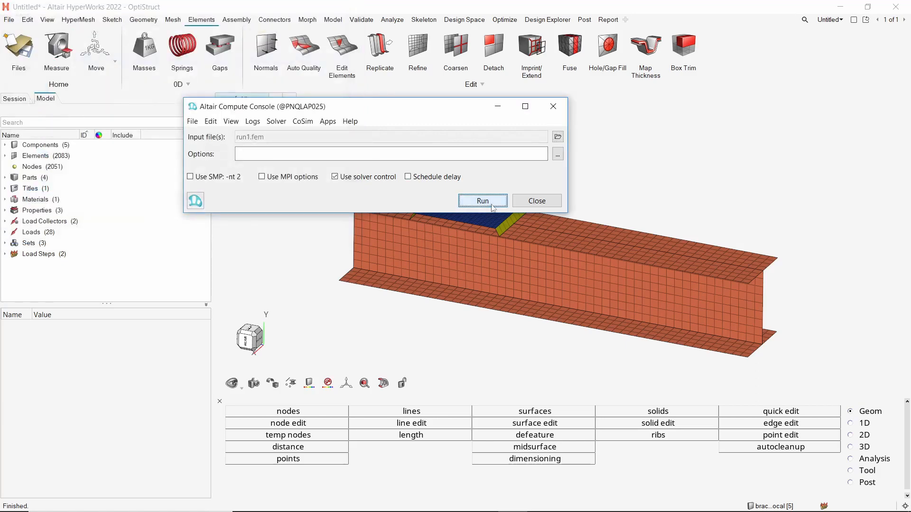
click(482, 200)
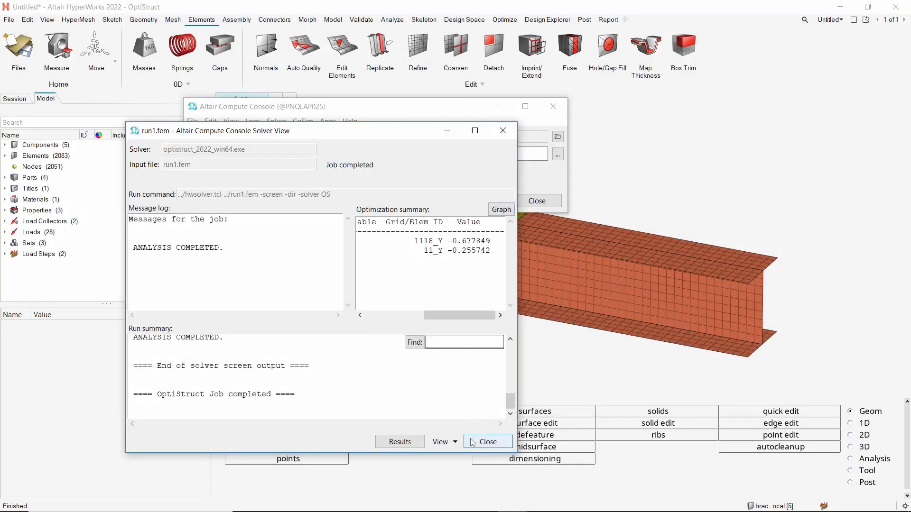
click(488, 441)
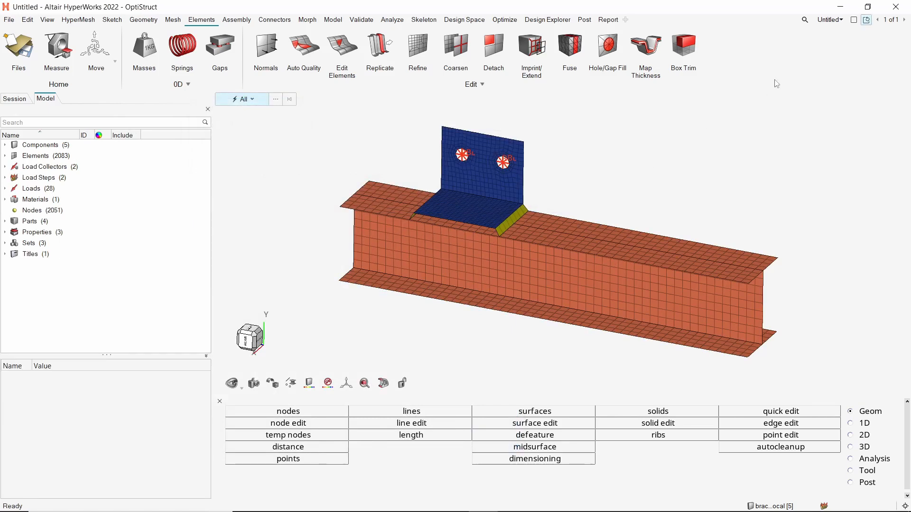
Step: Add a second HyperView page and split it into a two-window layout
click(829, 20)
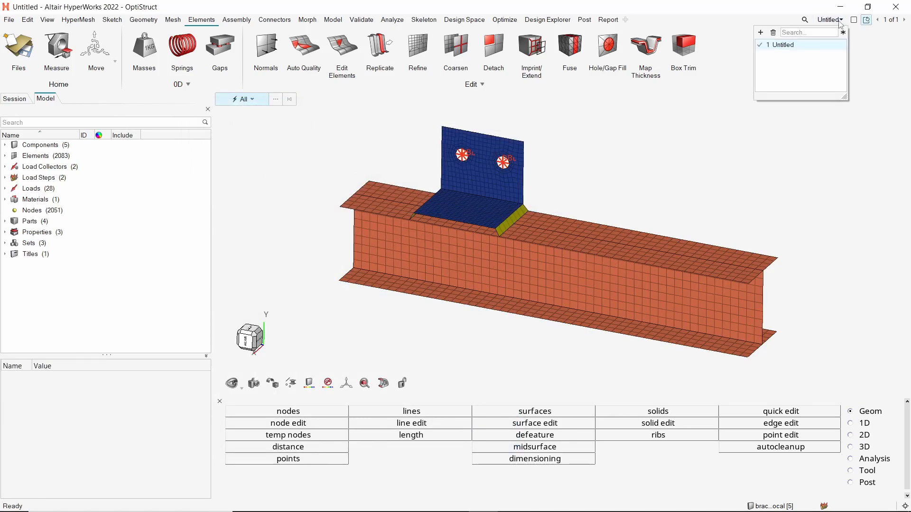
mouse_move(760, 32)
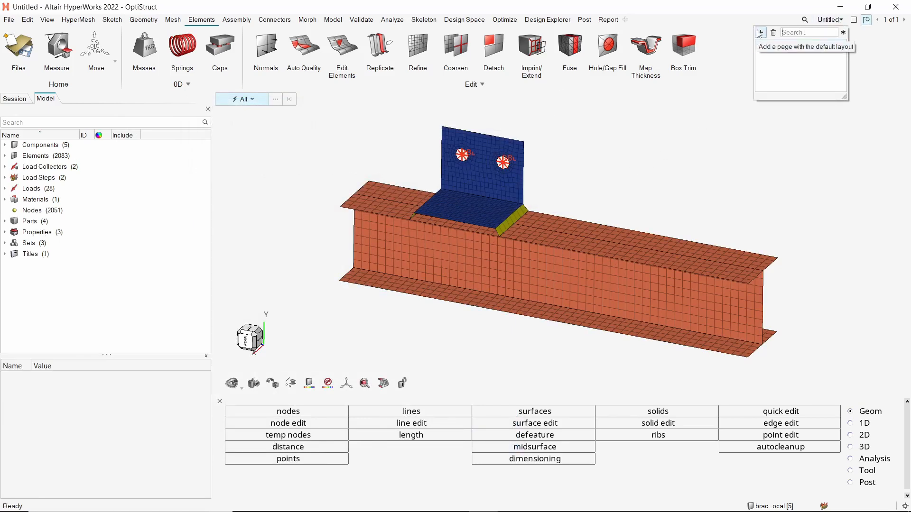
click(761, 32)
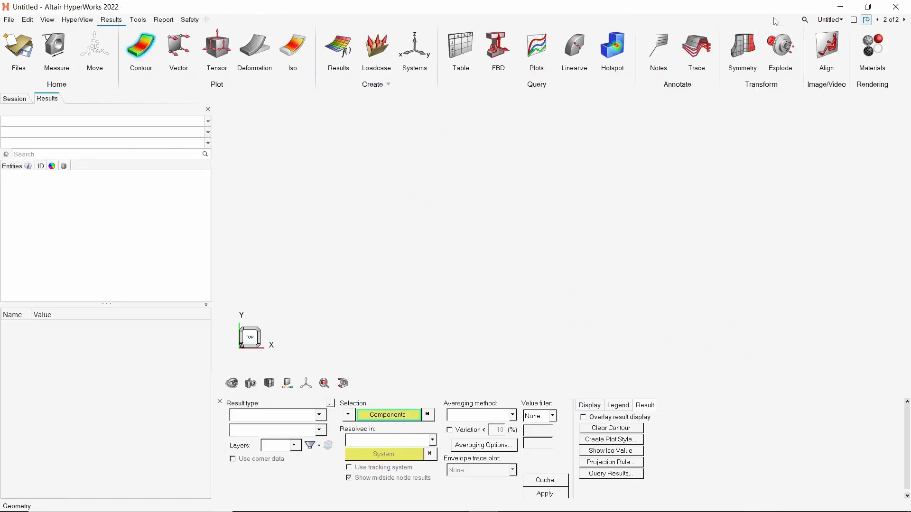
mouse_move(846, 22)
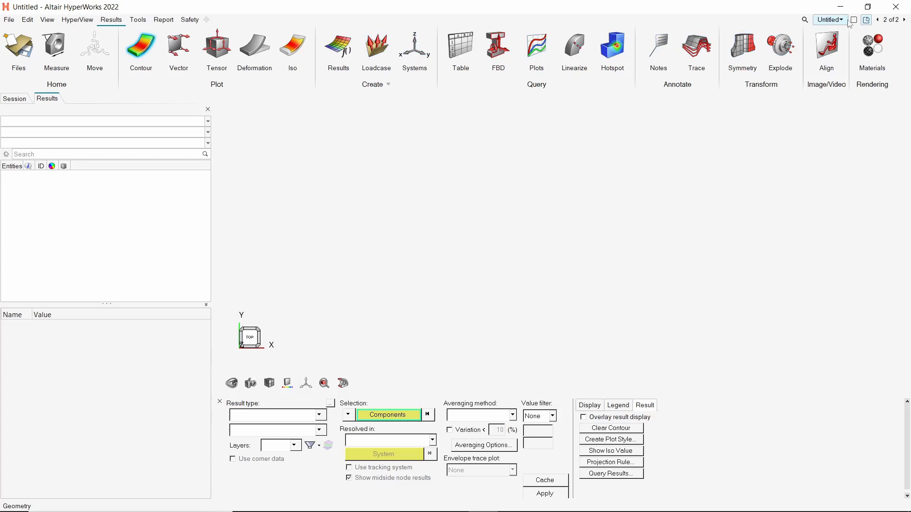
click(859, 20)
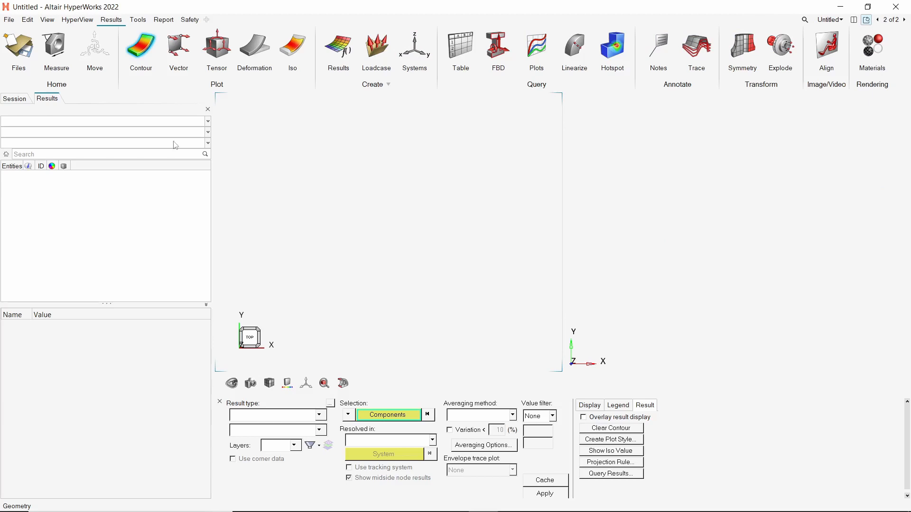
Step: Start loading model and results, browsing for the run1.h3d file
click(18, 45)
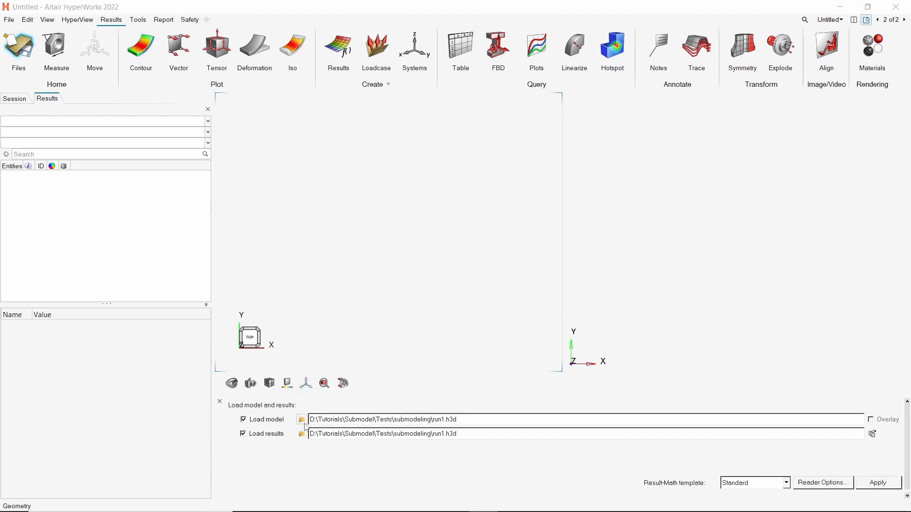
click(301, 420)
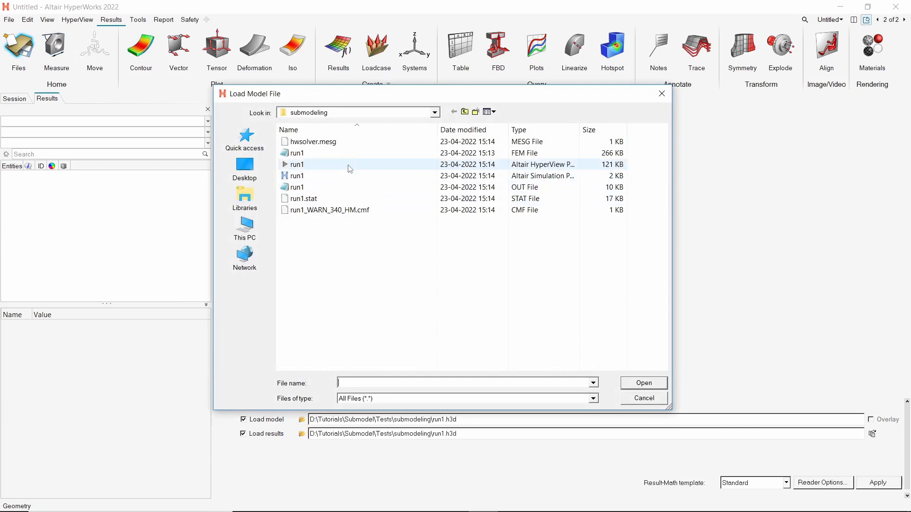
Step: Load run1.h3d as model and results into both windows
click(644, 398)
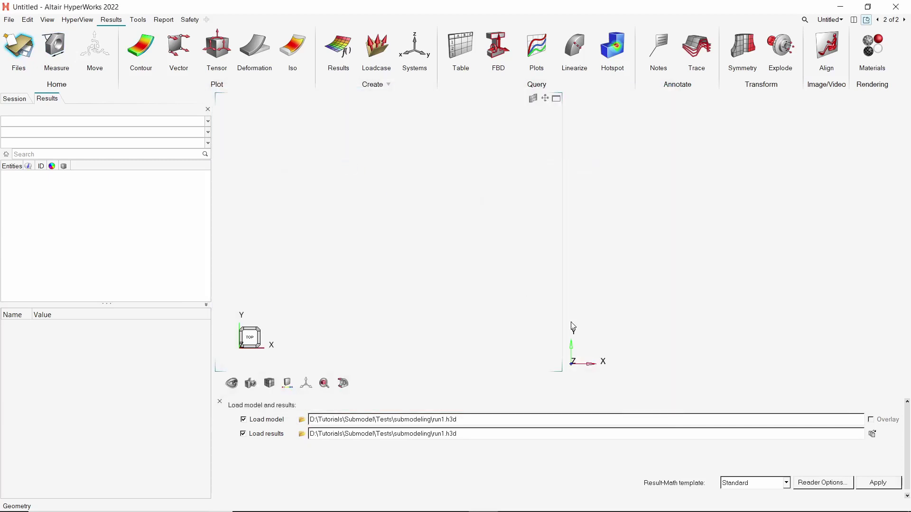
click(879, 482)
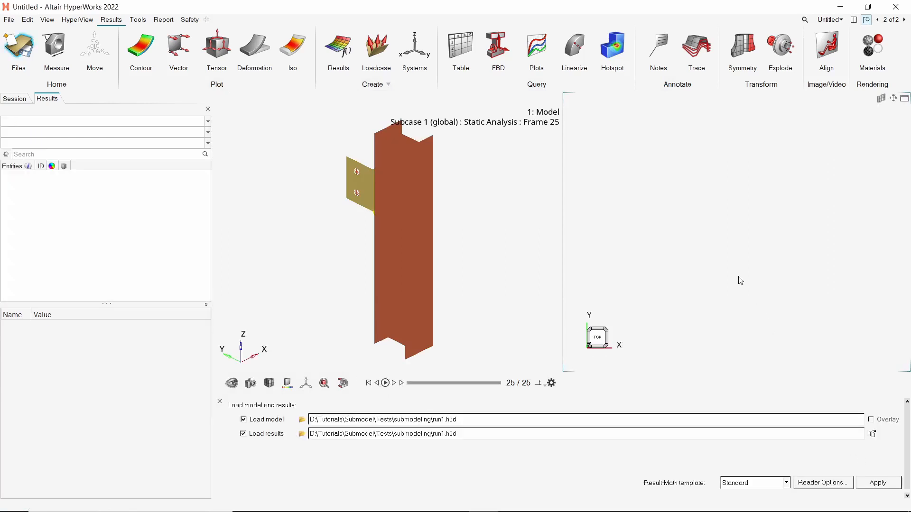
click(879, 483)
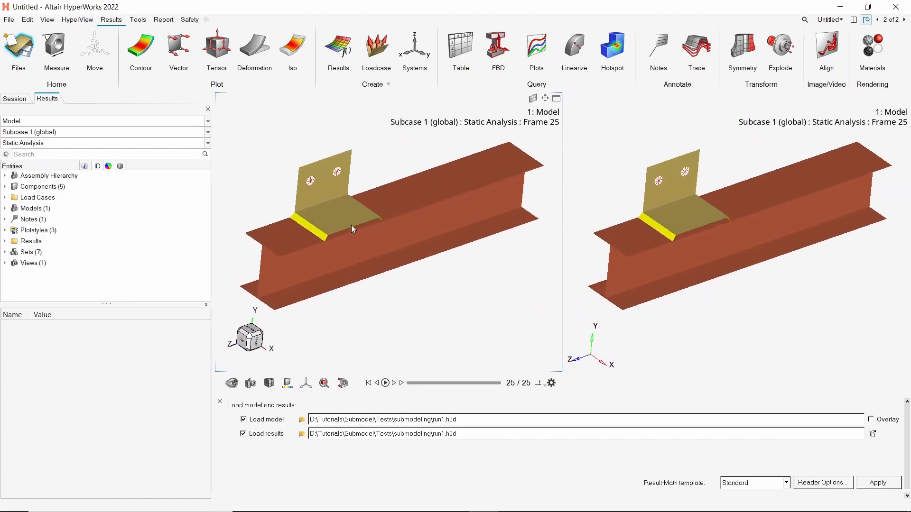
Step: Expand the Components list to show the beam, weld and bracket with mesh lines
click(5, 187)
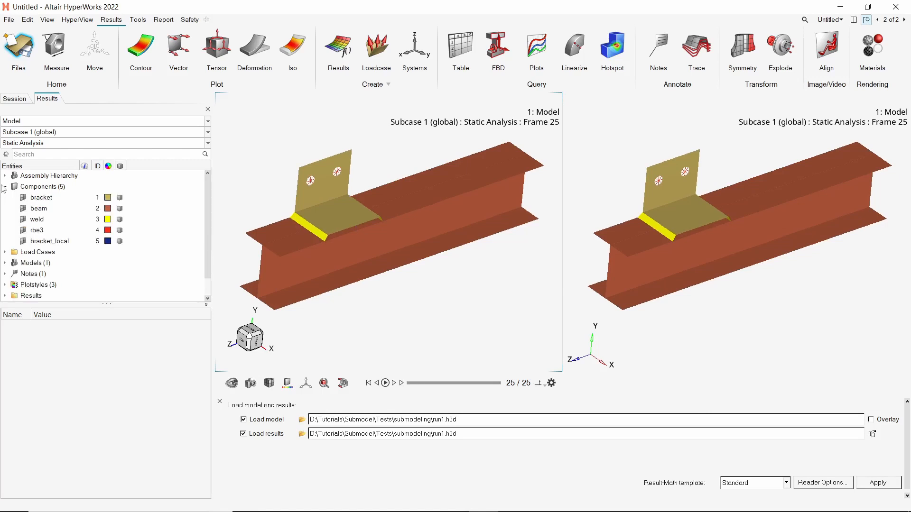
click(41, 197)
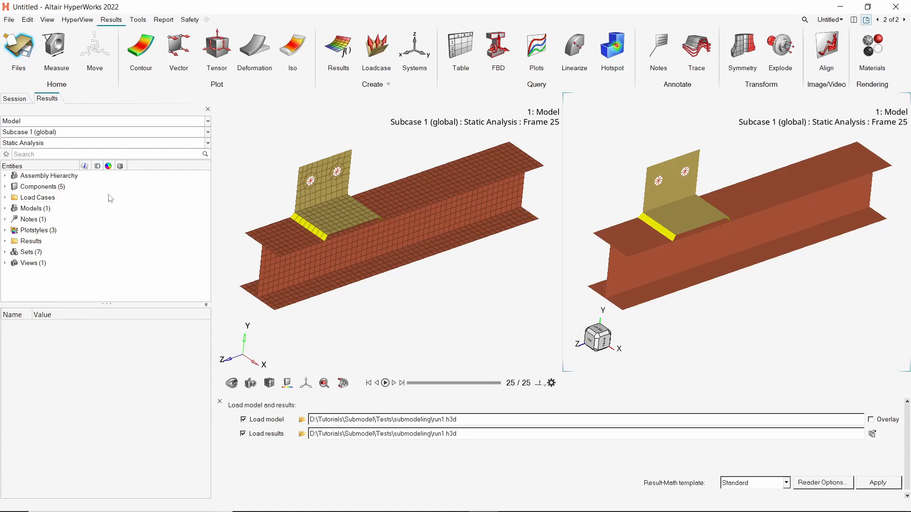
click(5, 187)
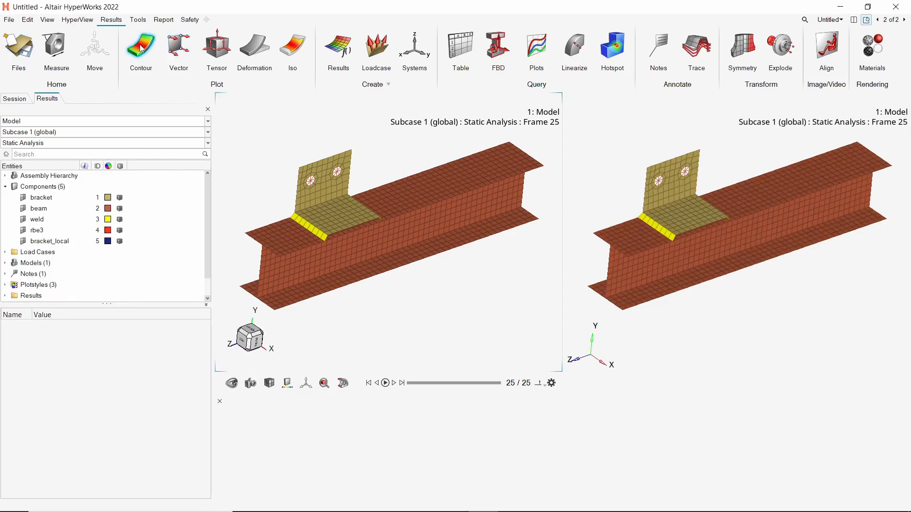
Step: Contour the left window by Element Stresses (2D & 3D) vonMises with Simple averaging, peaking at 108.765
click(141, 45)
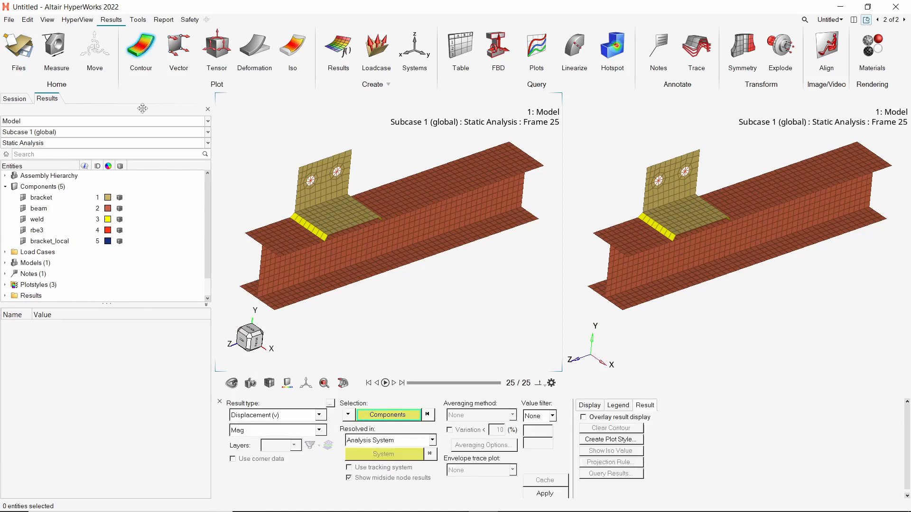
mouse_move(225, 186)
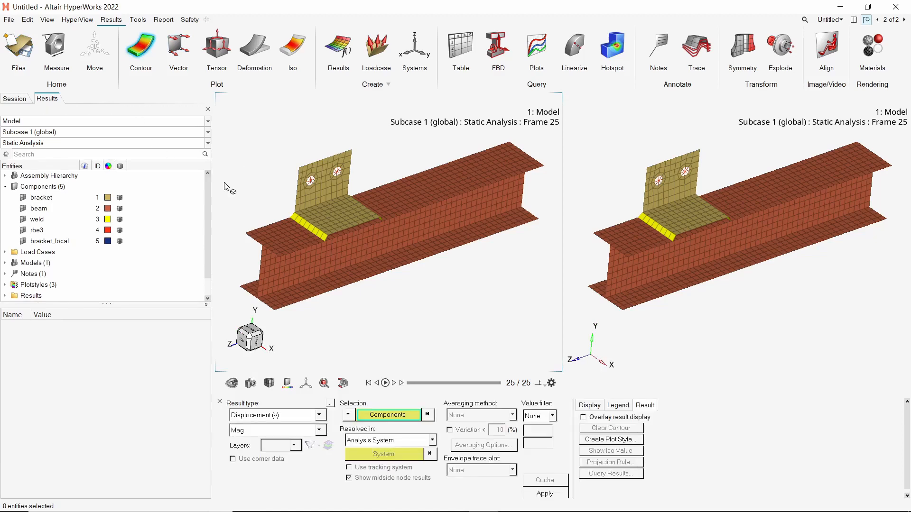
click(544, 493)
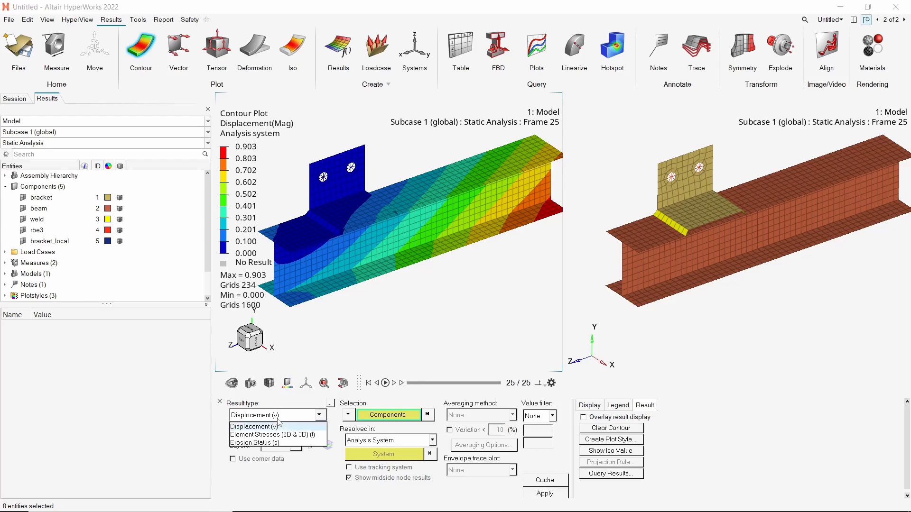
click(274, 434)
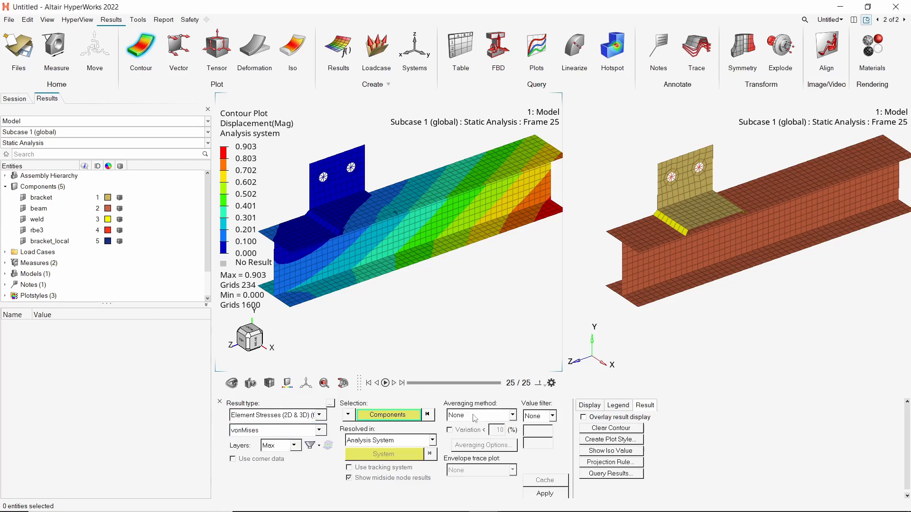
click(481, 415)
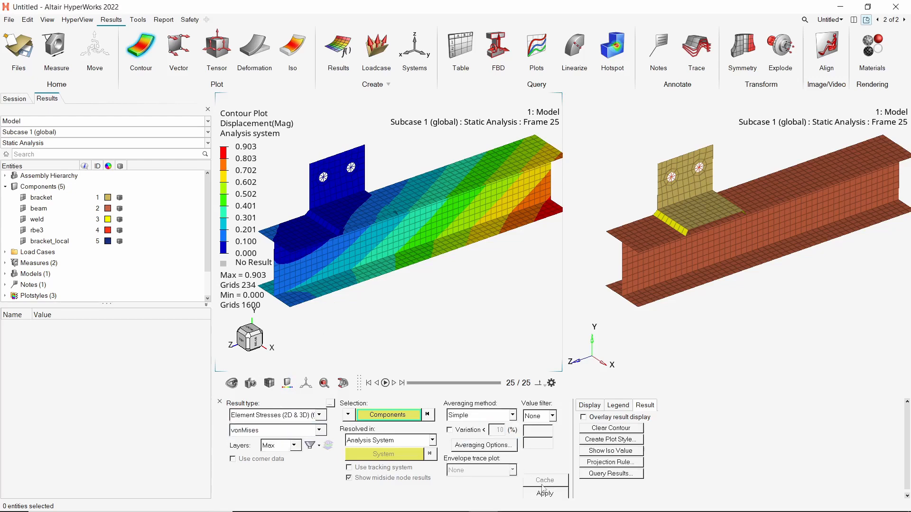
click(544, 494)
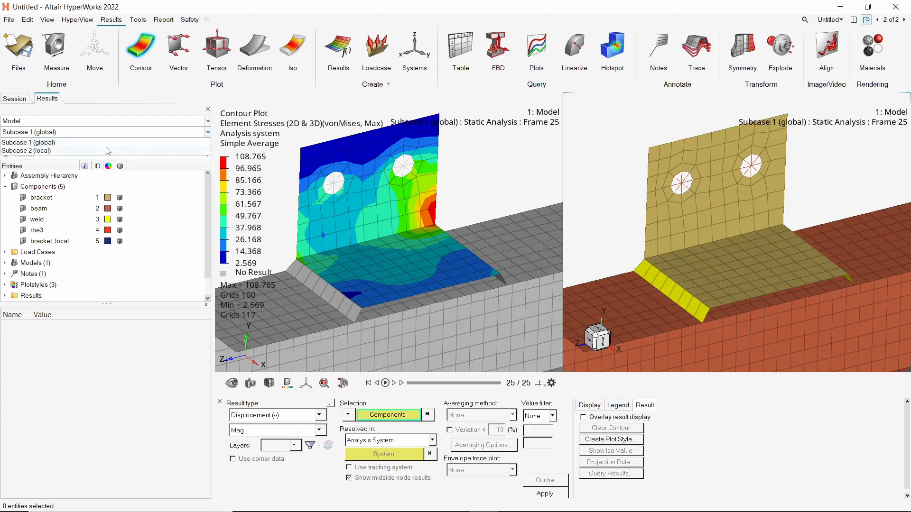
Step: Contour the right window's Subcase 2 (local) bracket by simple-averaged vonMises stress, peaking at 132.759
click(38, 150)
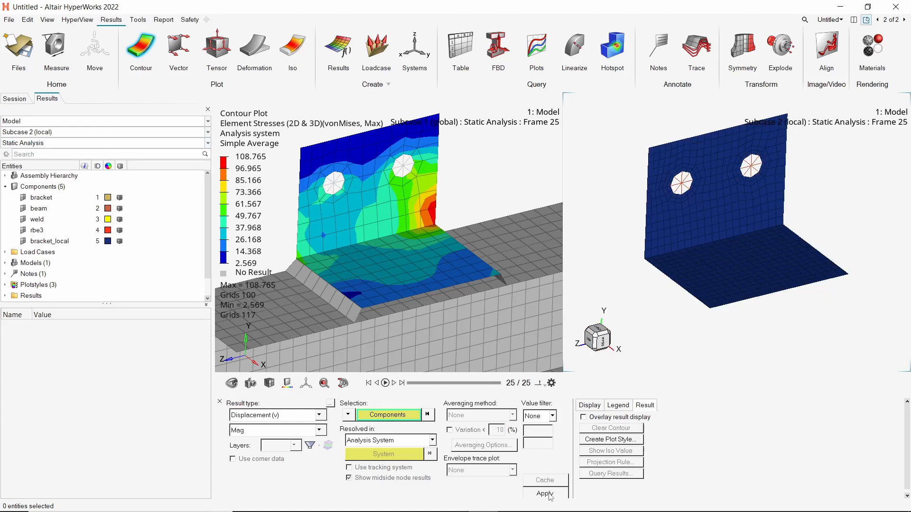
click(545, 494)
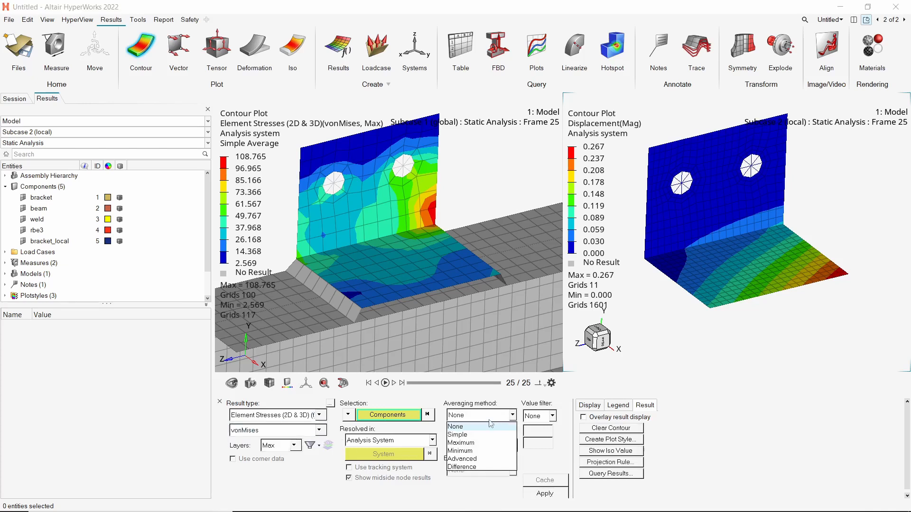
click(456, 434)
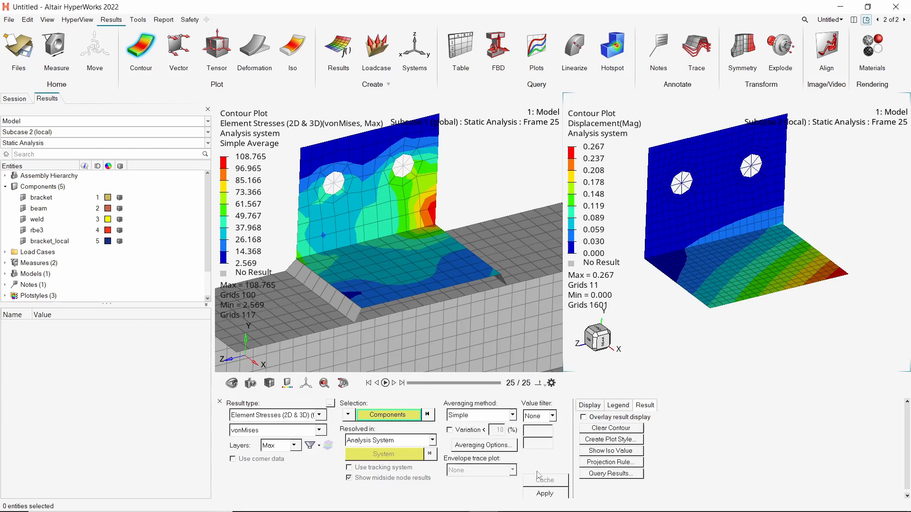
click(545, 494)
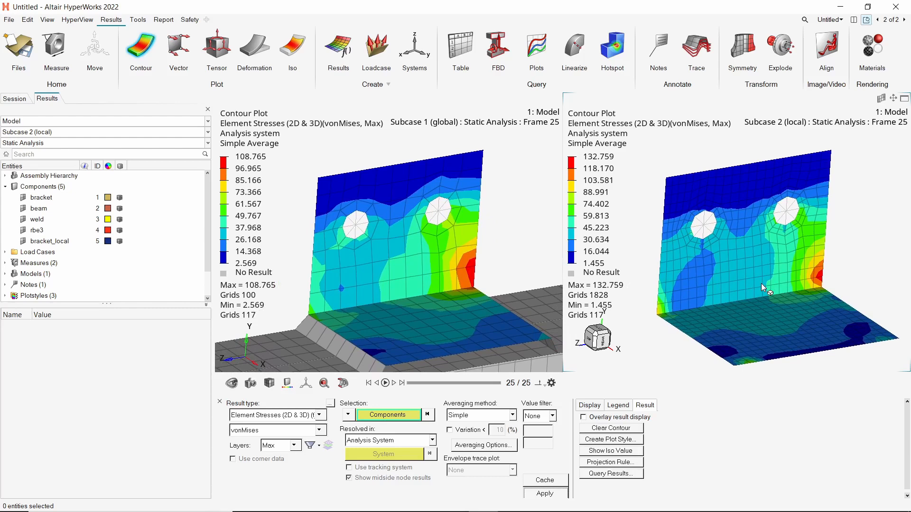
mouse_move(595, 171)
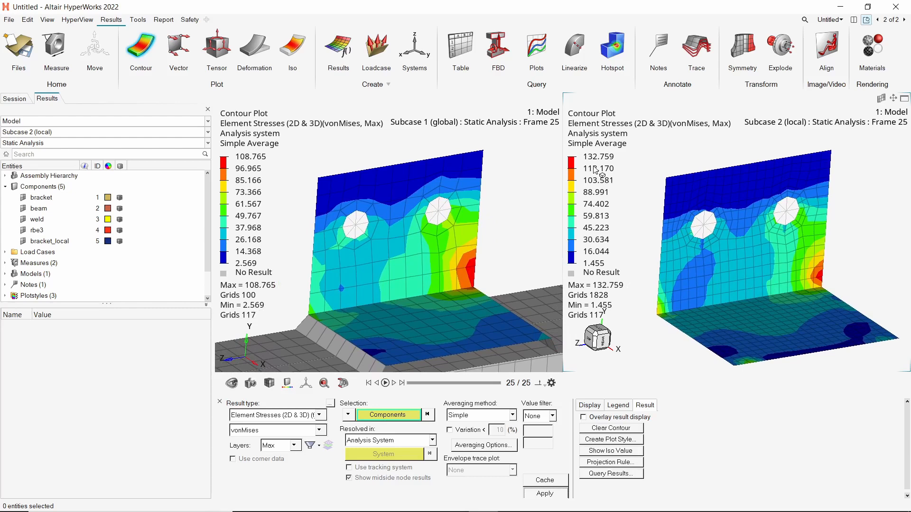
mouse_move(625, 176)
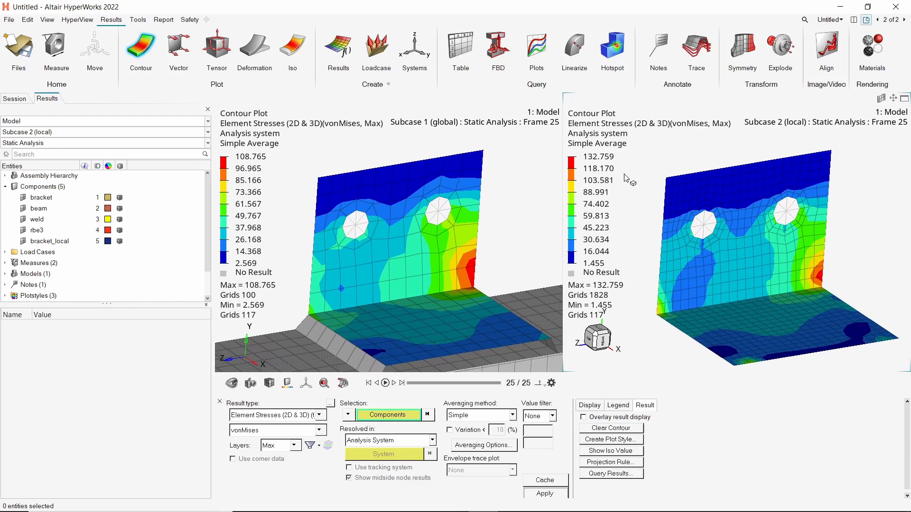